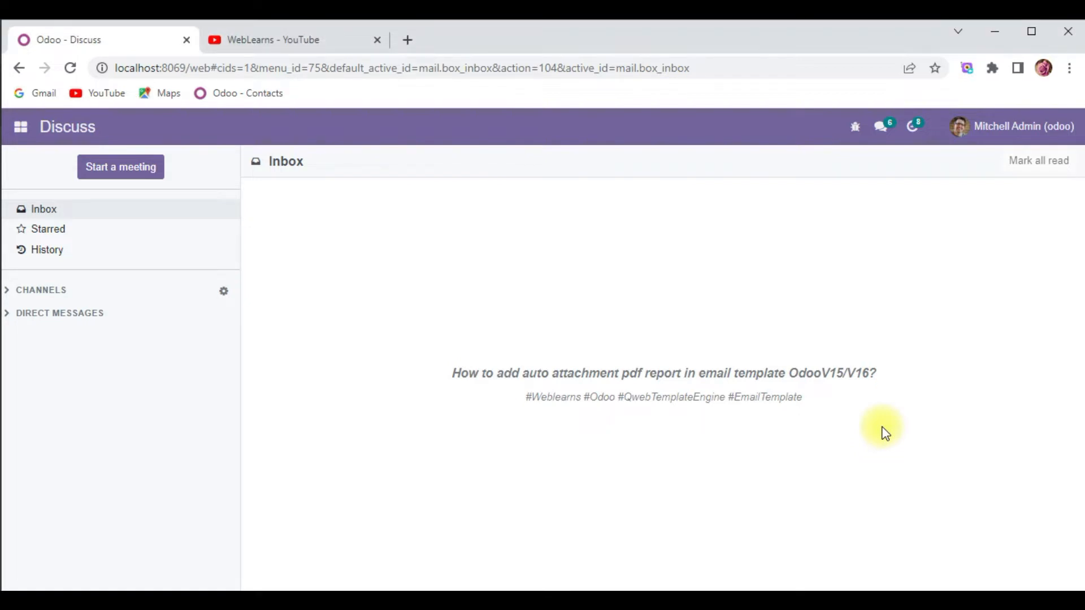
# Step: Browse the WebLearns channel's Odoo Development playlists on YouTube
pyautogui.click(293, 39)
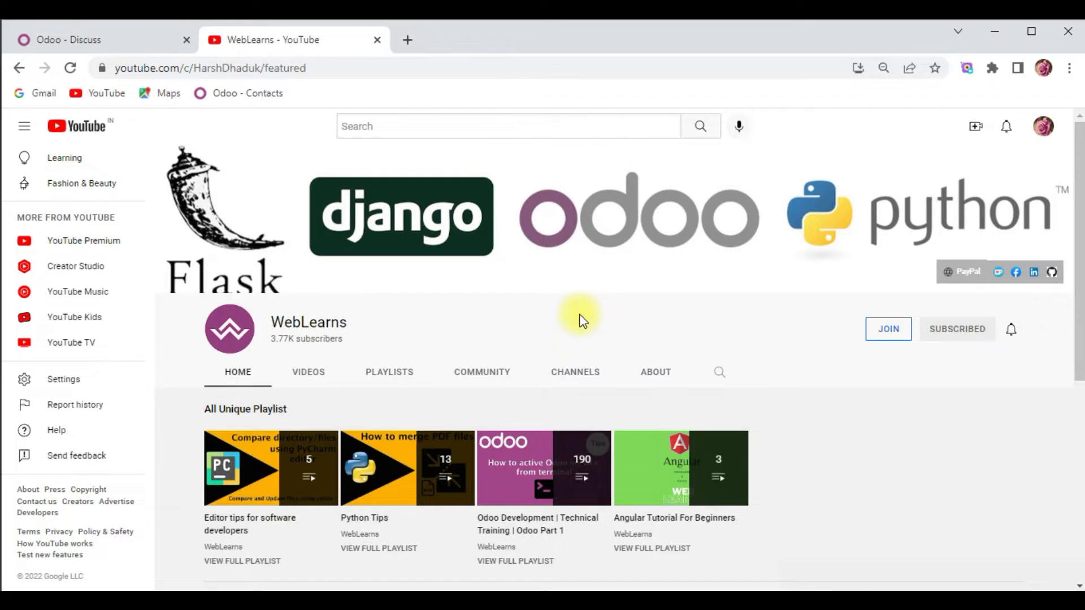
pyautogui.moveTo(499, 328)
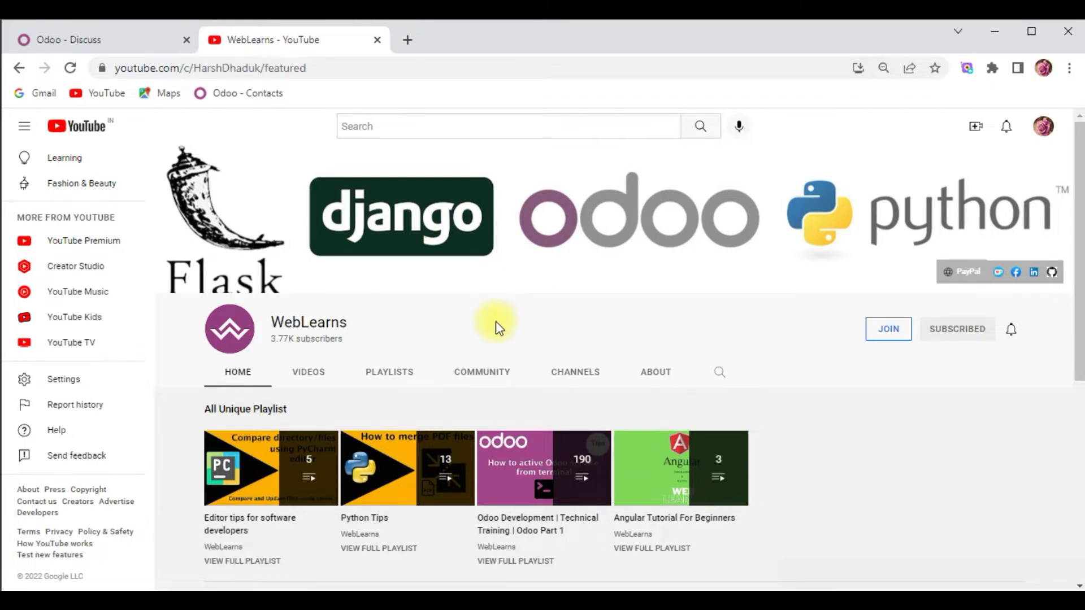
pyautogui.moveTo(412, 354)
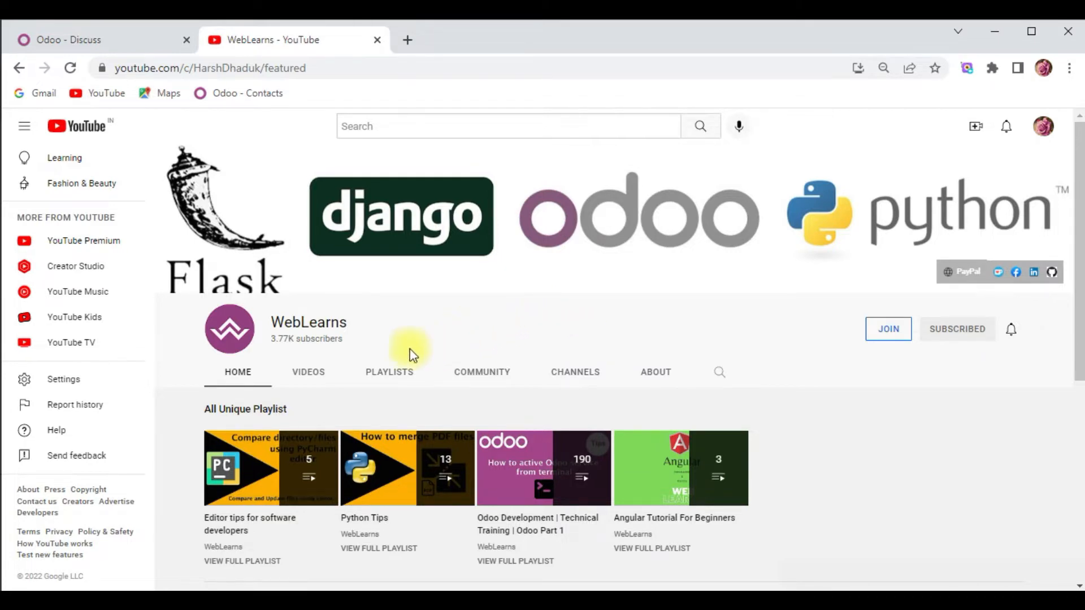
pyautogui.click(389, 372)
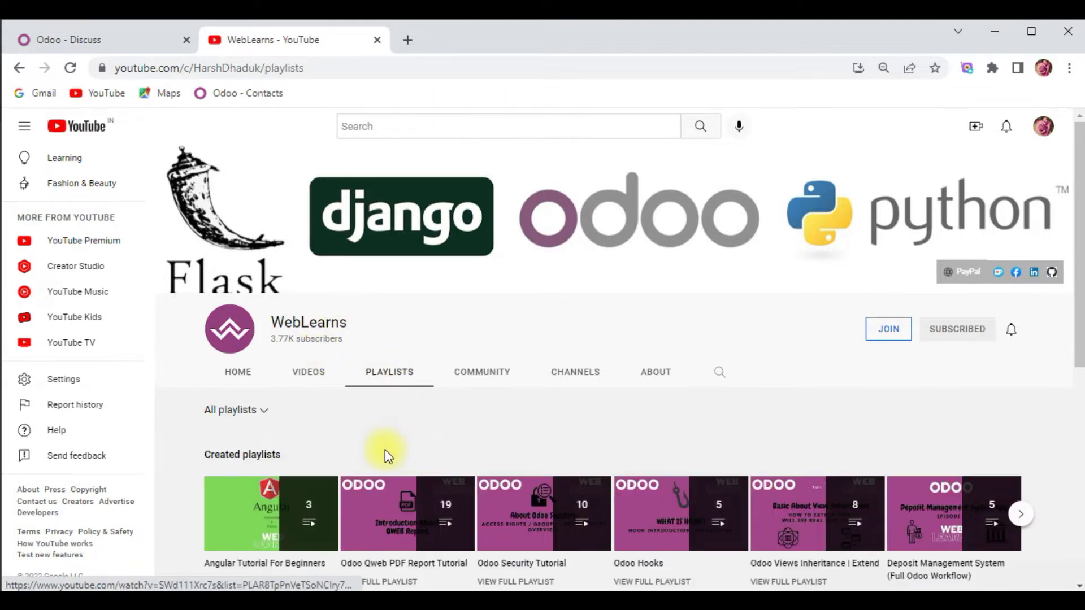
pyautogui.scroll(-3)
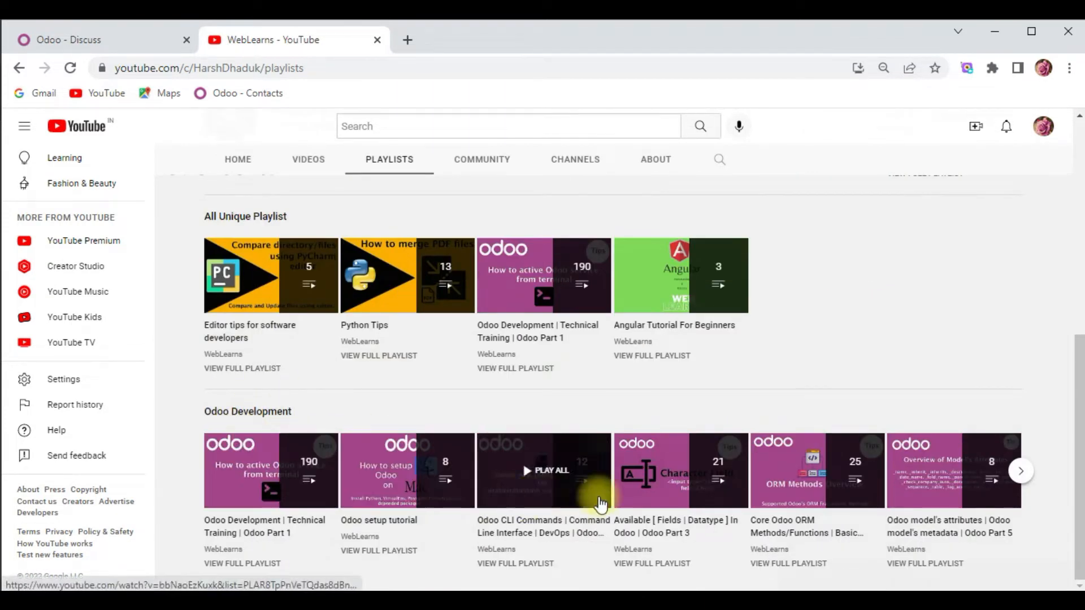
pyautogui.click(1020, 471)
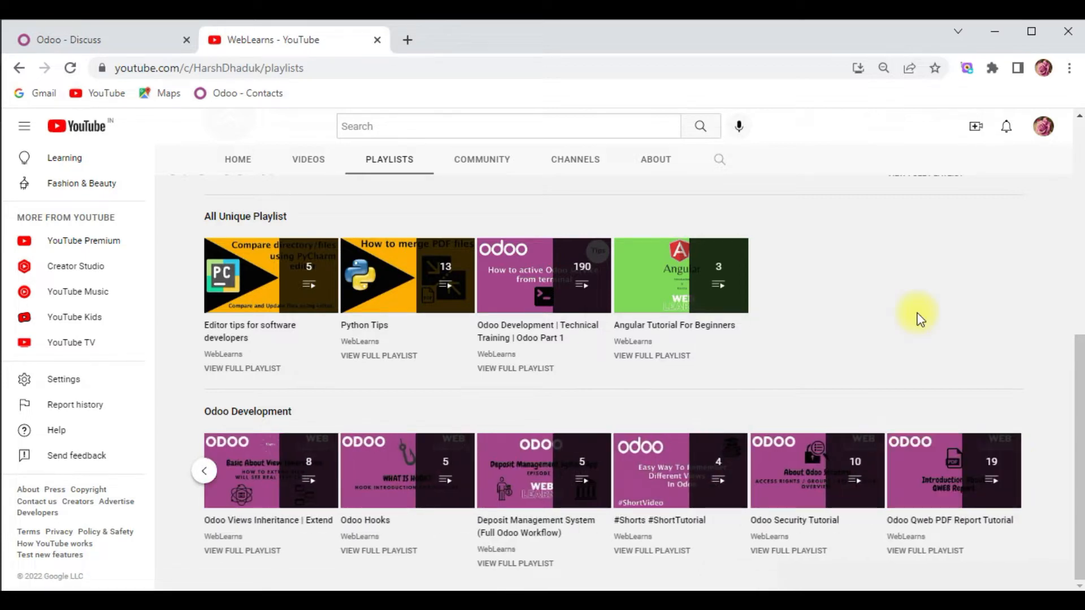
pyautogui.moveTo(902, 303)
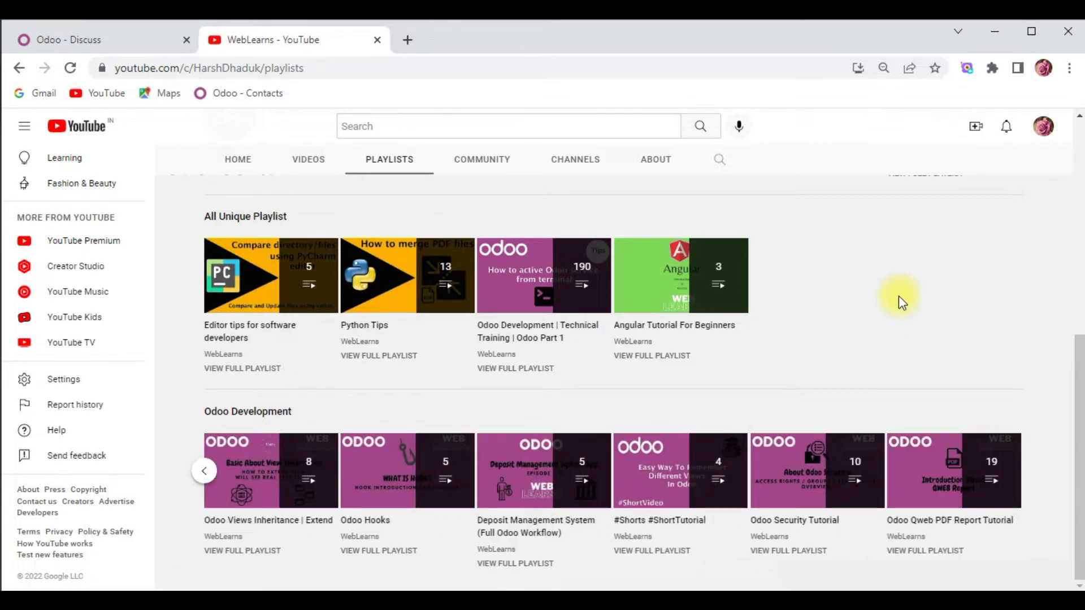
# Step: Read the channel's About page description and source code link, then return to Odoo Discuss
pyautogui.click(654, 159)
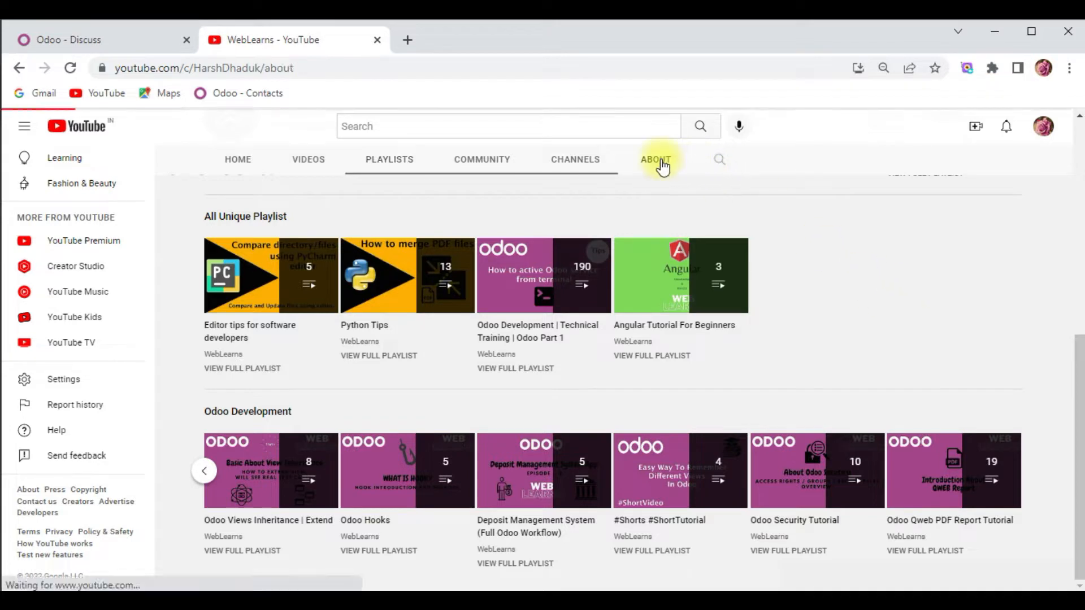
pyautogui.click(654, 159)
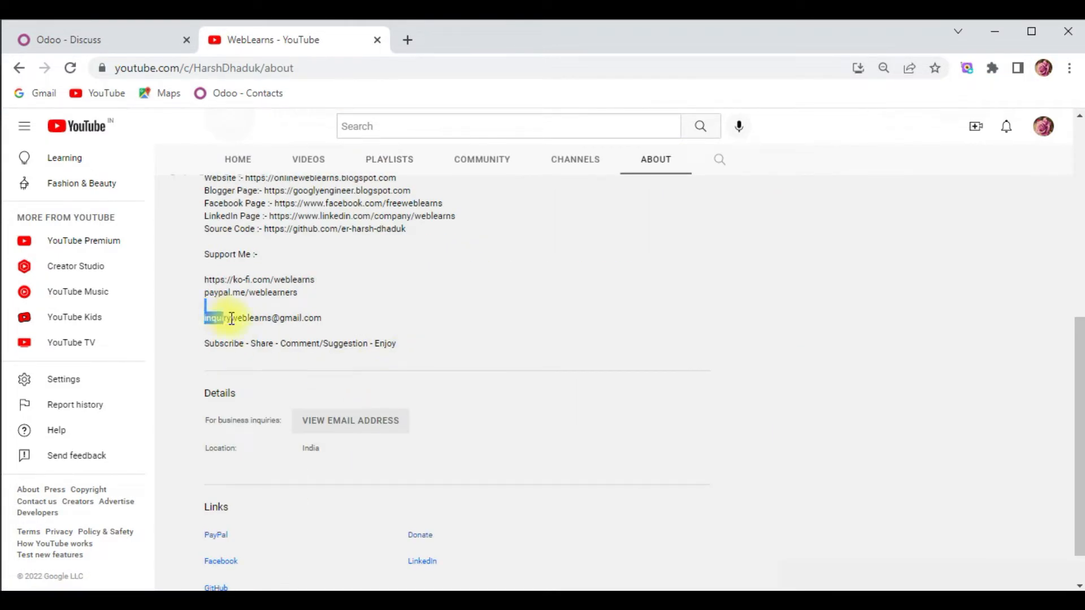
pyautogui.scroll(3)
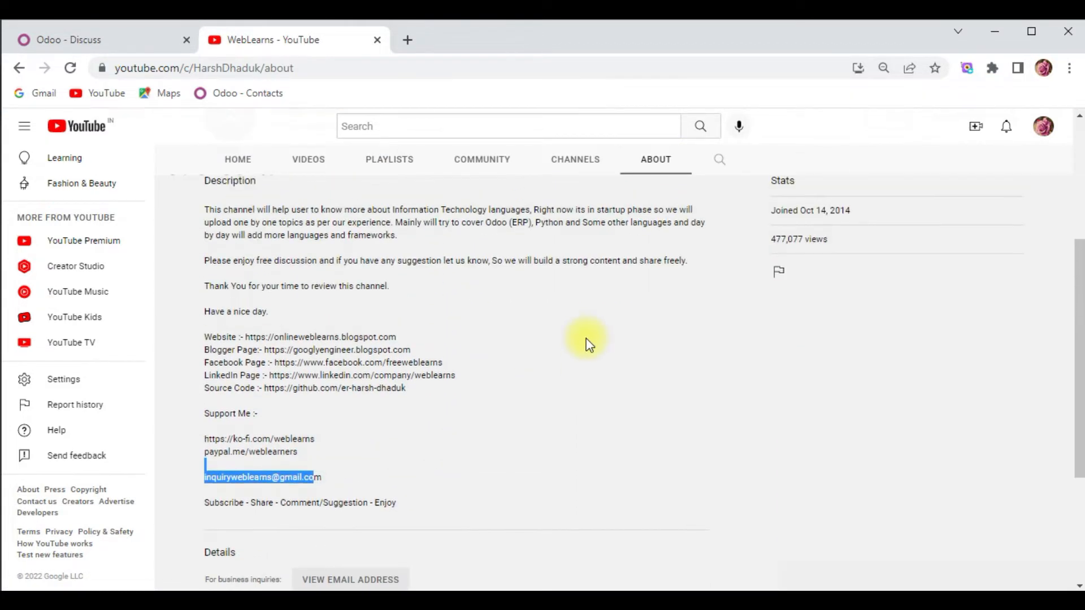
pyautogui.doubleClick(311, 387)
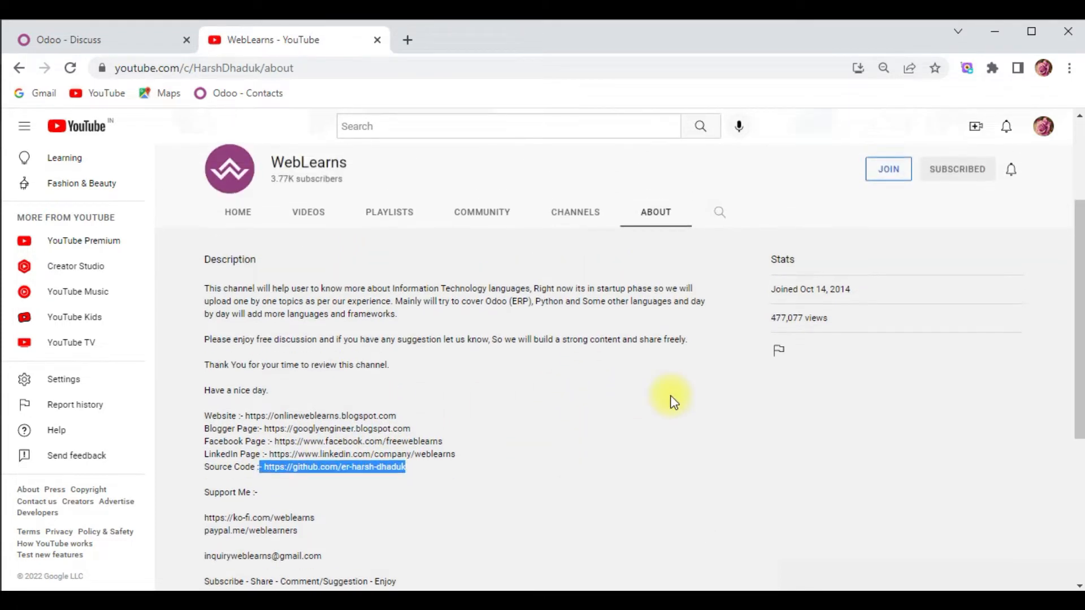
pyautogui.moveTo(587, 403)
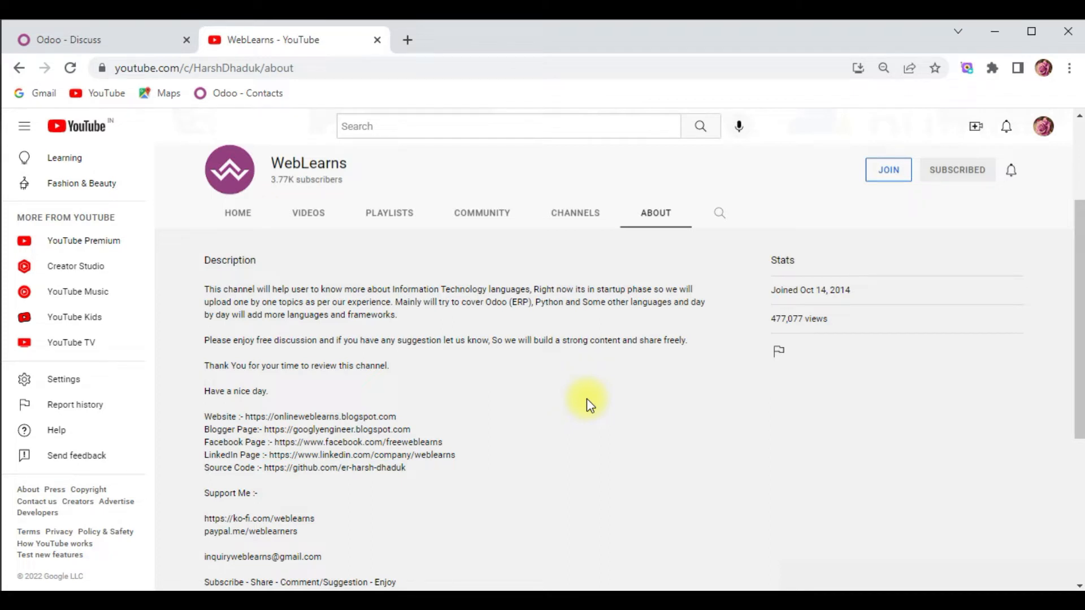
pyautogui.moveTo(281, 407)
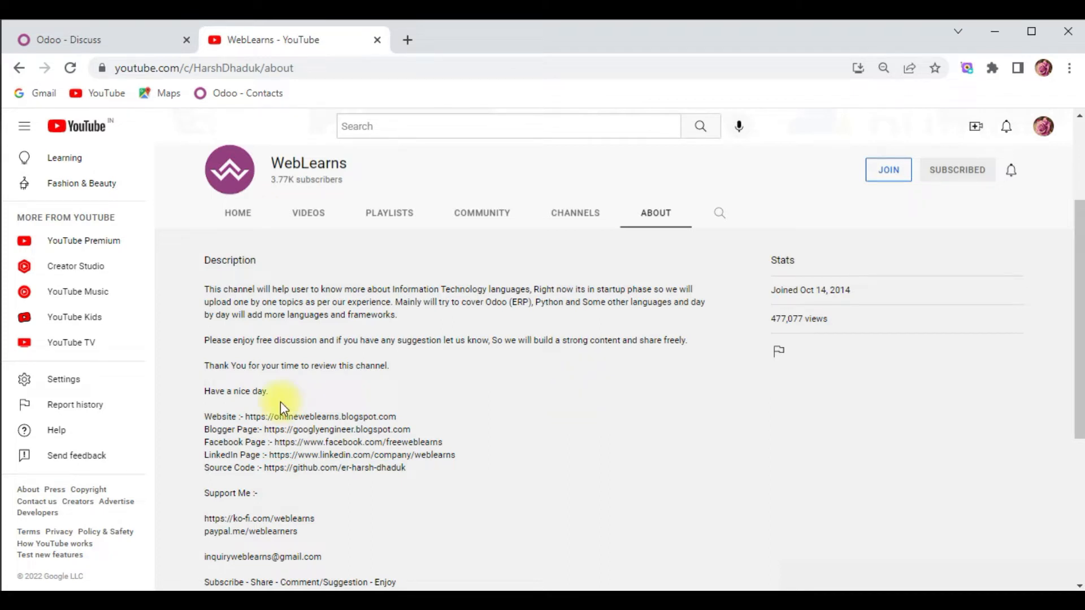
pyautogui.moveTo(626, 444)
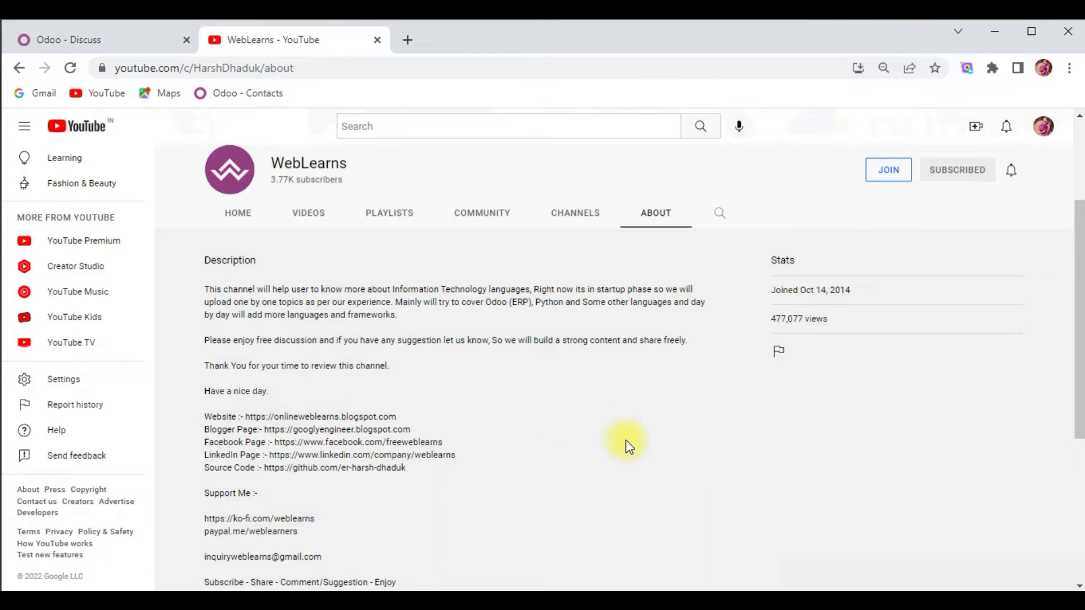
pyautogui.scroll(-3)
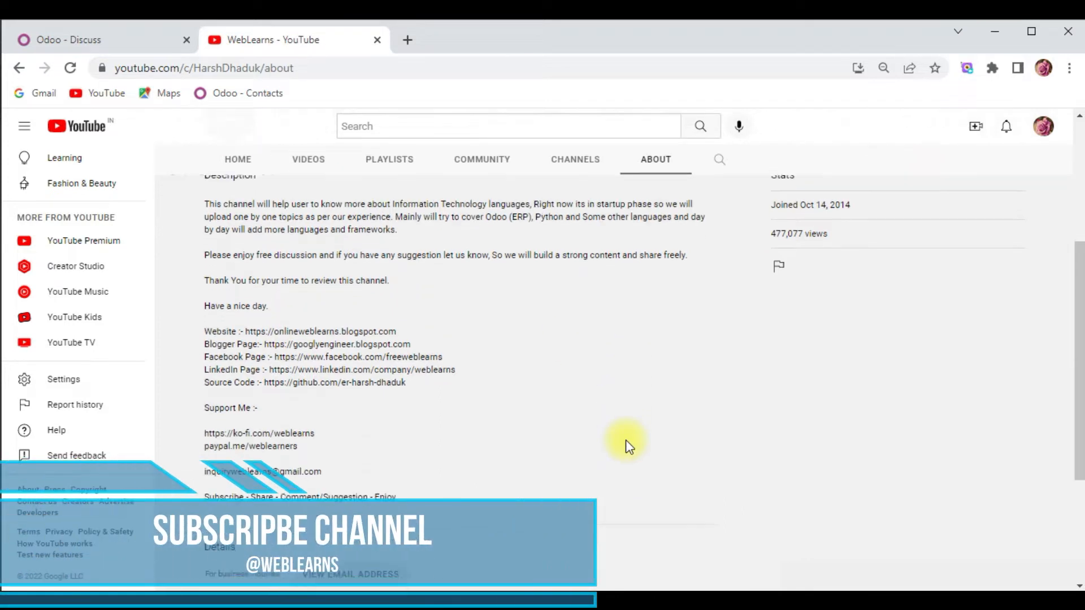
pyautogui.scroll(-3)
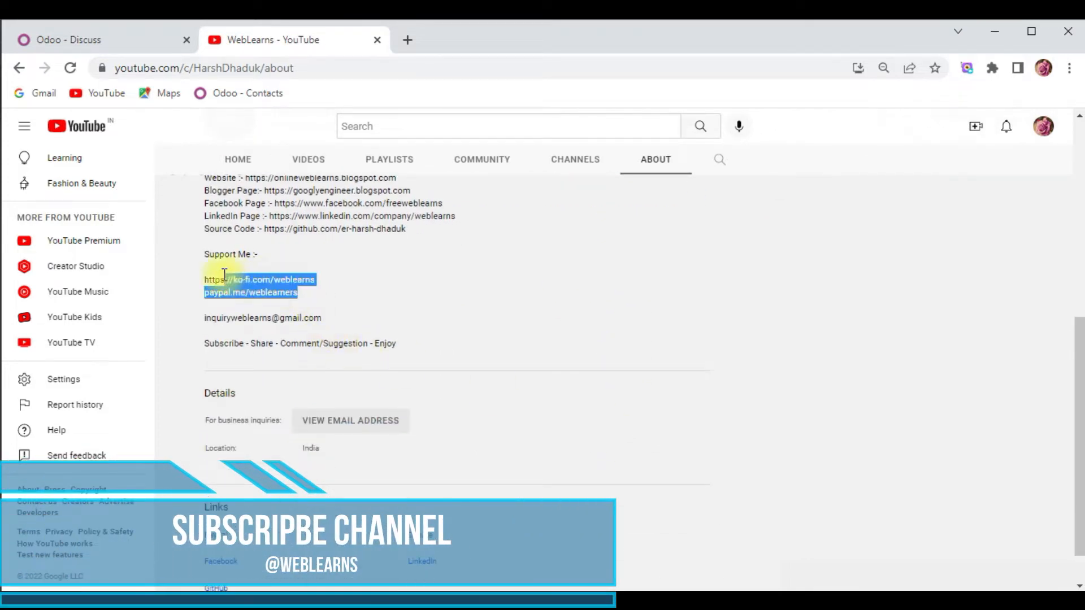
pyautogui.scroll(3)
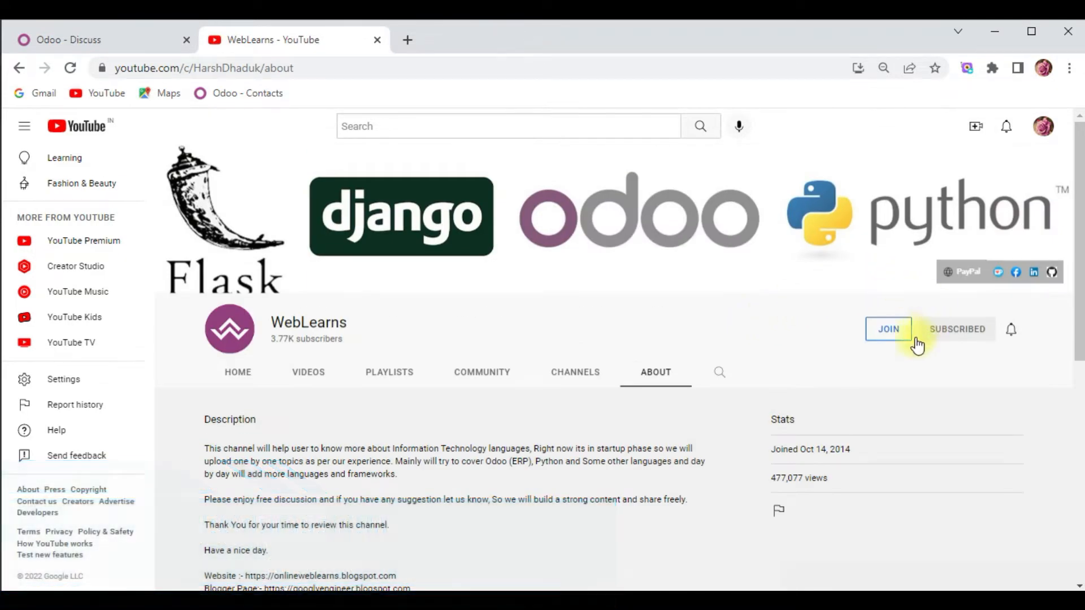
pyautogui.moveTo(463, 262)
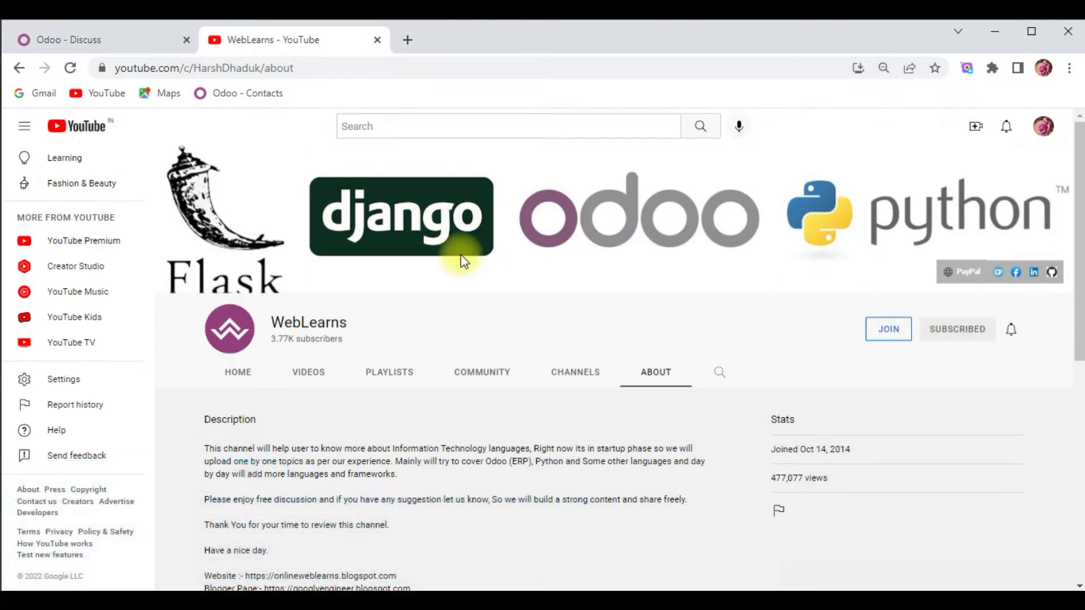
pyautogui.click(69, 39)
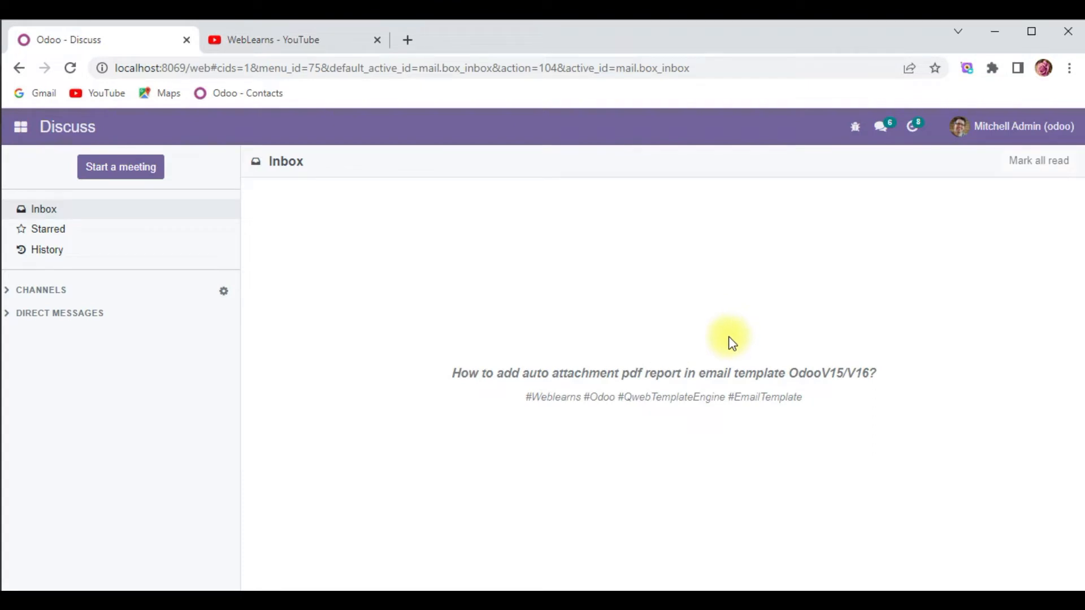
pyautogui.moveTo(723, 346)
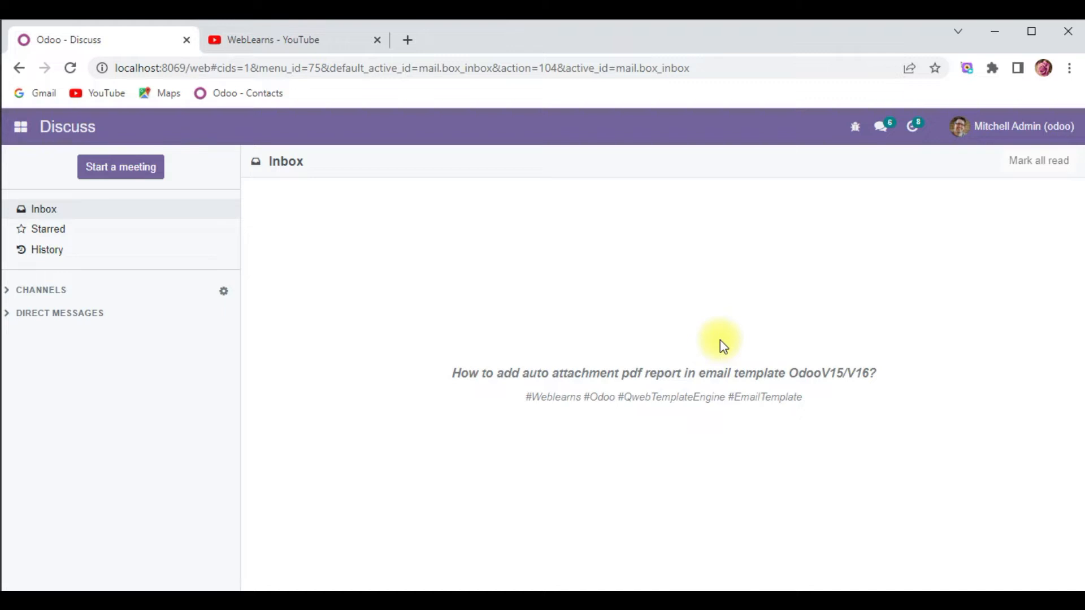
pyautogui.moveTo(672, 382)
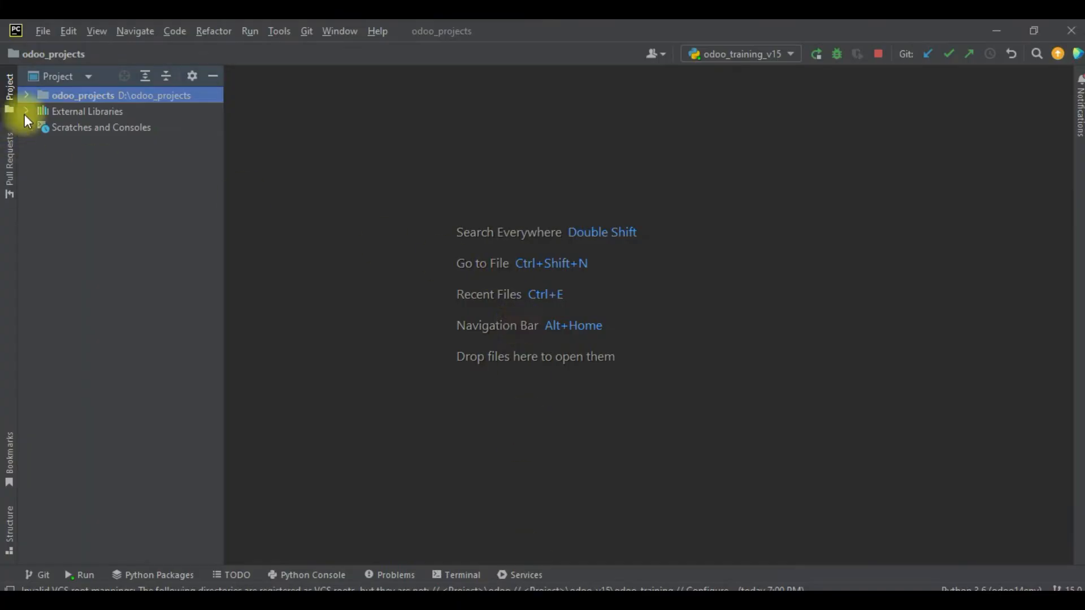
# Step: Open wb_email_template's email_template.xml and review the student_email_template record
pyautogui.click(26, 94)
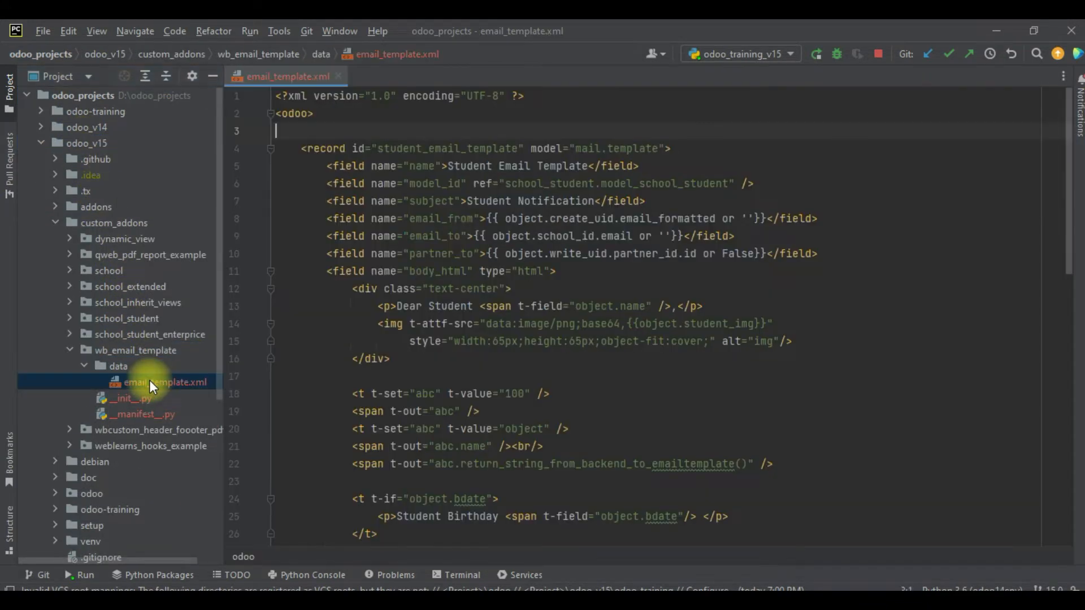
pyautogui.click(477, 235)
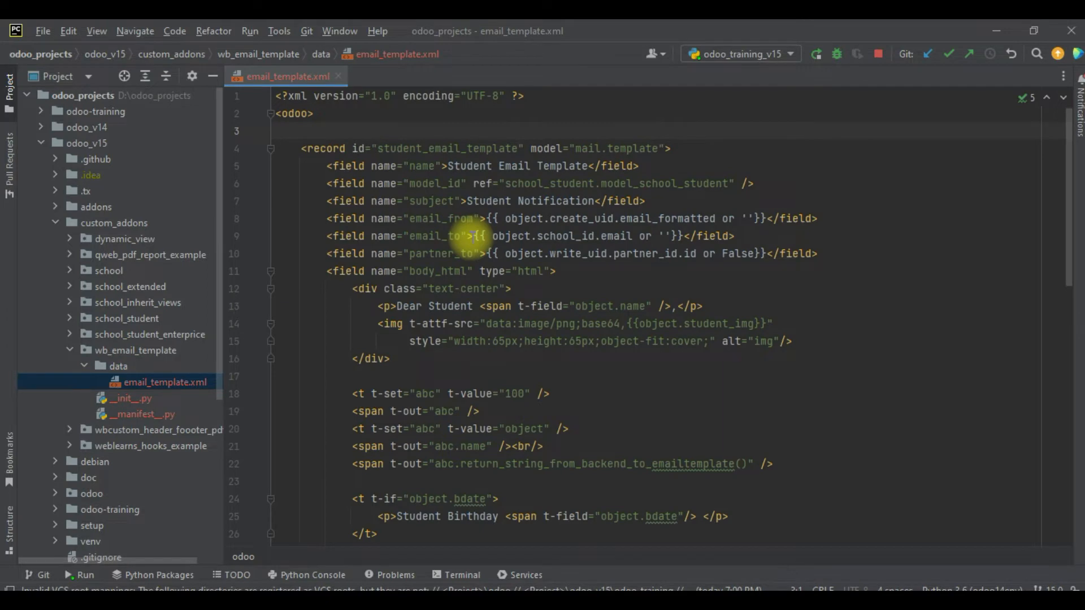
pyautogui.doubleClick(446, 148)
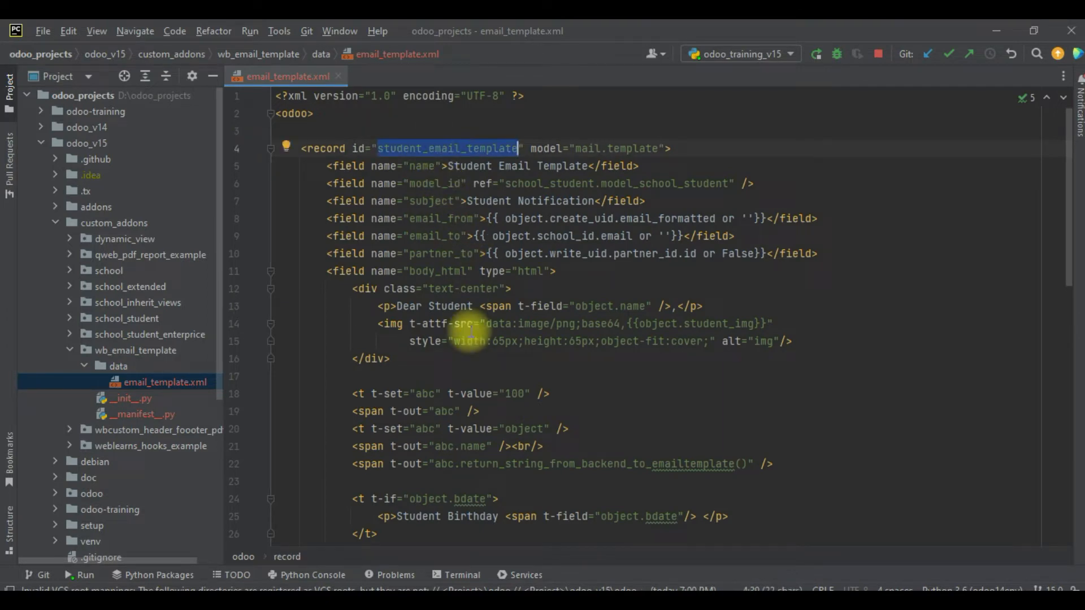
pyautogui.scroll(-3)
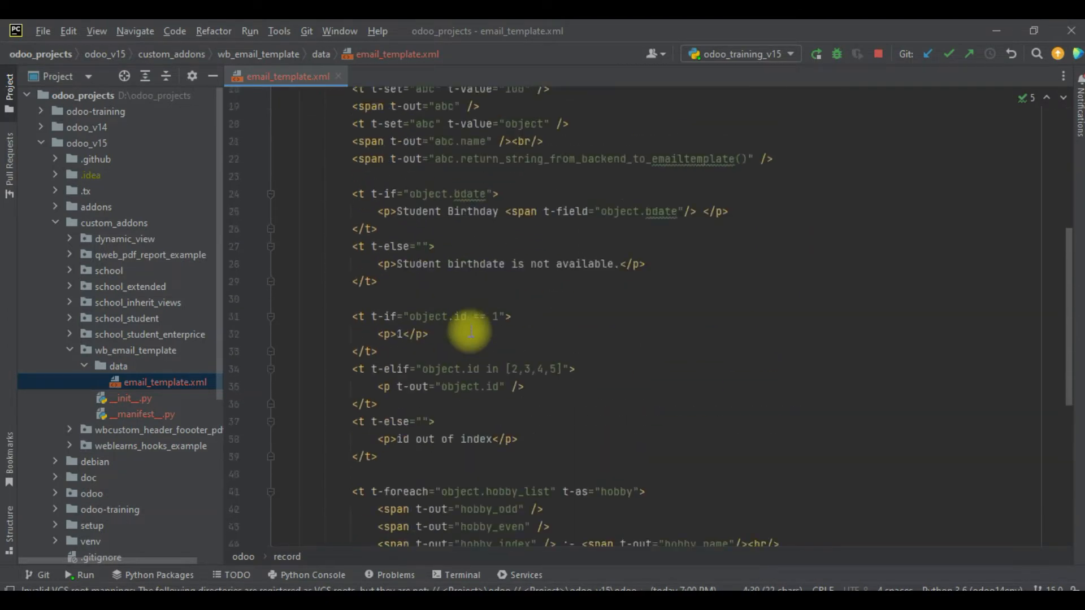
pyautogui.scroll(3)
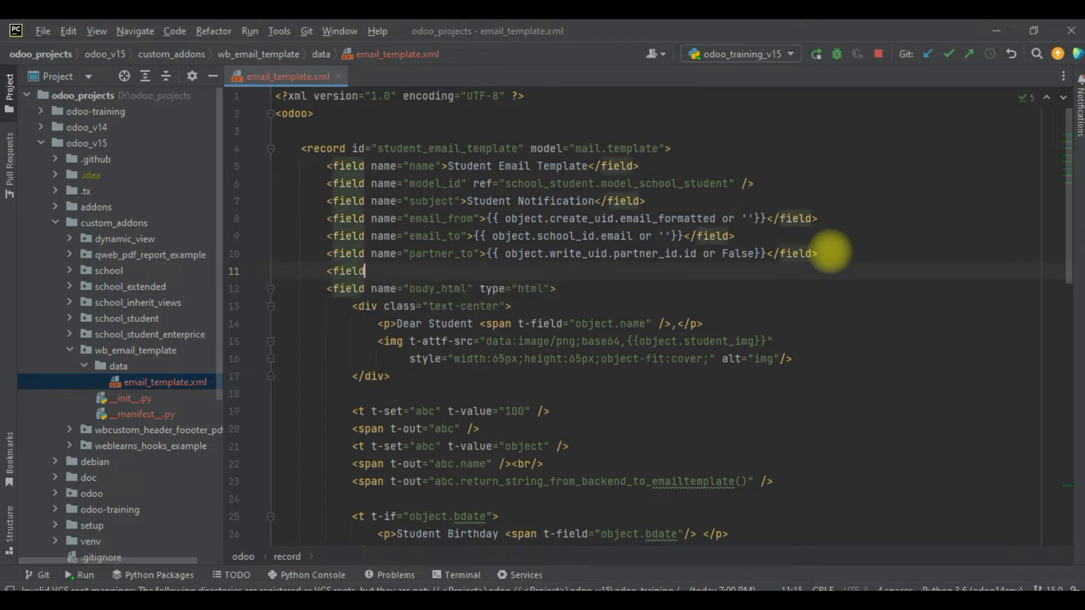
# Step: Add a report_template field with an empty ref attribute below partner_to
pyautogui.write('name=""/>')
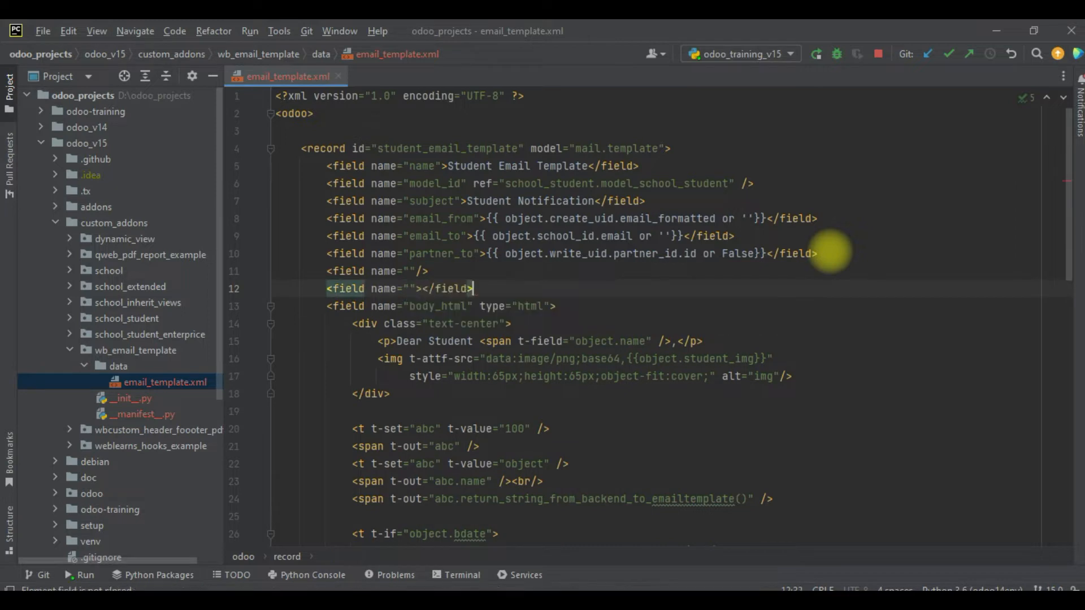
pyautogui.write('ref="')
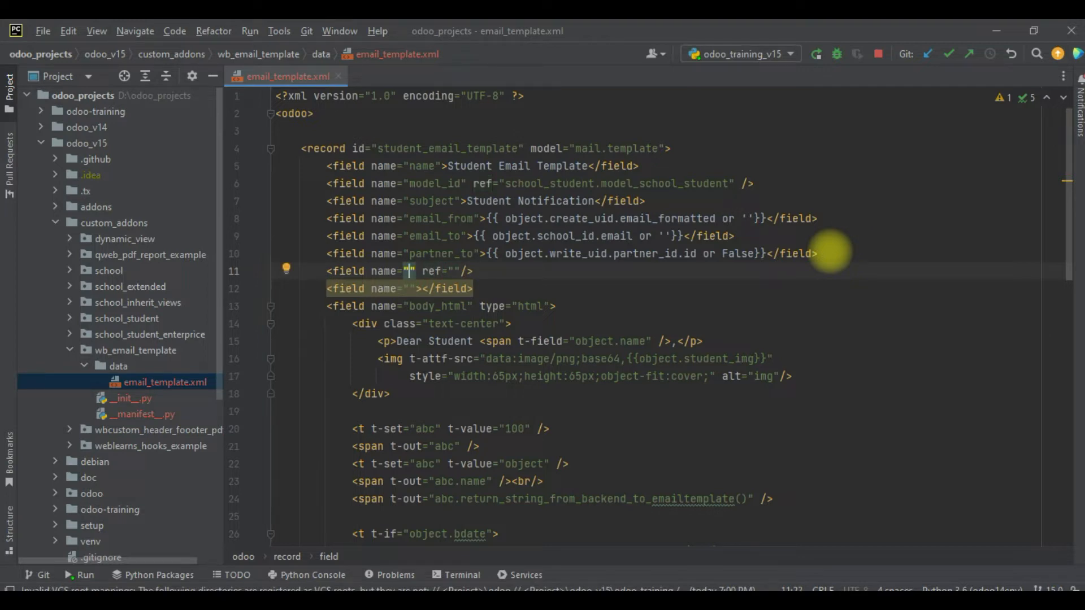
pyautogui.write('report_template')
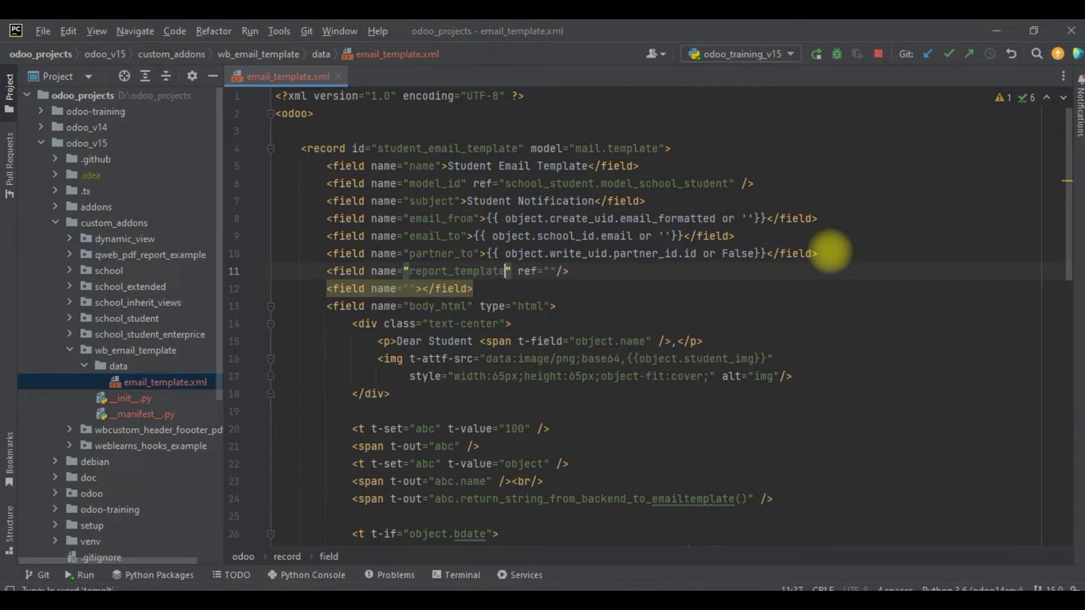
pyautogui.moveTo(767, 243)
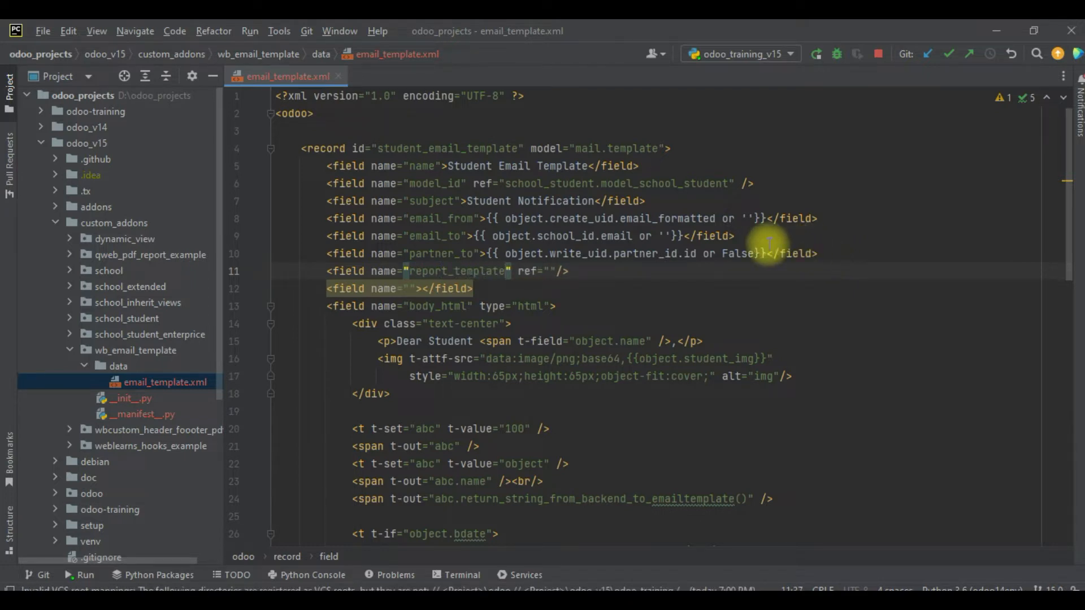
pyautogui.moveTo(145, 367)
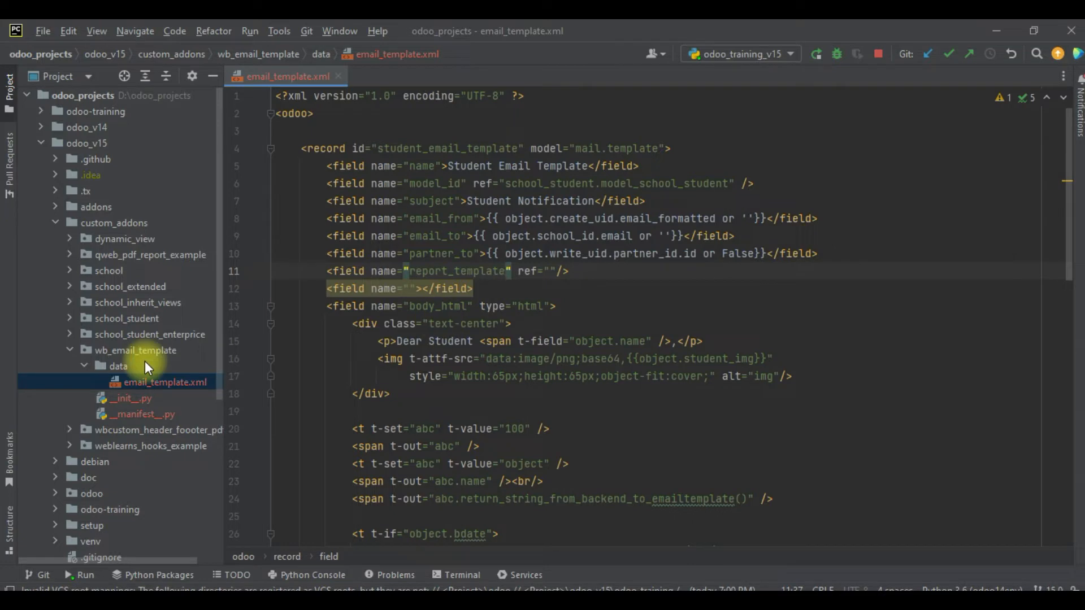
pyautogui.moveTo(136, 434)
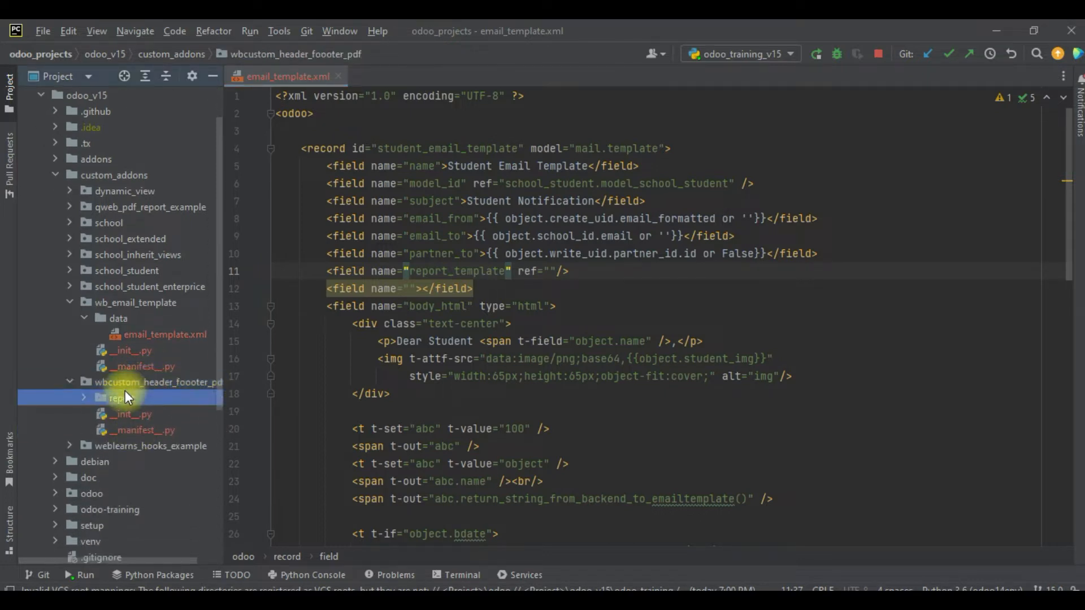
# Step: Look up the report record id in student_report_template.xml, then return to email_template.xml
pyautogui.doubleClick(127, 398)
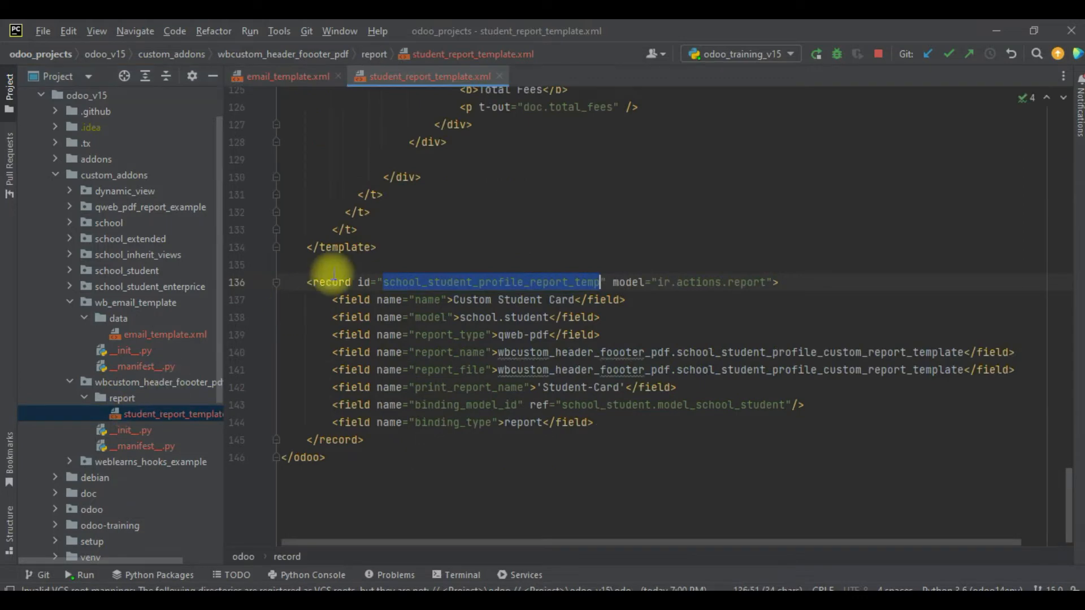
pyautogui.scroll(3)
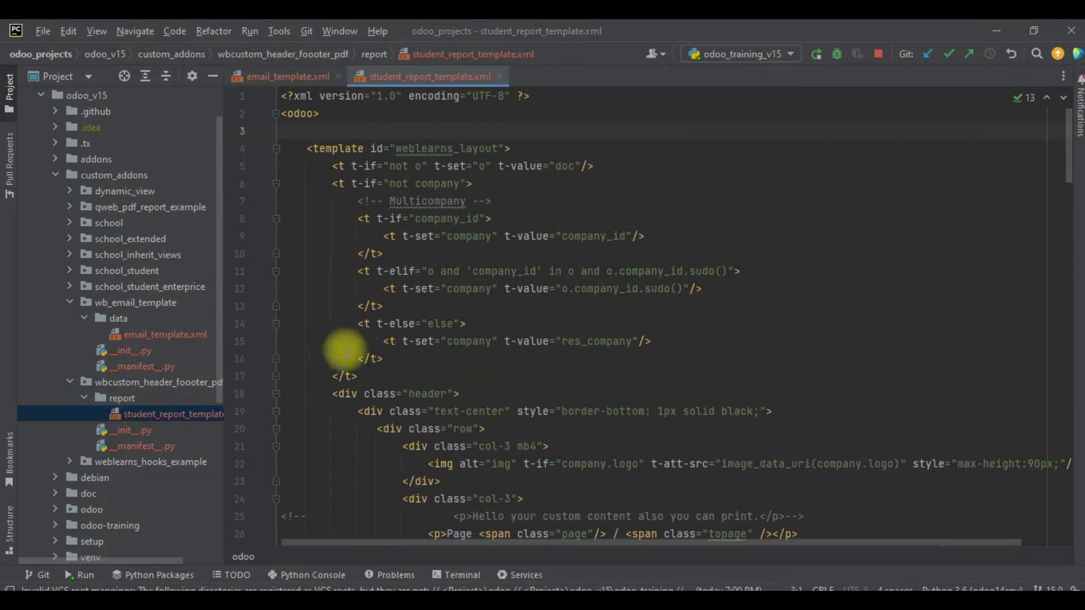
pyautogui.scroll(-3)
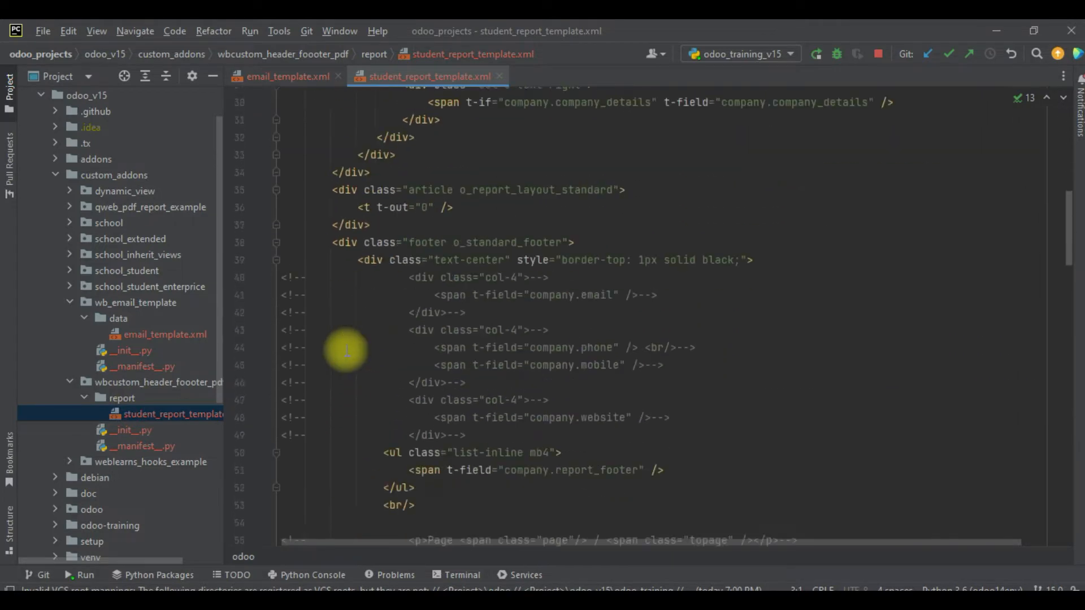
pyautogui.scroll(-3)
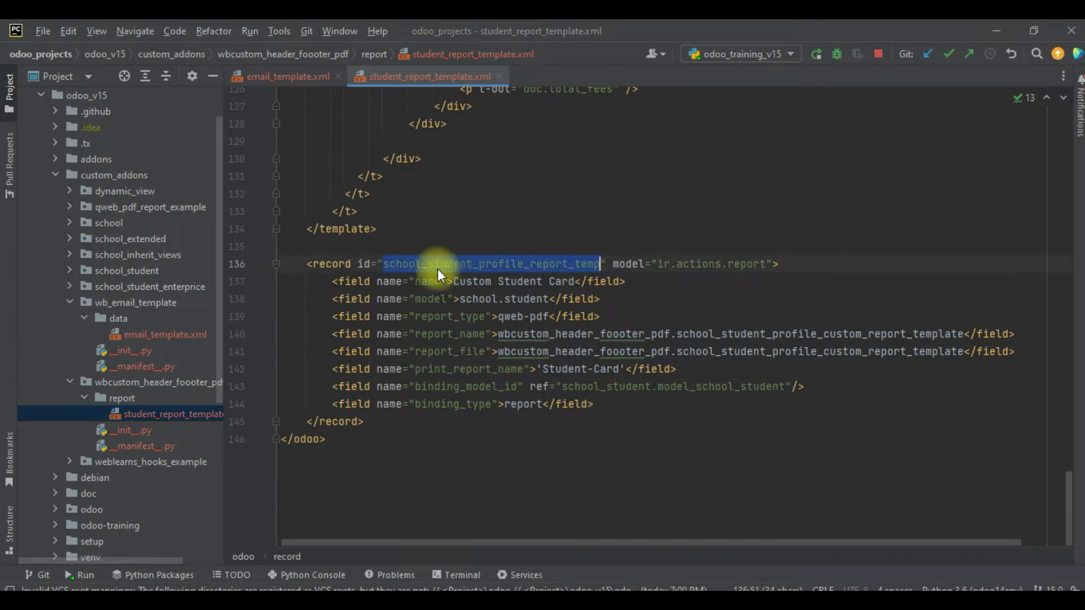
pyautogui.click(284, 76)
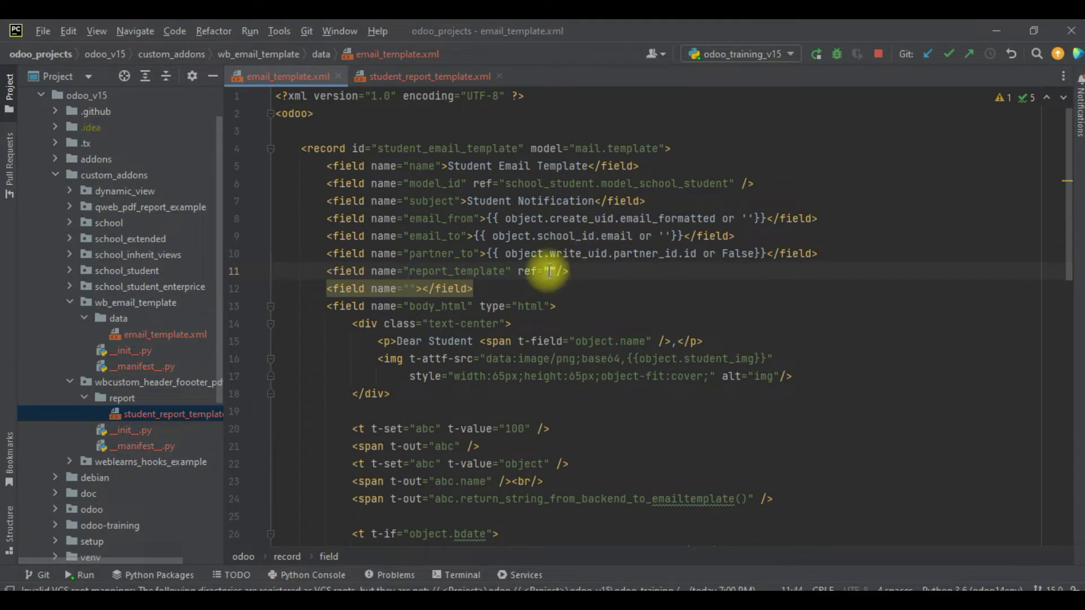
# Step: Set ref to school_student_profile_report_temp and add report_name Student_{{ object.name }}_name
pyautogui.write('school_student_profile_report_temp')
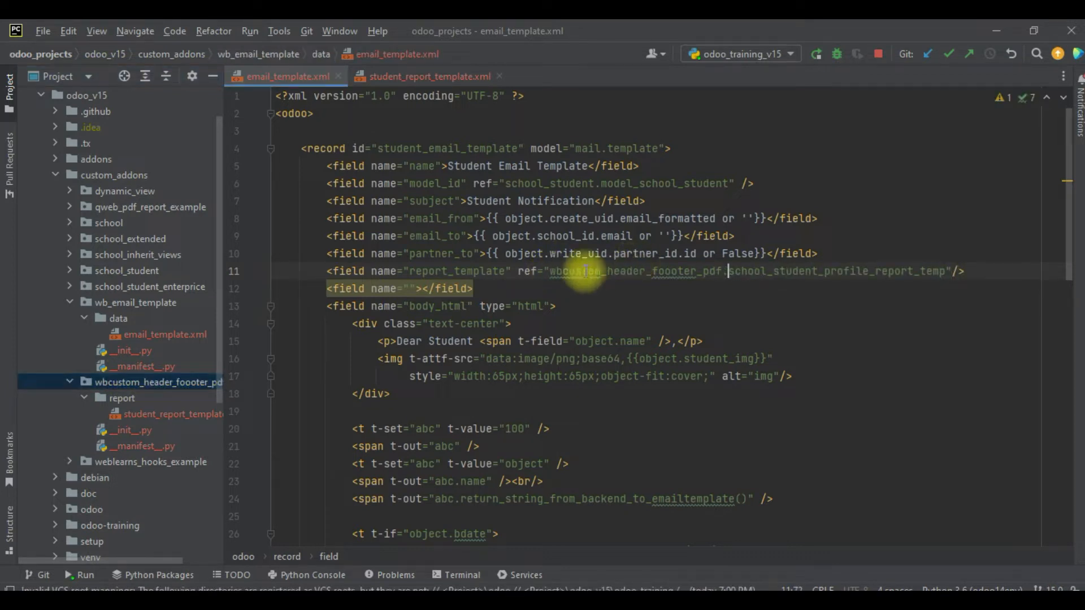
pyautogui.click(436, 270)
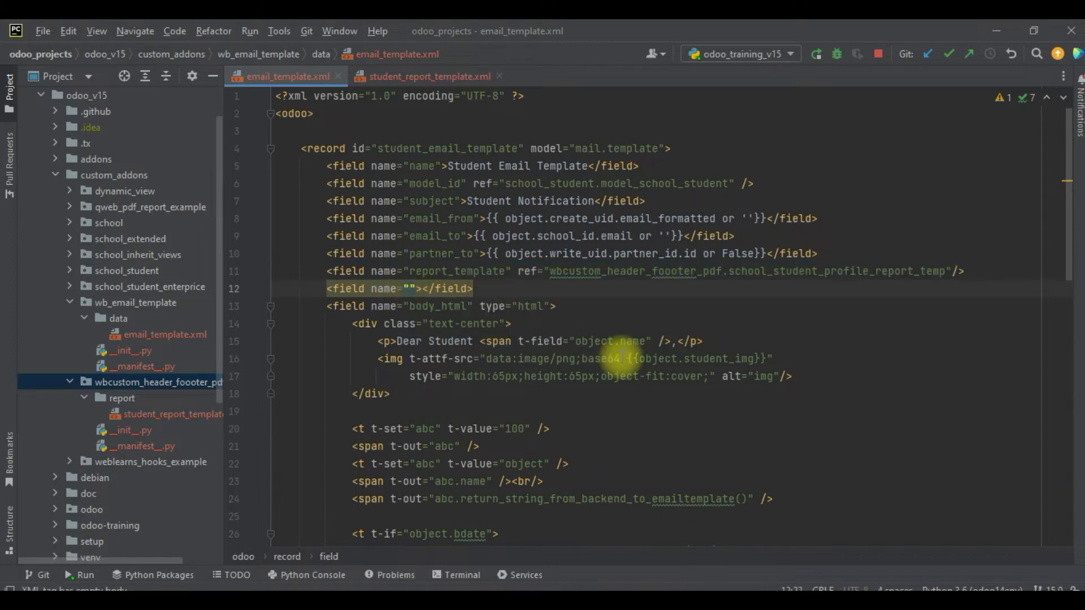
pyautogui.click(410, 289)
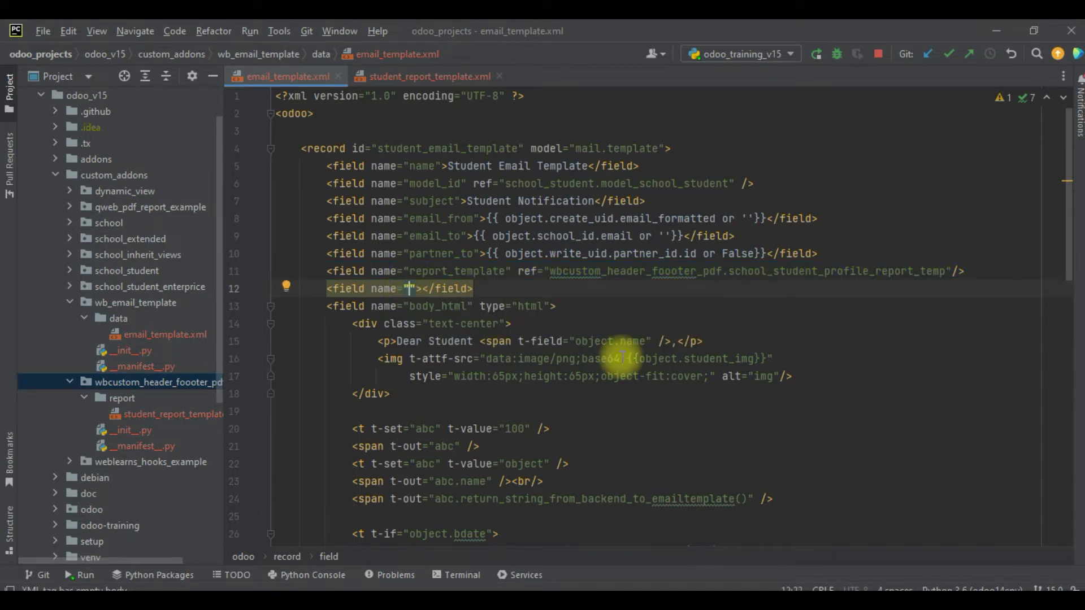
pyautogui.write('report_name')
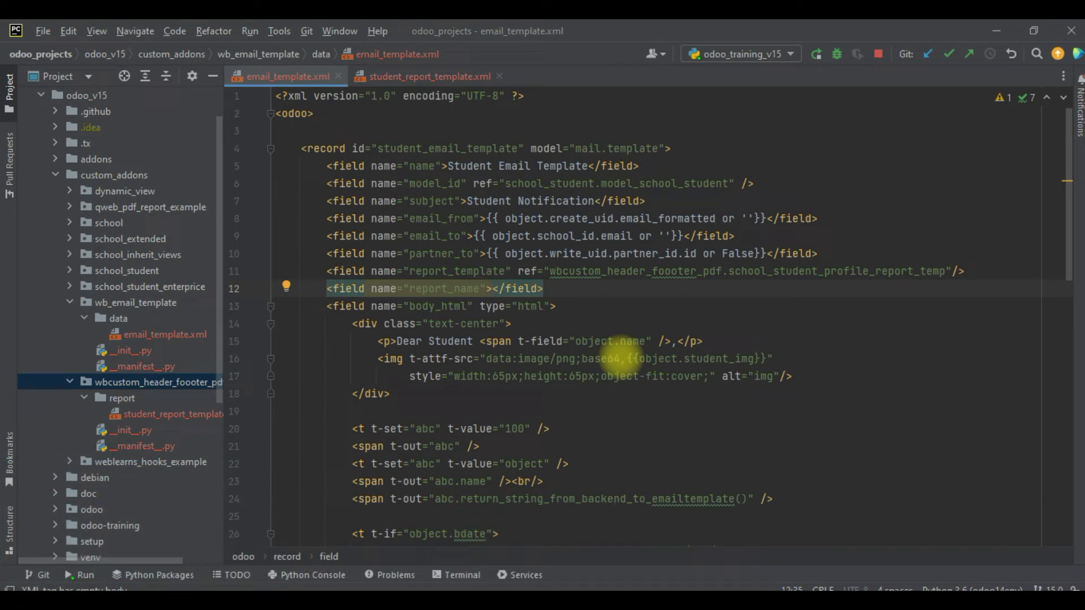
pyautogui.write('Student_')
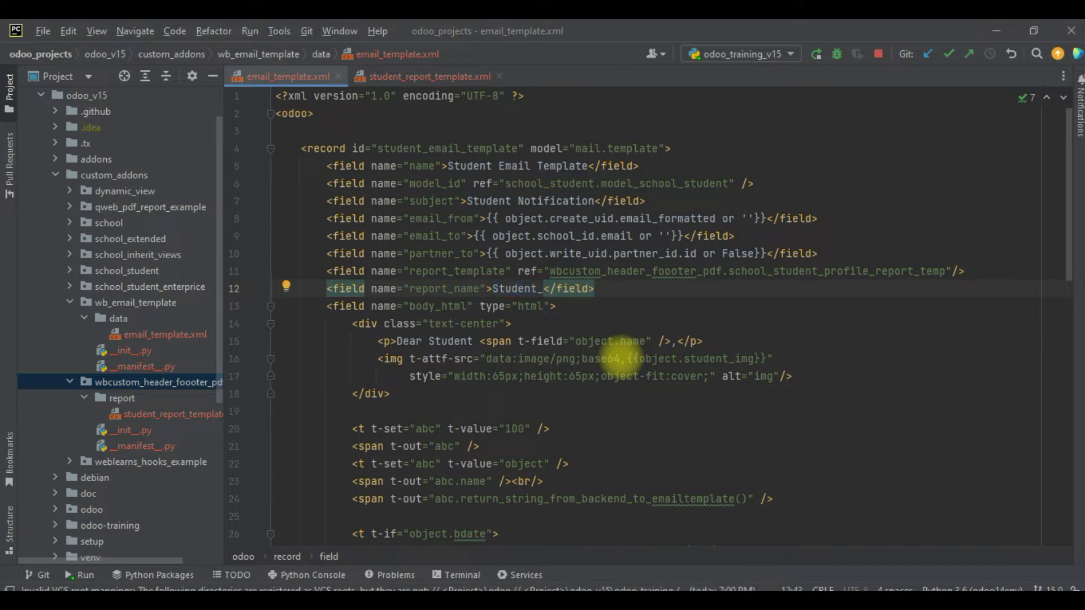
pyautogui.write('{{')
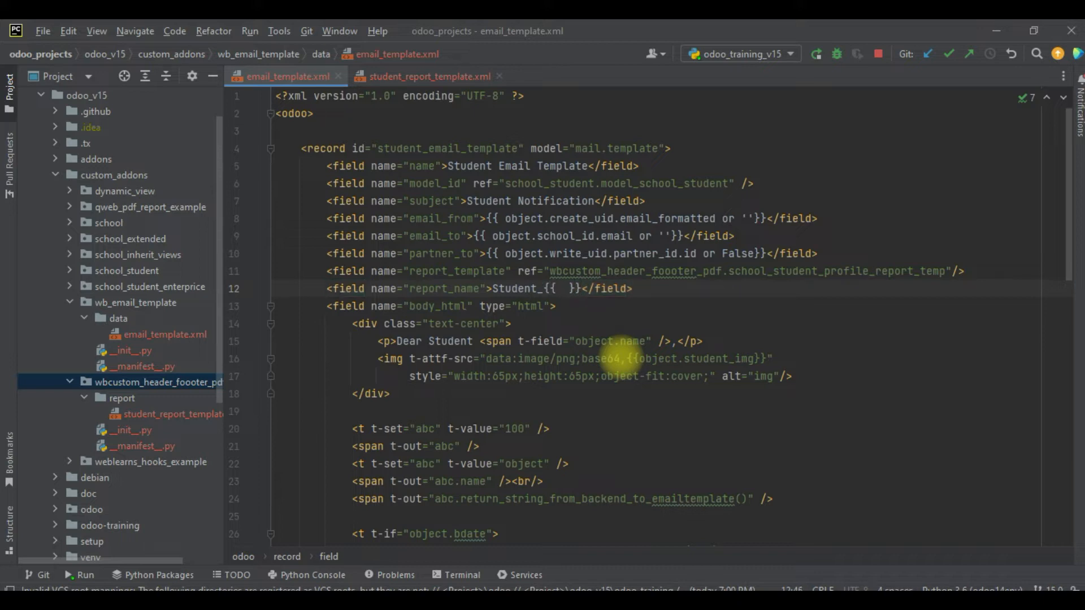
pyautogui.write('o')
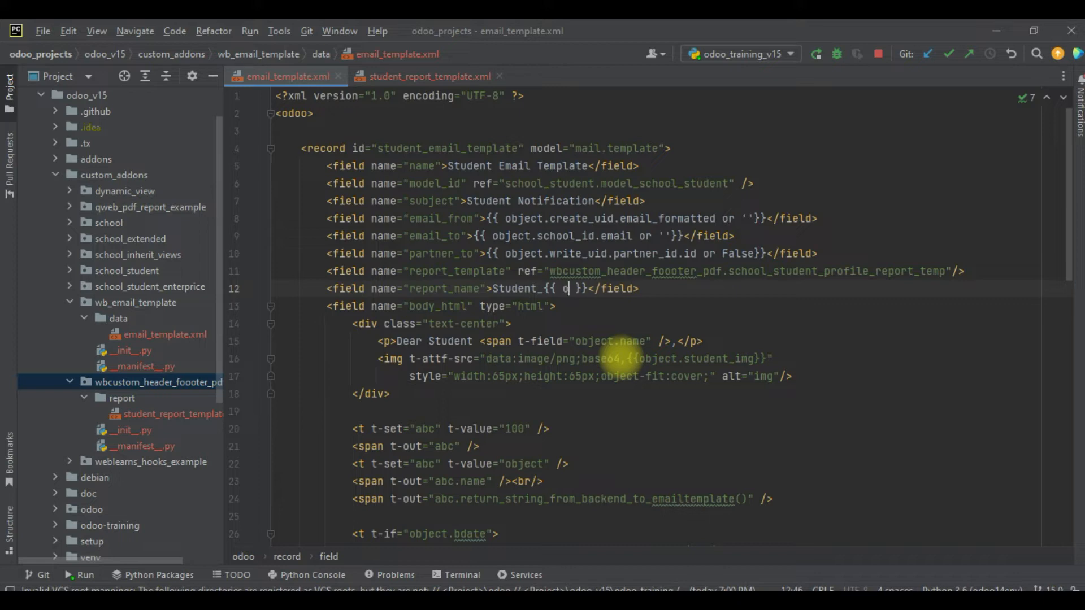
pyautogui.write('bject.name')
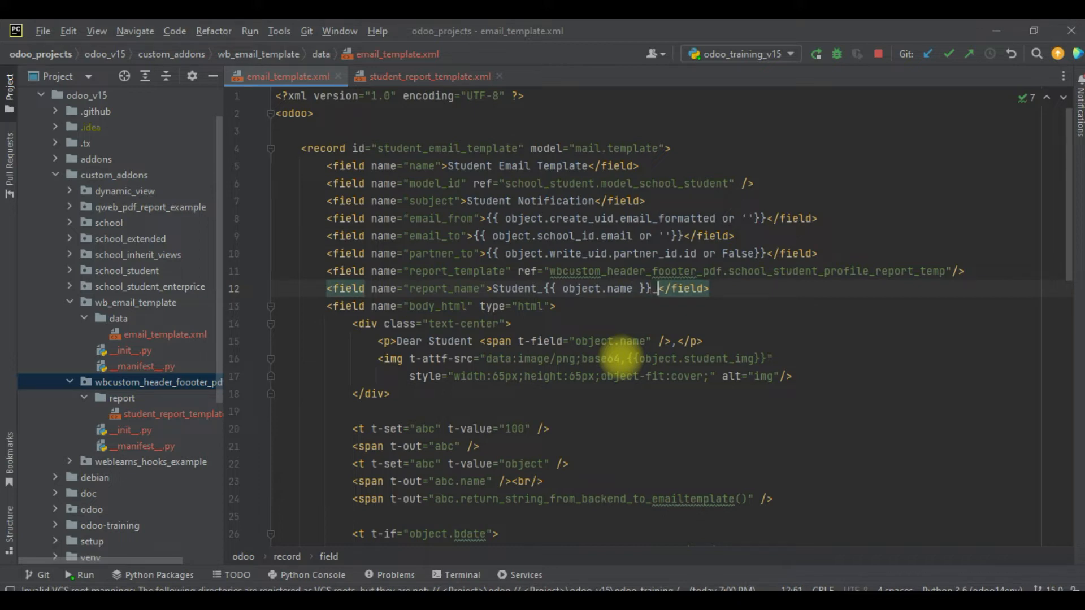
pyautogui.write('_name')
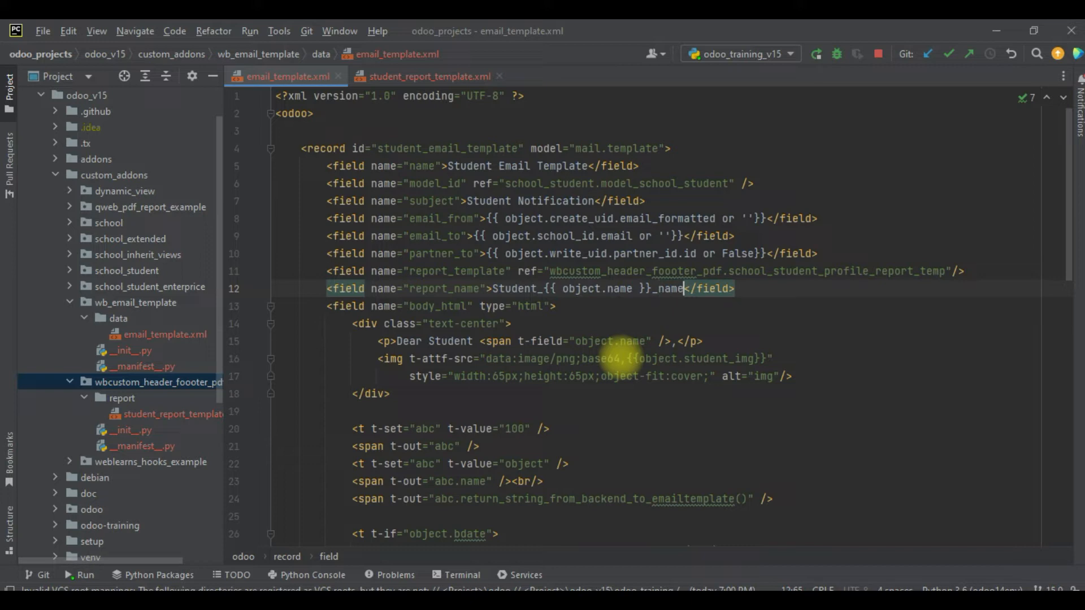
# Step: Type an example output name, Student_weblearns_name.pdf, after the report_name line
pyautogui.doubleClick(671, 289)
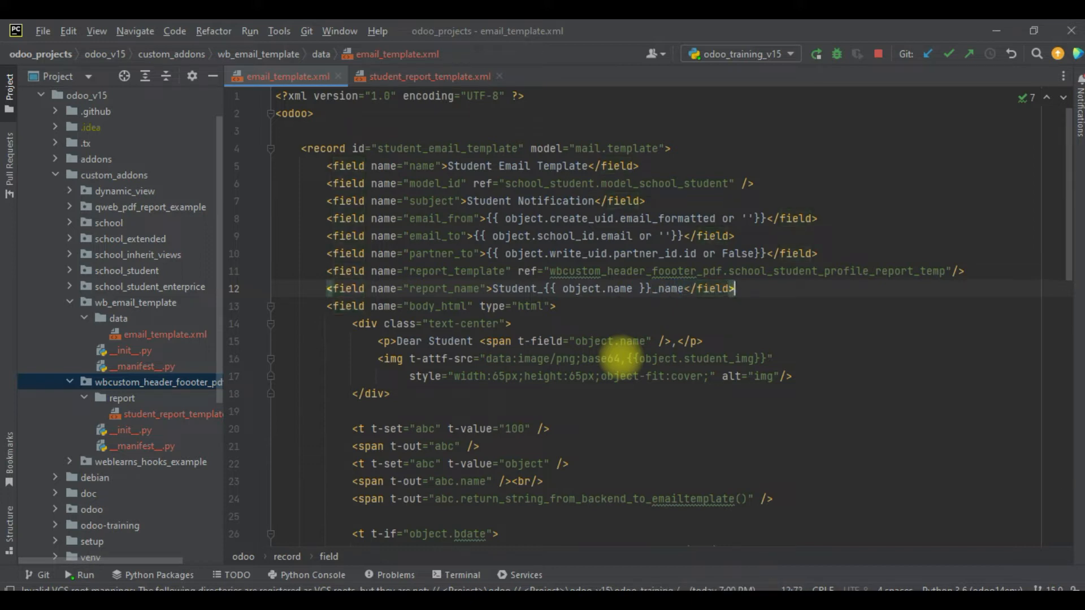
pyautogui.write('Studet_')
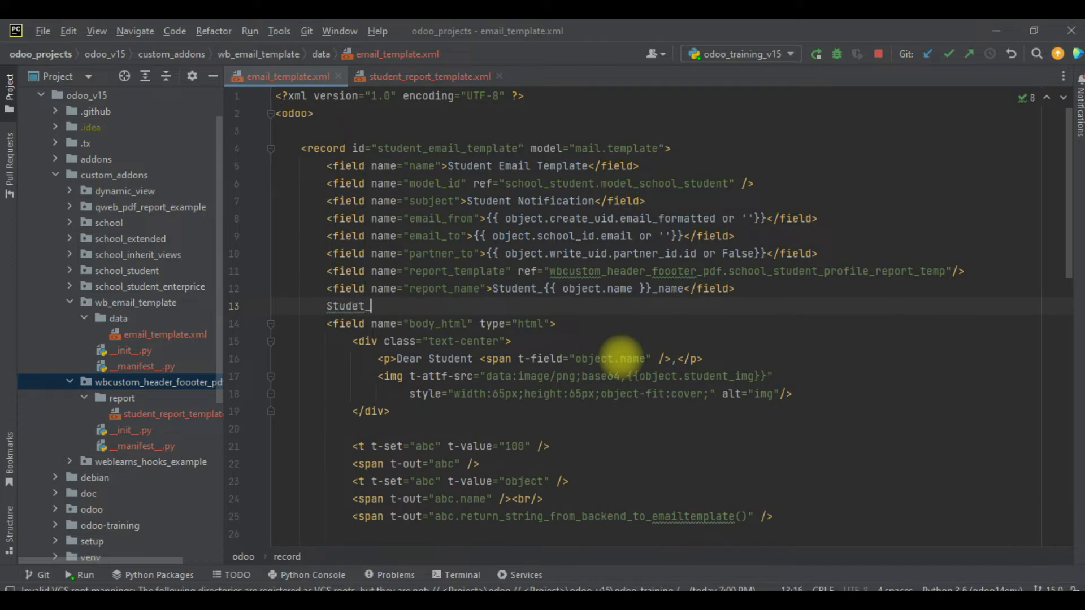
pyautogui.write('w')
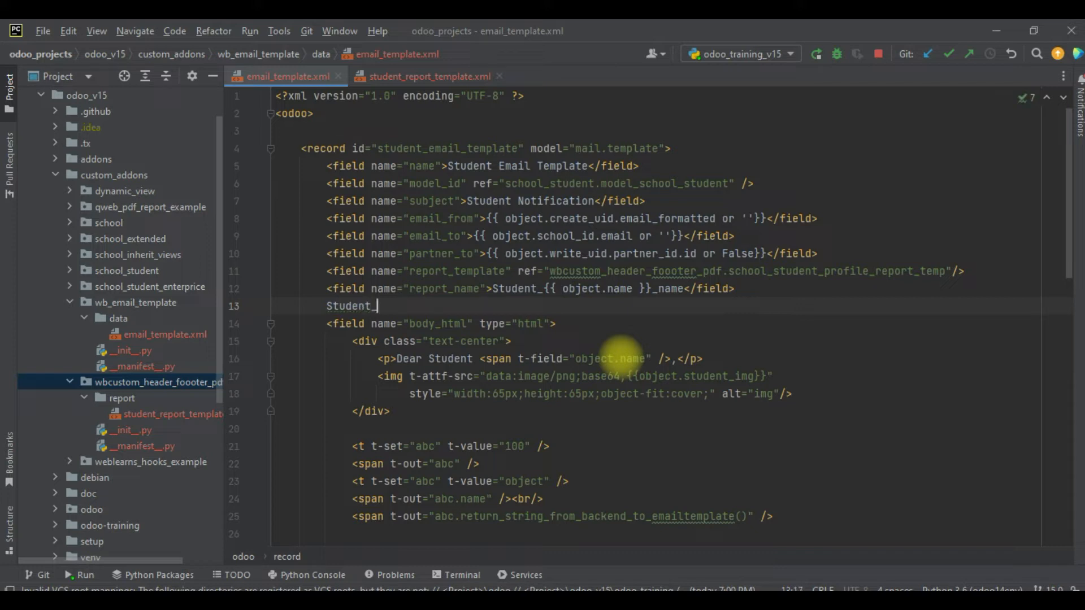
pyautogui.write('webl')
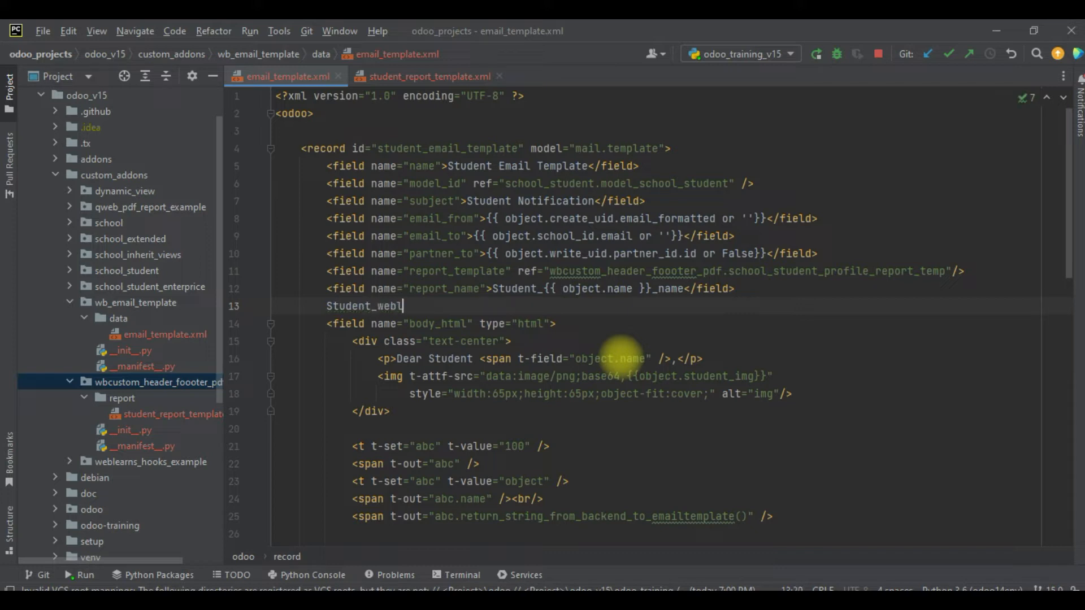
pyautogui.write('earns')
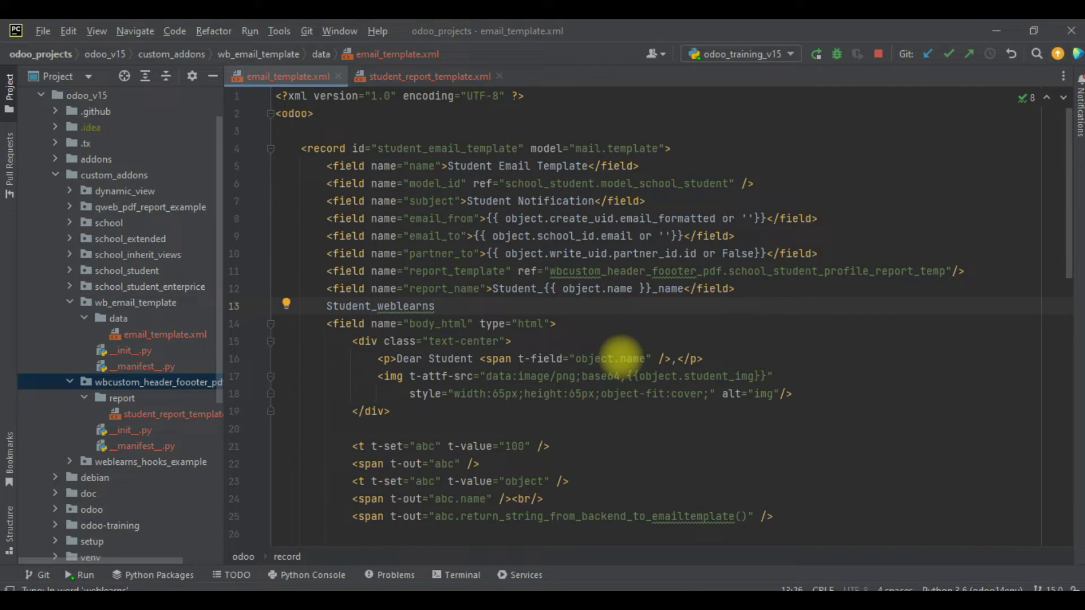
pyautogui.doubleClick(405, 306)
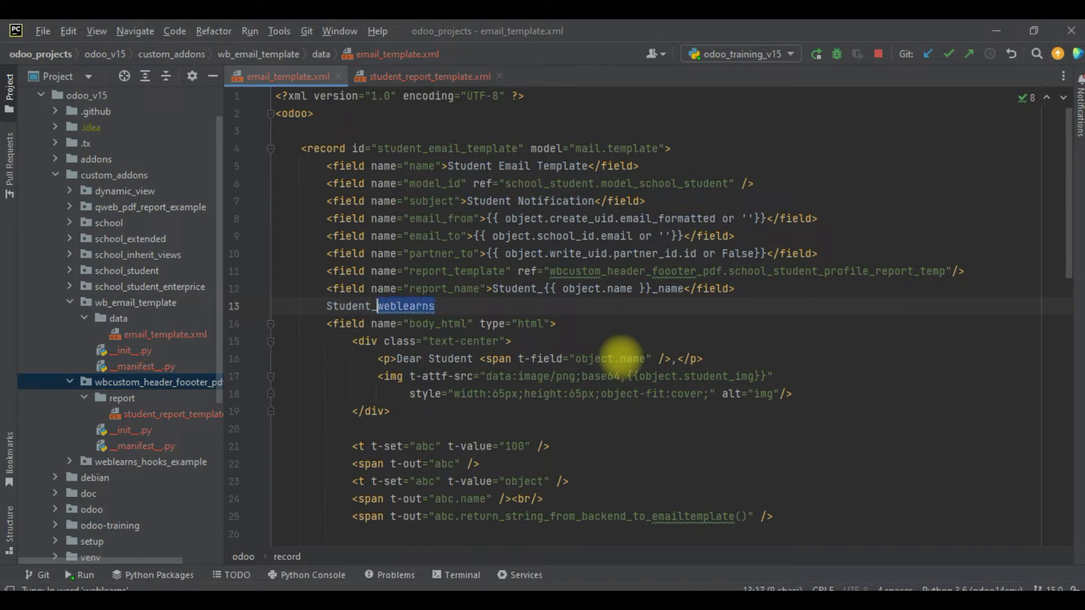
pyautogui.write('_name')
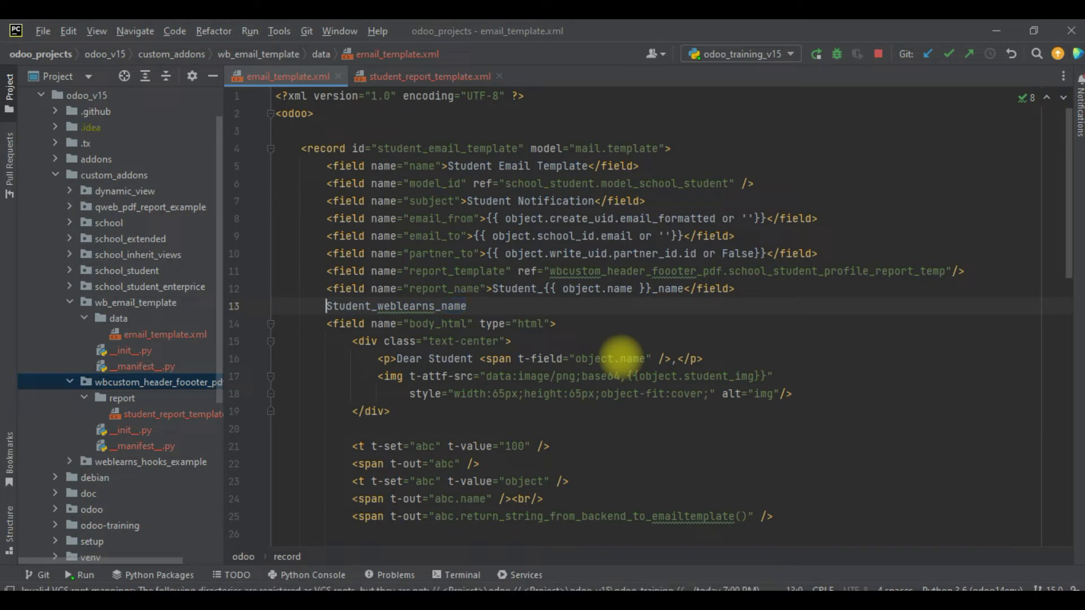
pyautogui.doubleClick(345, 305)
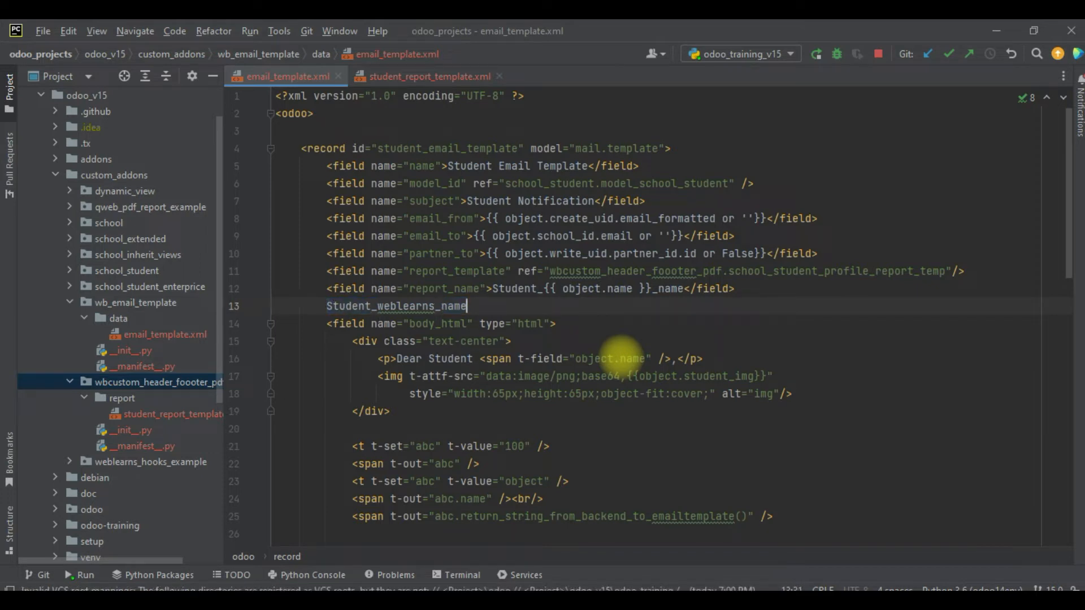
pyautogui.write('.')
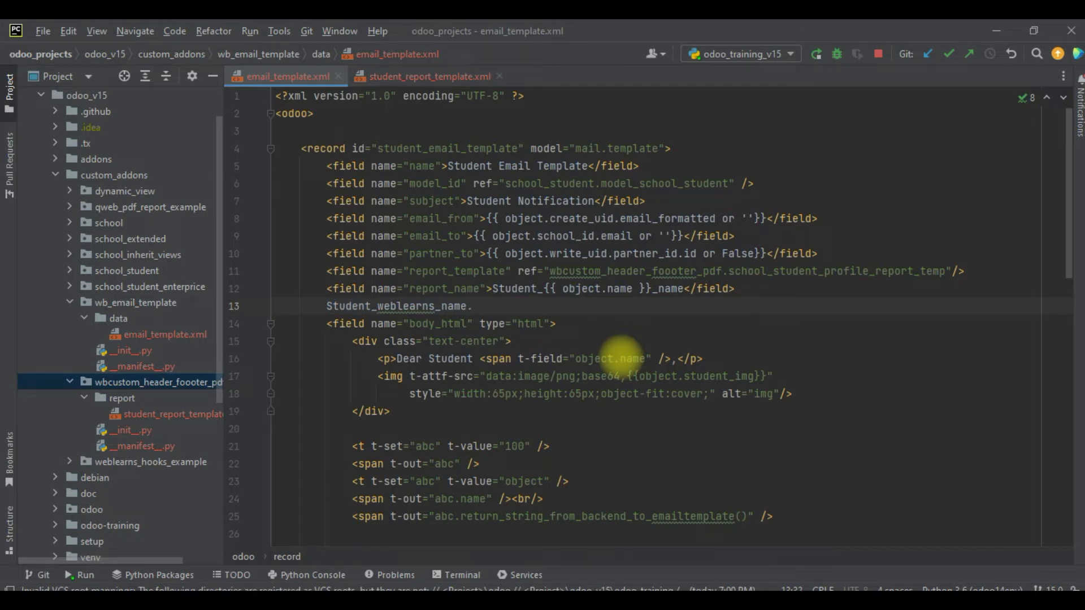
pyautogui.write('pdf')
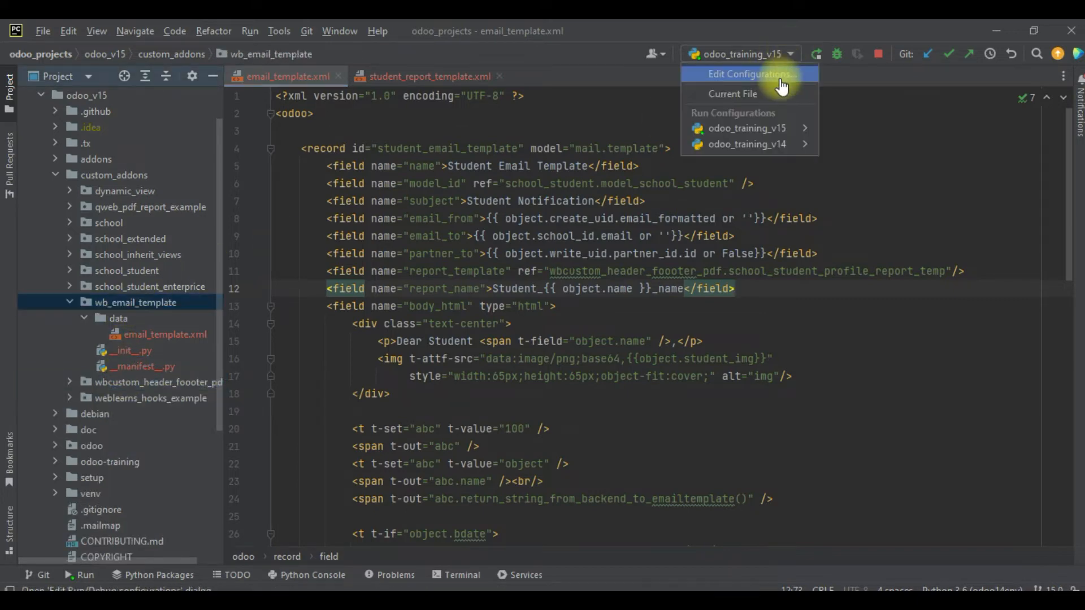
# Step: Inspect the server parameters of the odoo_training_v15 run configuration
pyautogui.click(747, 74)
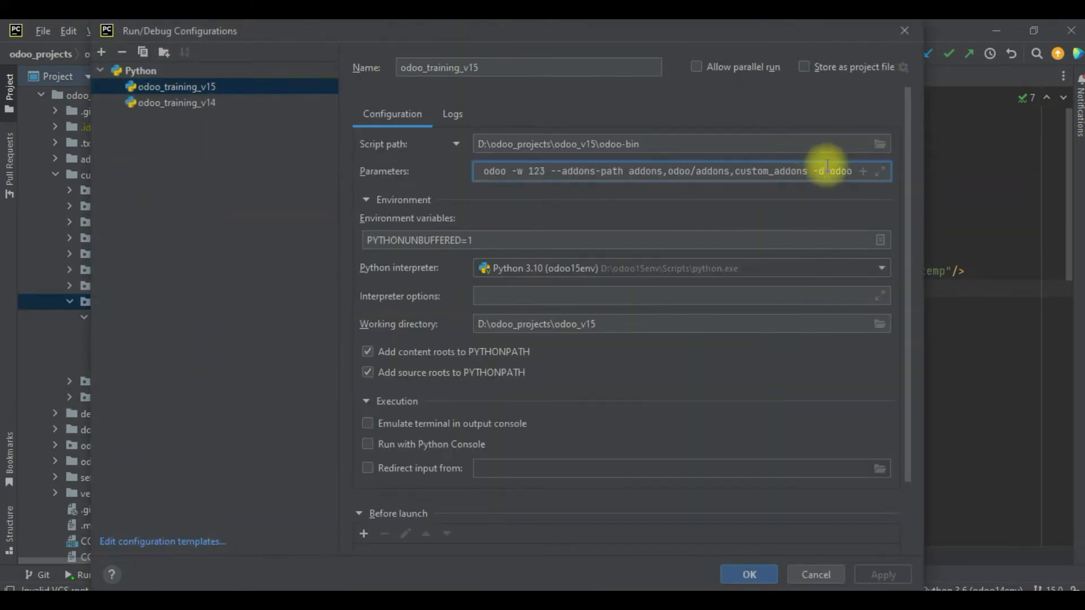
pyautogui.click(748, 574)
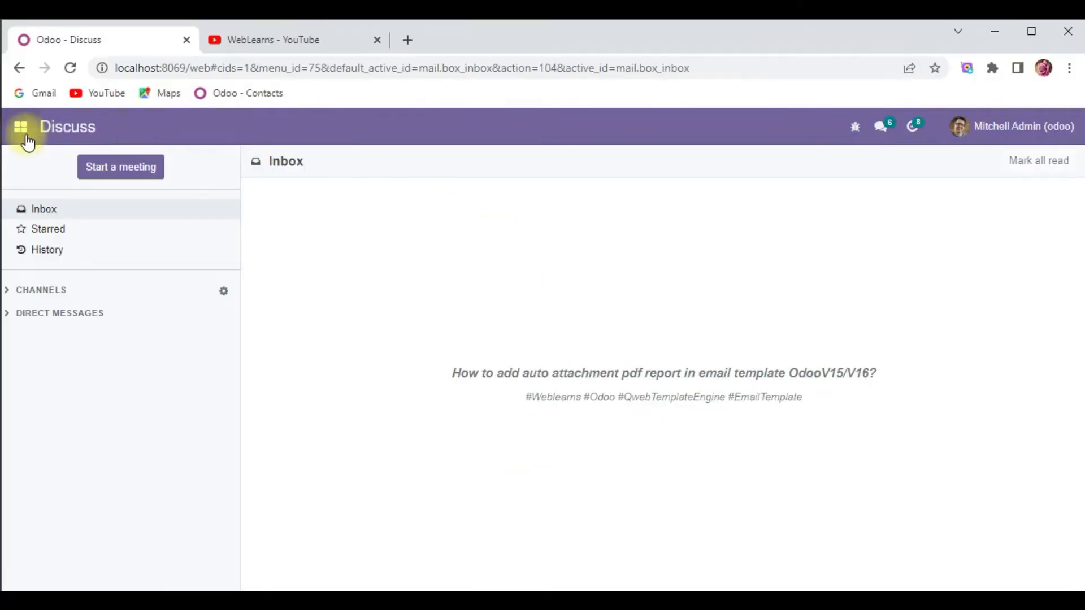
# Step: Open Settings > Technical > Email Templates, and Student Profile in a second tab
pyautogui.click(20, 127)
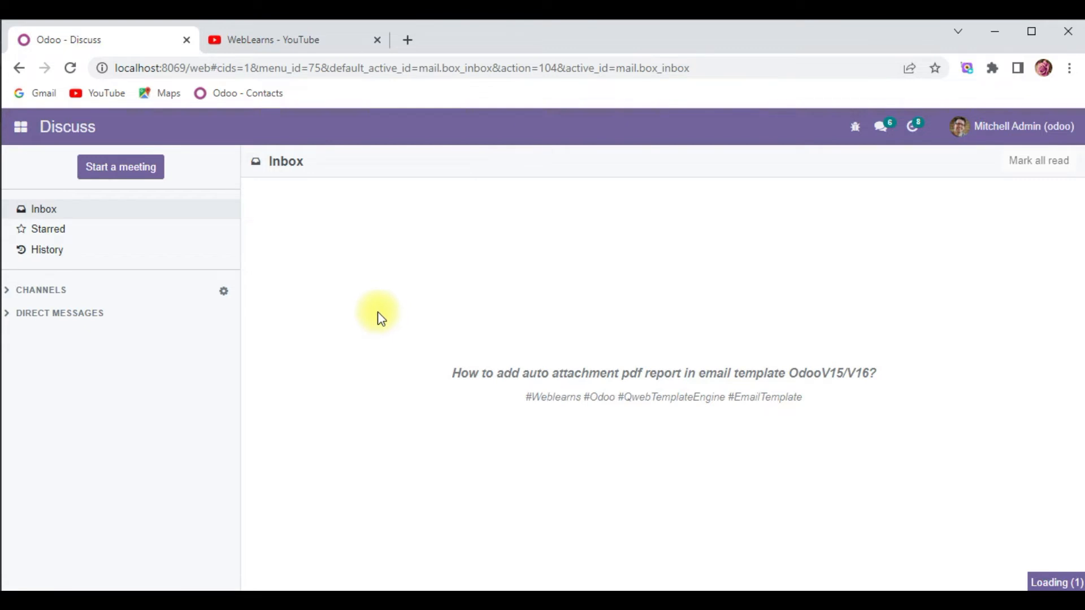
pyautogui.rightClick(96, 40)
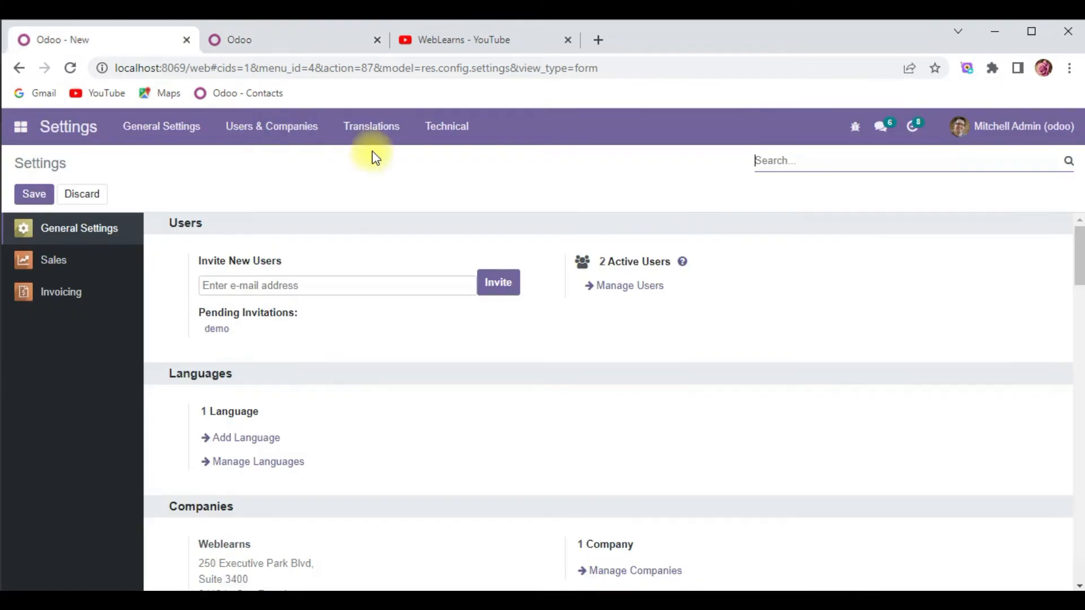
pyautogui.click(446, 126)
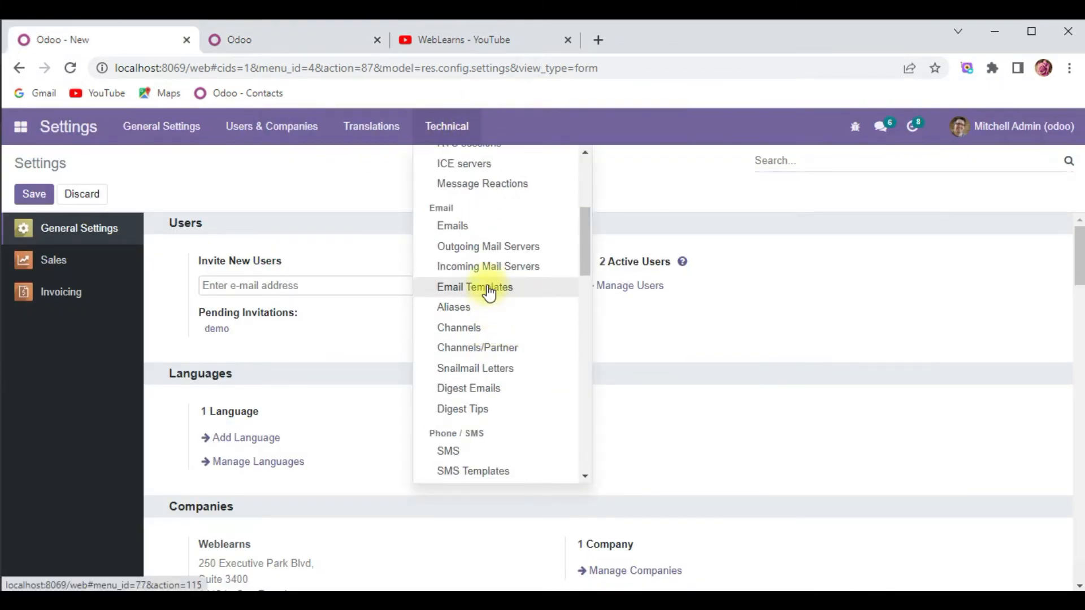
pyautogui.click(475, 287)
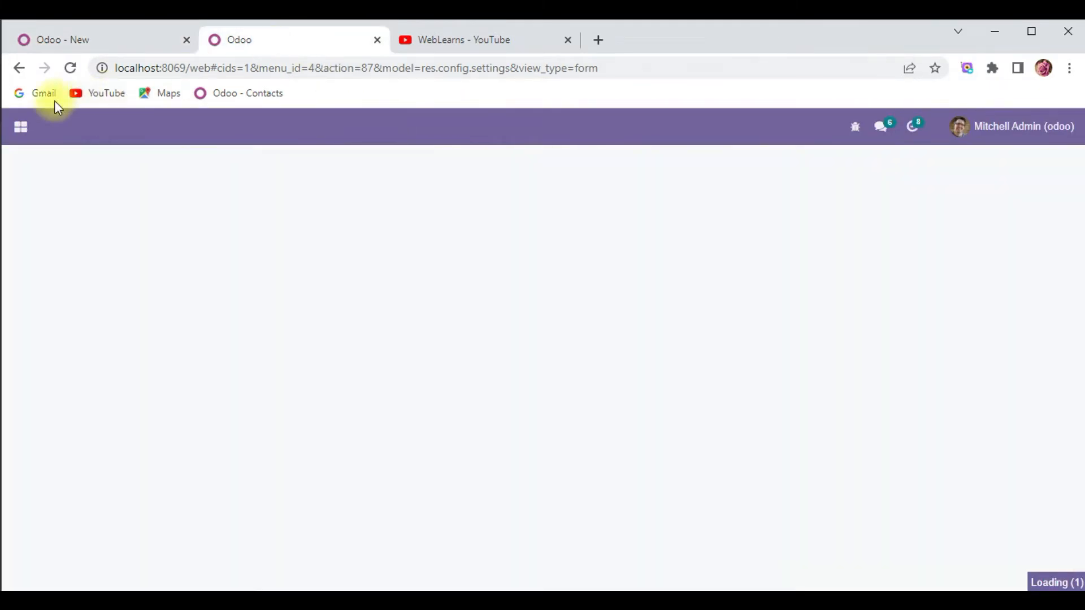
pyautogui.click(20, 127)
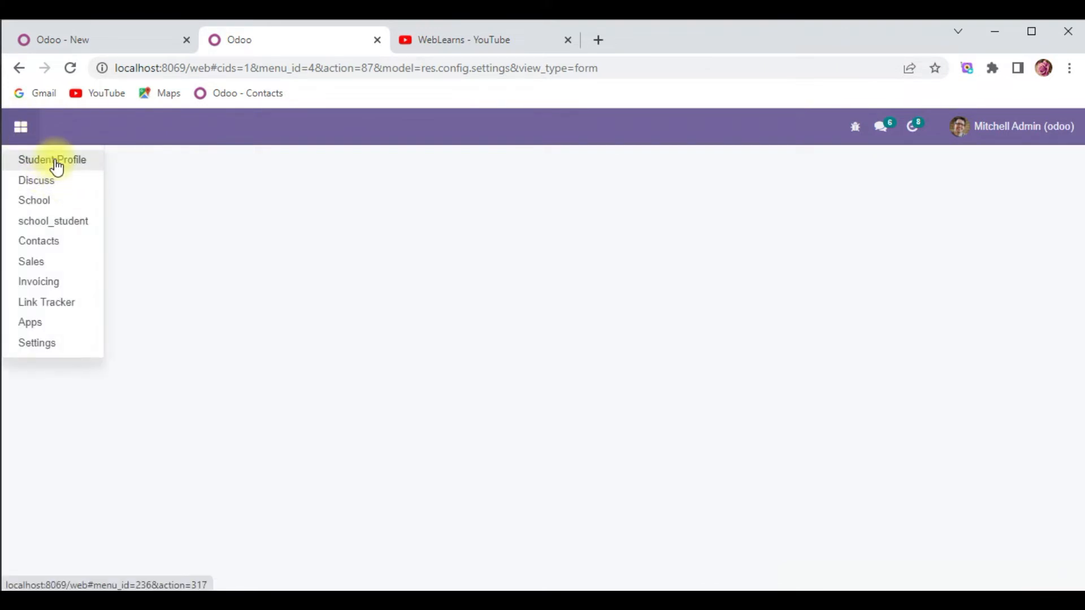
pyautogui.click(36, 343)
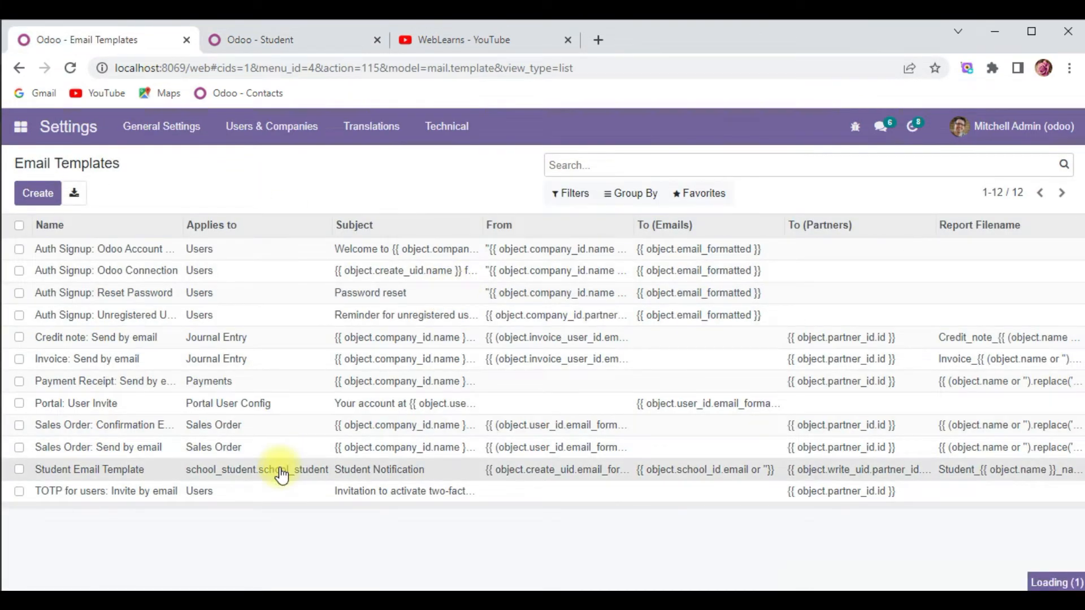
# Step: Confirm Student Email Template attaches Custom Student Card, then add its context action
pyautogui.click(88, 468)
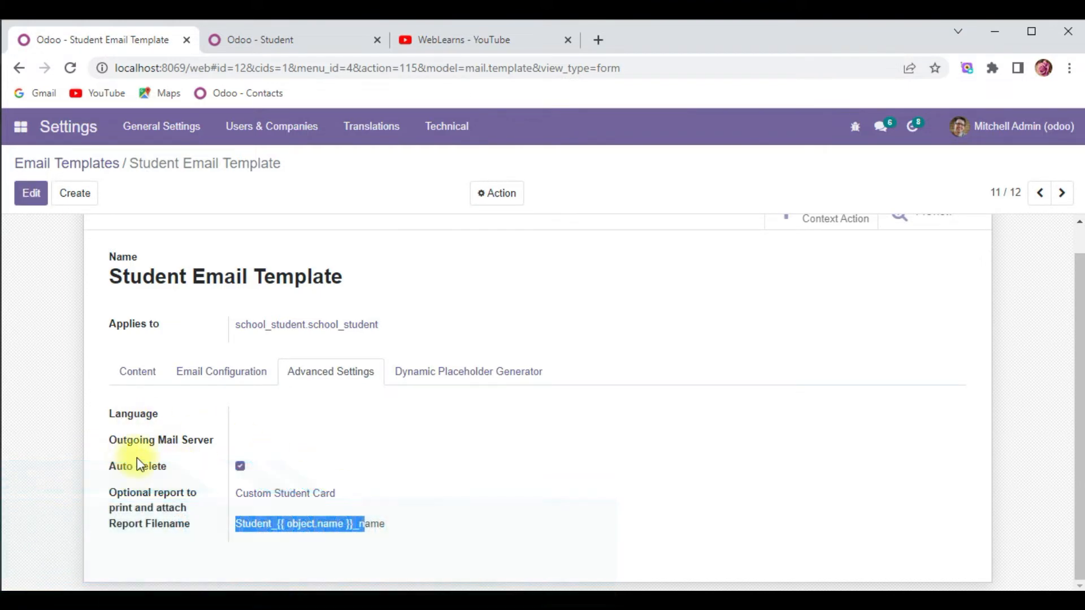
pyautogui.moveTo(161, 440)
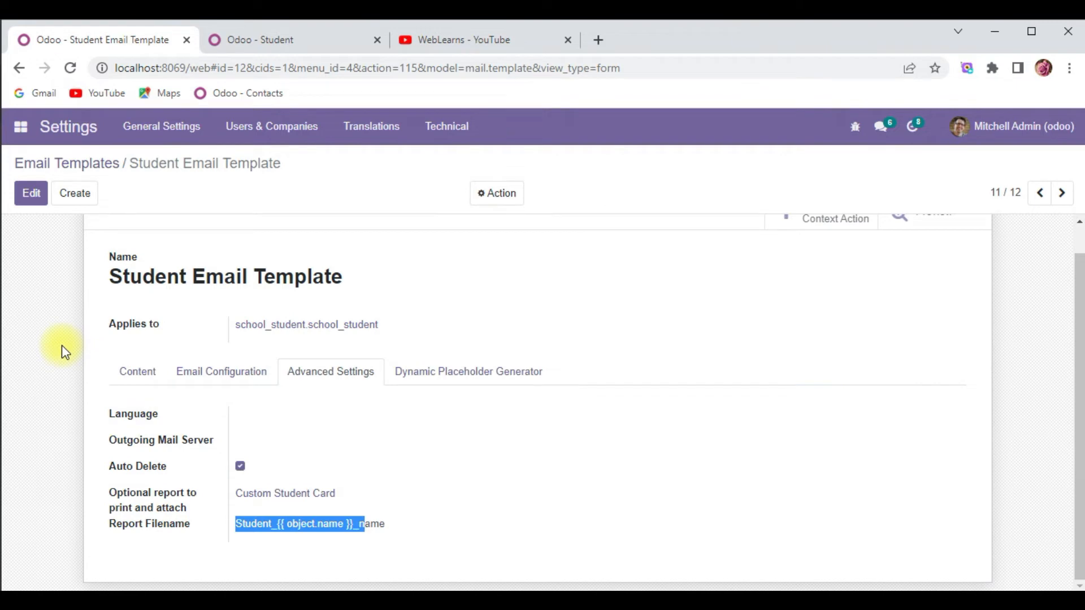
pyautogui.moveTo(331, 372)
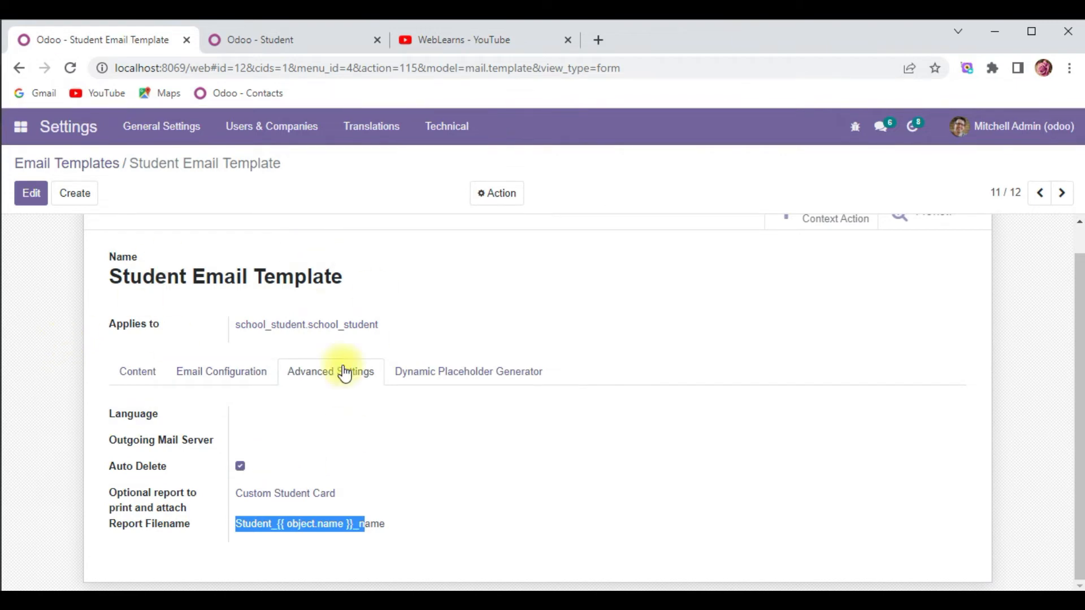
pyautogui.moveTo(329, 427)
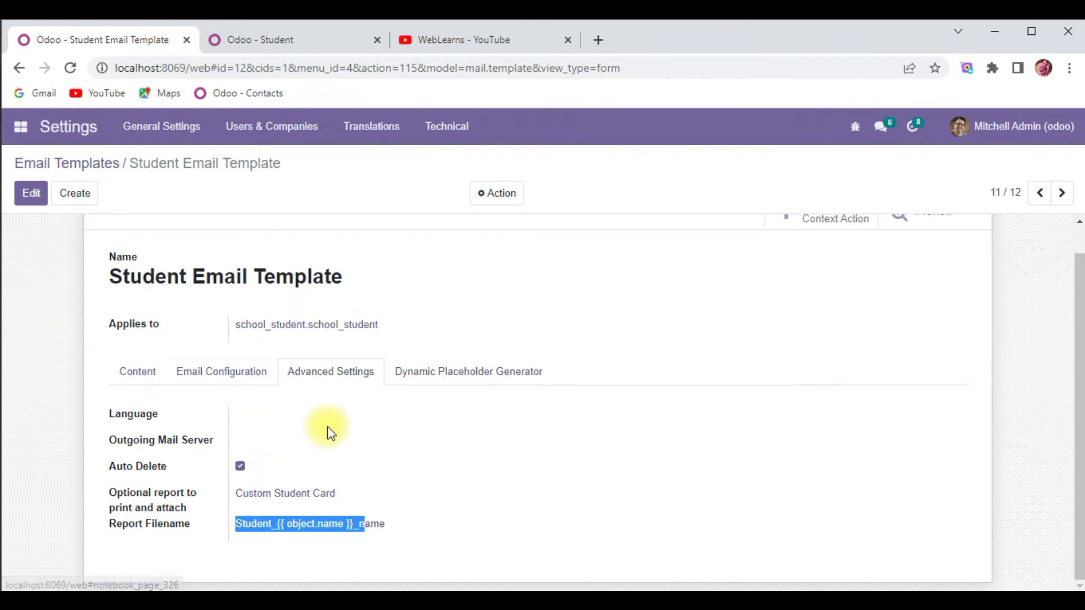
pyautogui.moveTo(404, 256)
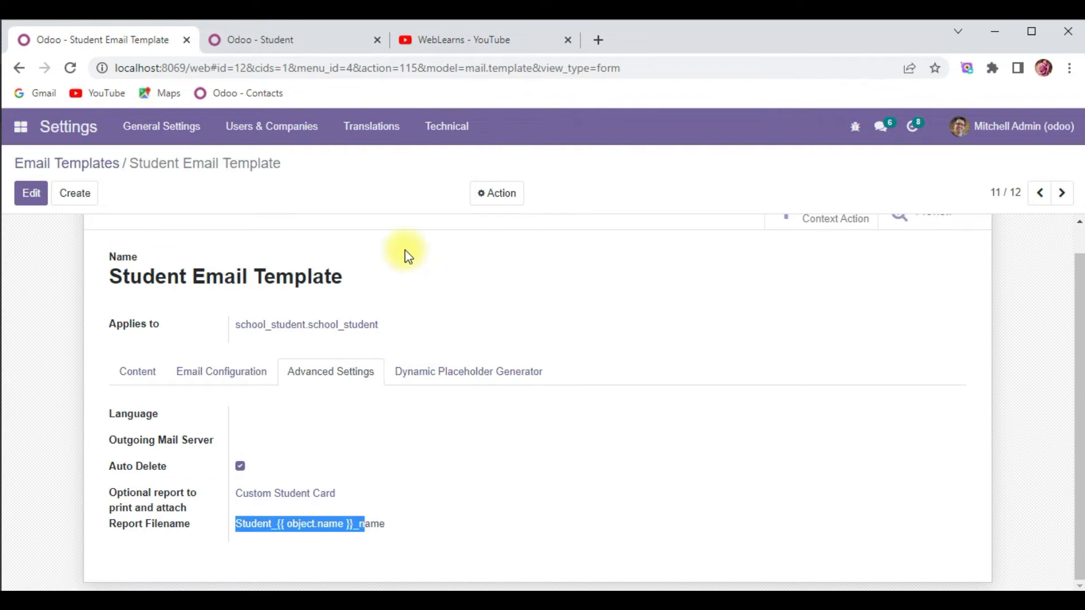
pyautogui.scroll(3)
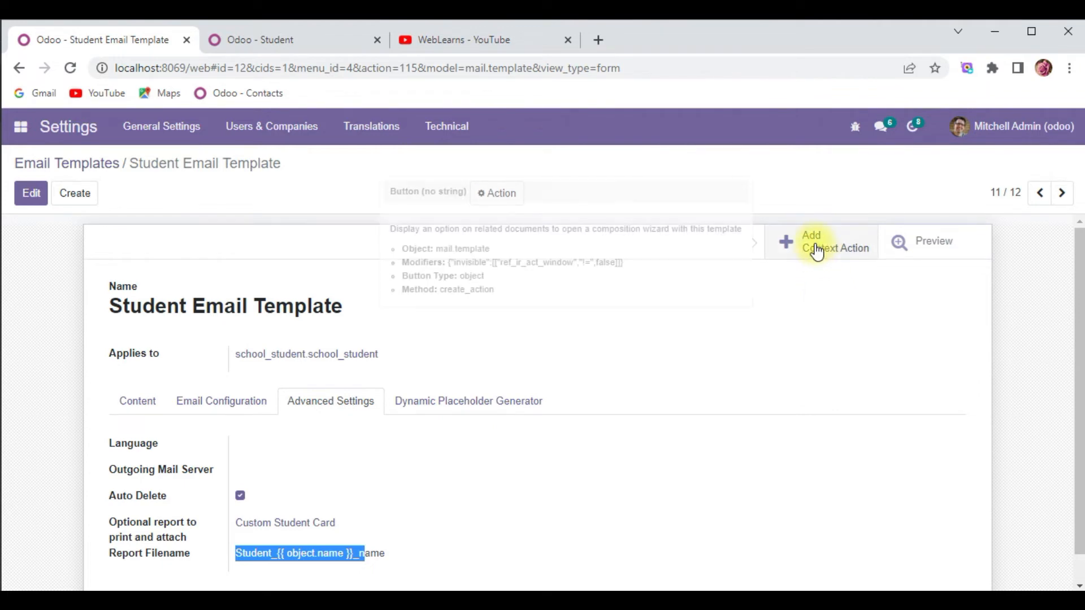
pyautogui.click(821, 241)
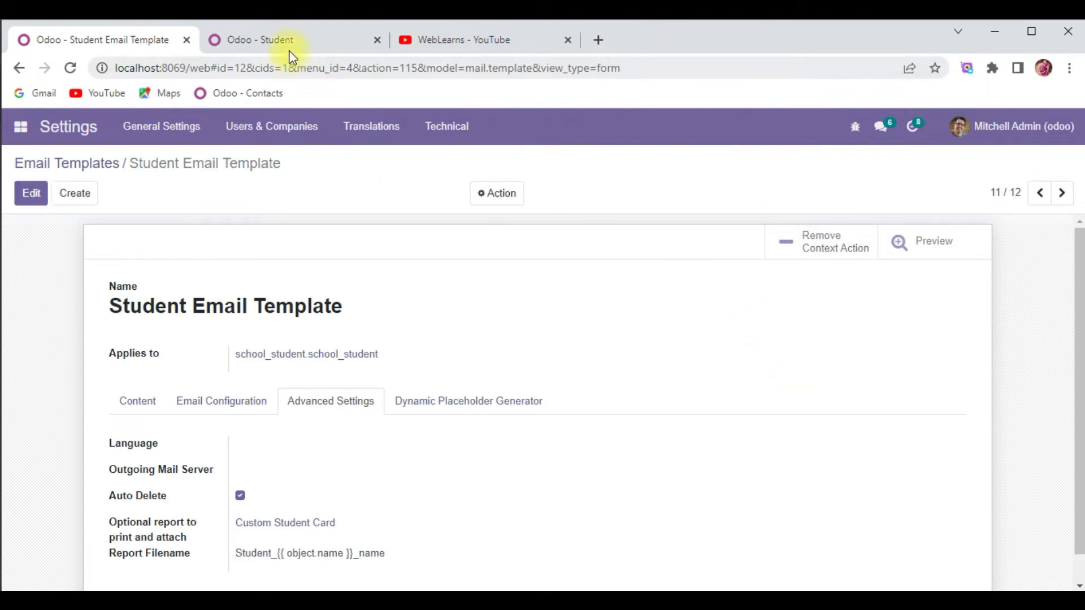
# Step: Reload the student list, open Sunny Student CSV, and show its Action menu
pyautogui.click(290, 40)
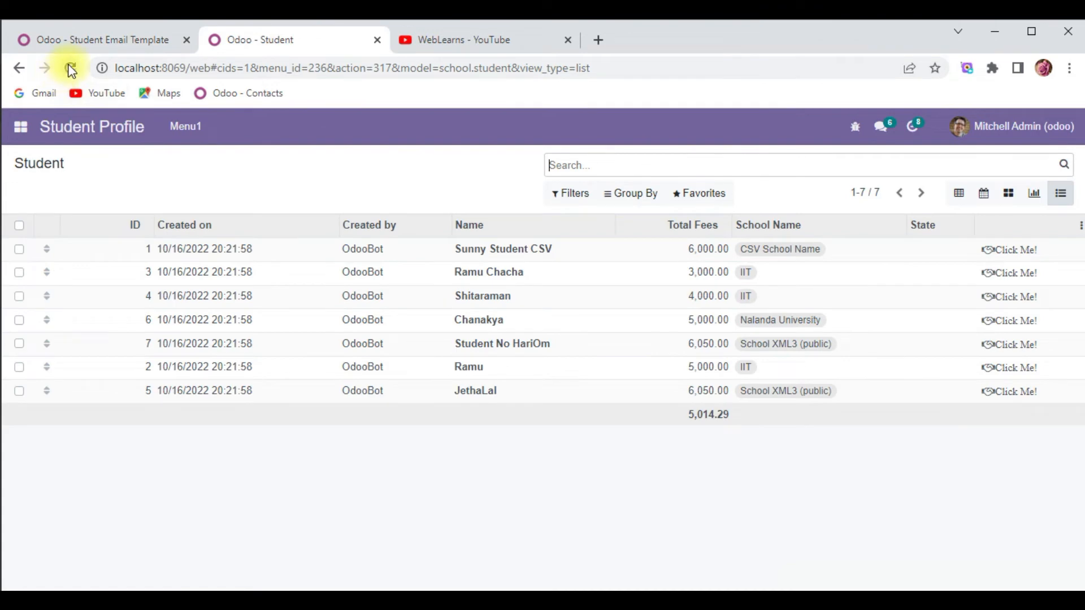
pyautogui.click(69, 67)
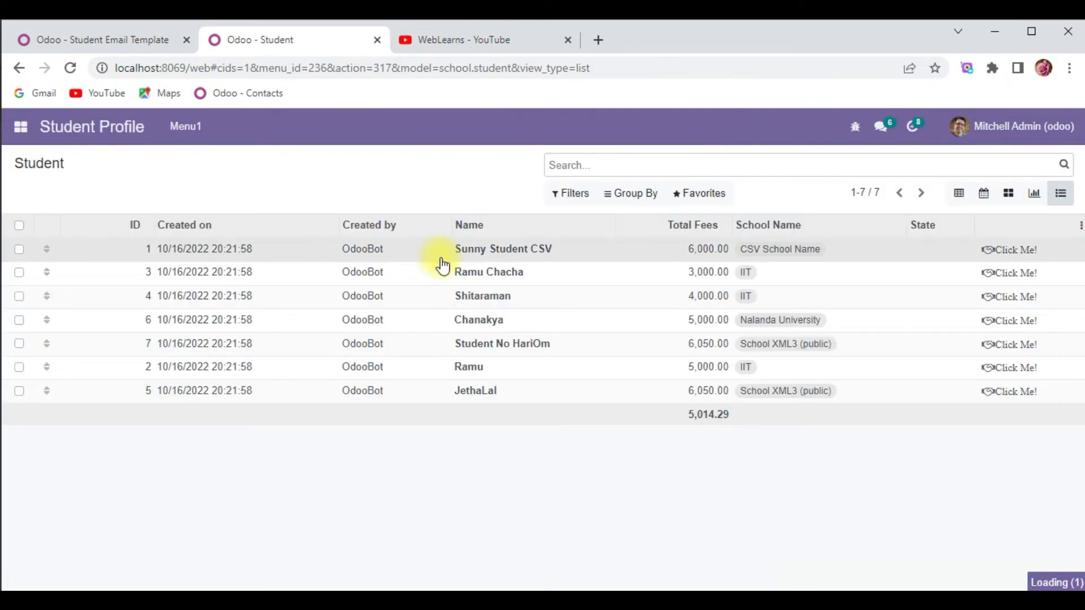
pyautogui.click(503, 249)
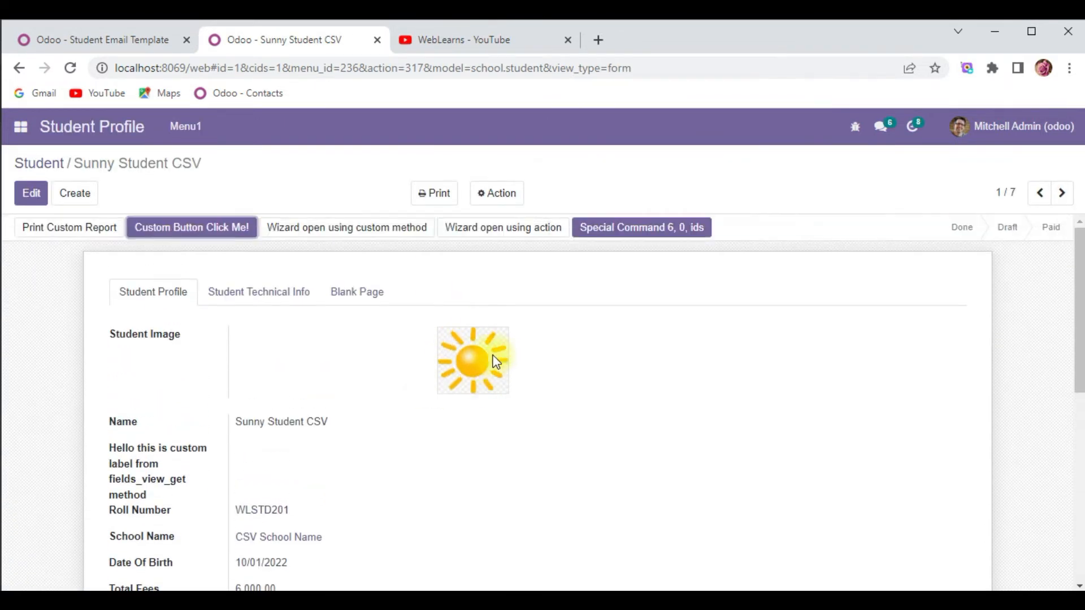
pyautogui.click(497, 192)
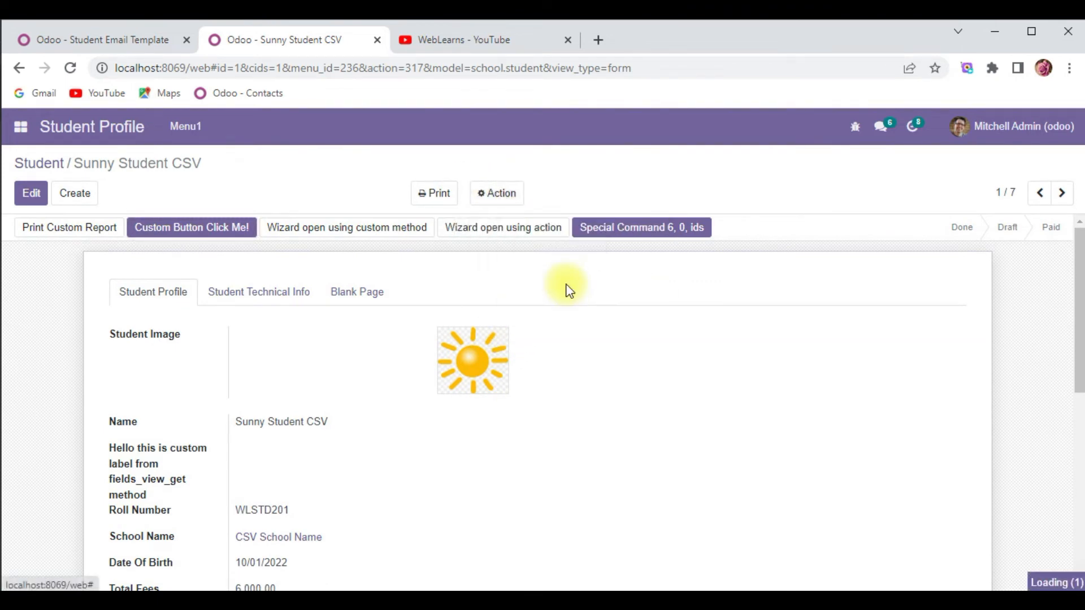
pyautogui.moveTo(550, 329)
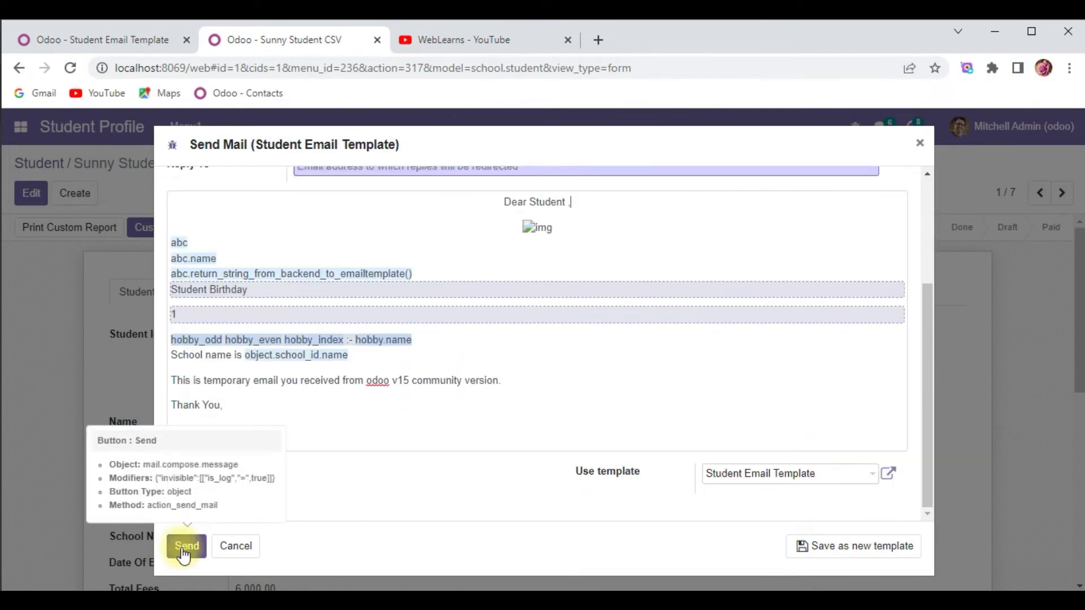
pyautogui.click(186, 546)
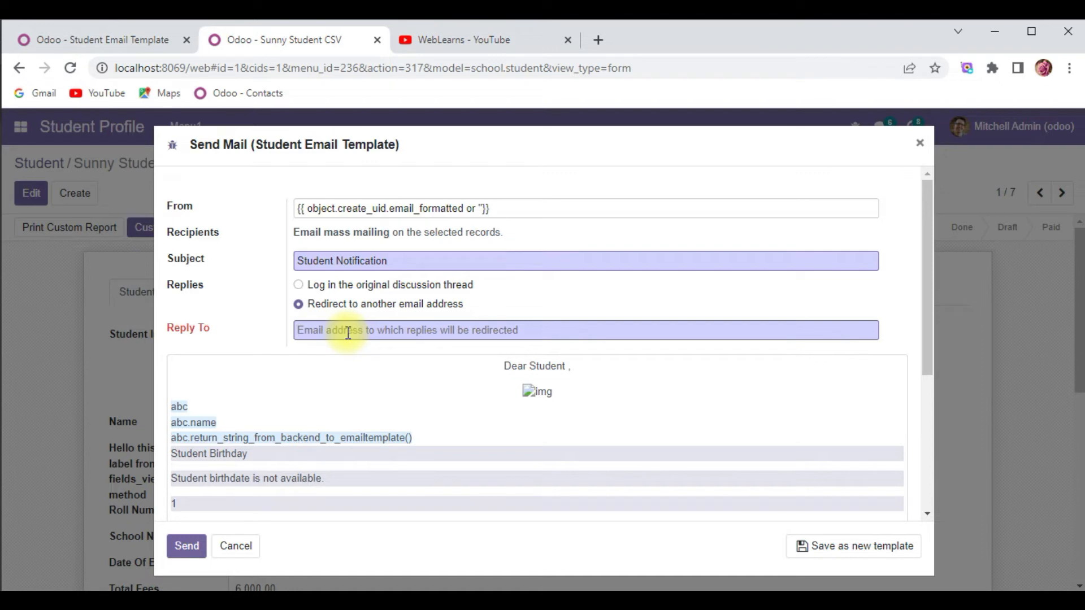
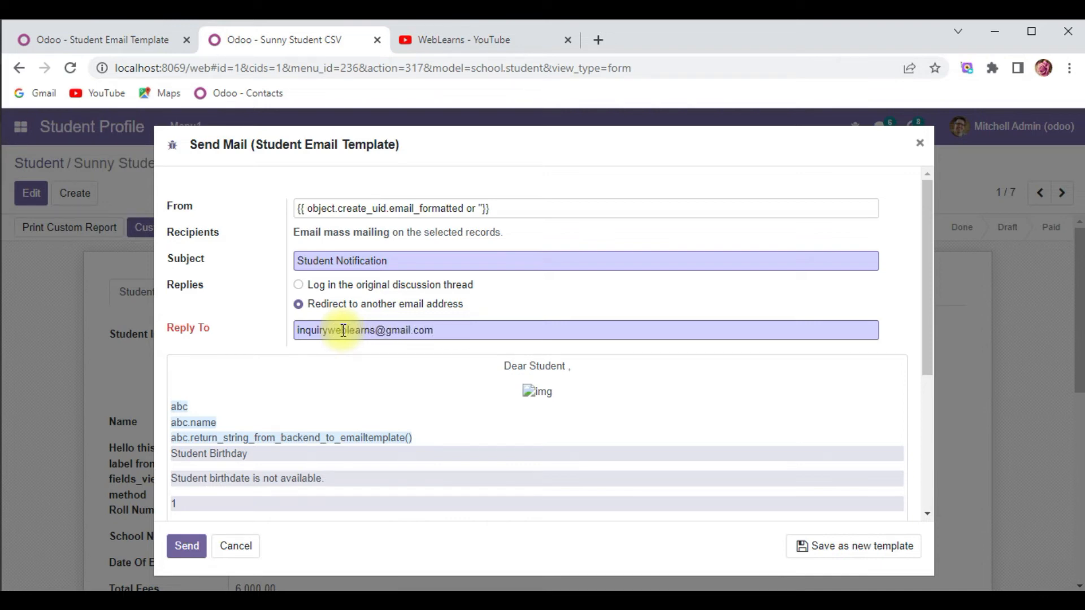
pyautogui.click(186, 546)
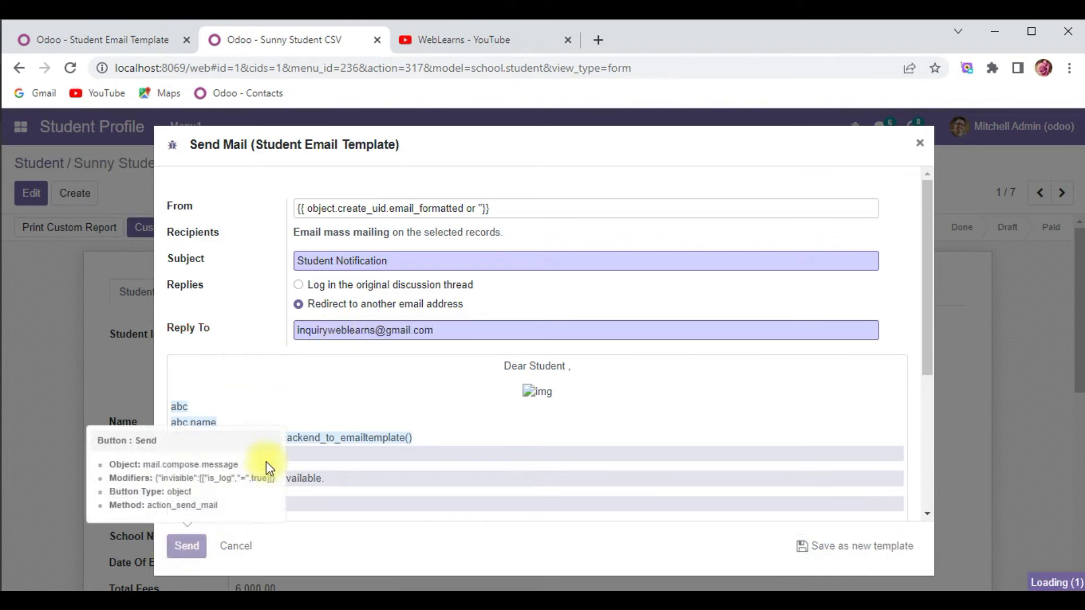
pyautogui.moveTo(243, 329)
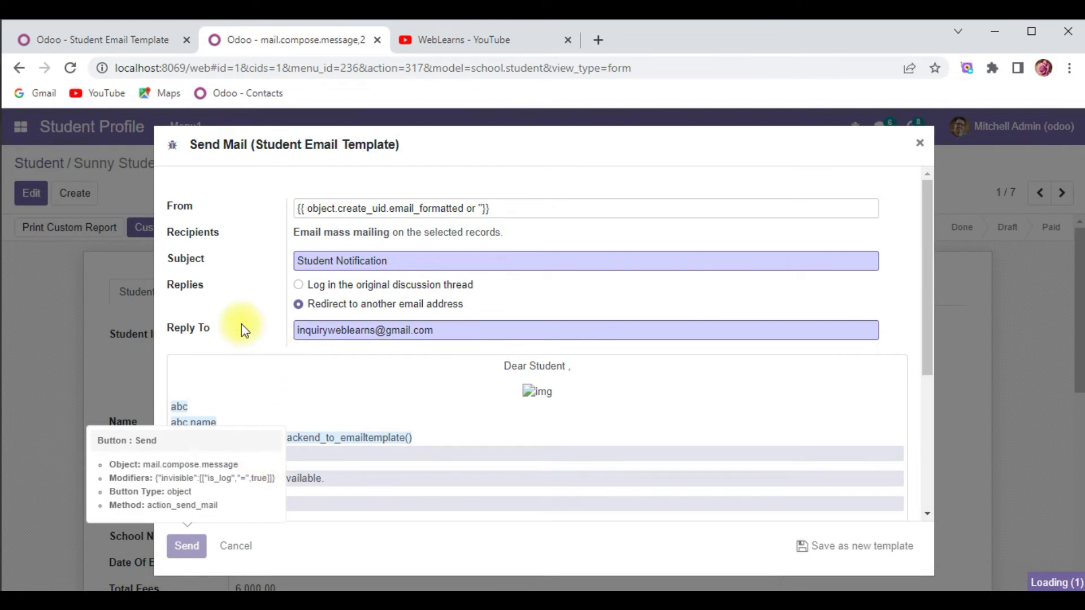
pyautogui.click(186, 546)
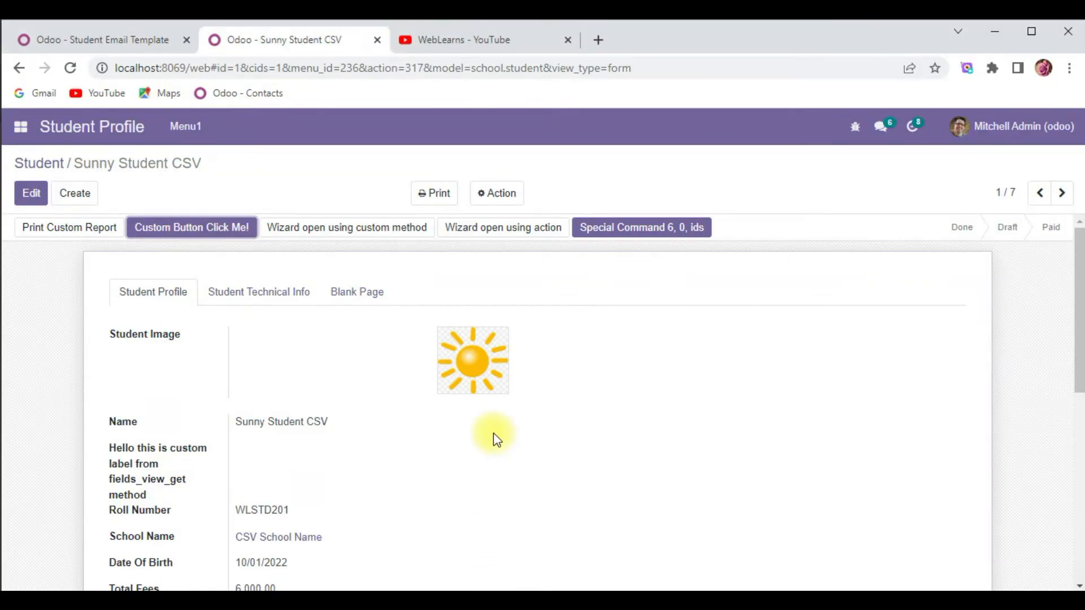
pyautogui.moveTo(24, 114)
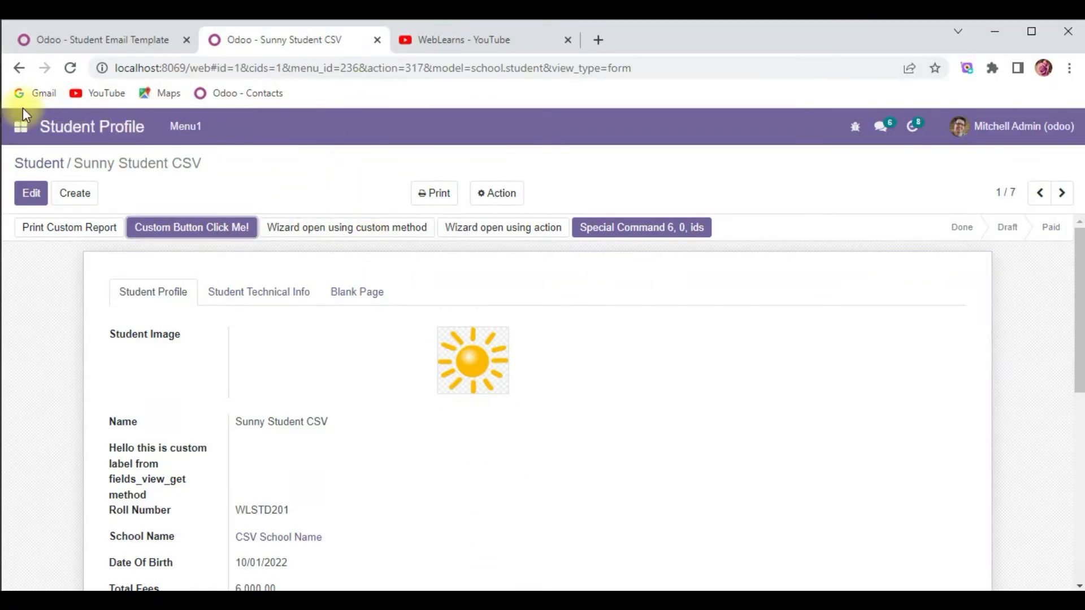
pyautogui.click(19, 126)
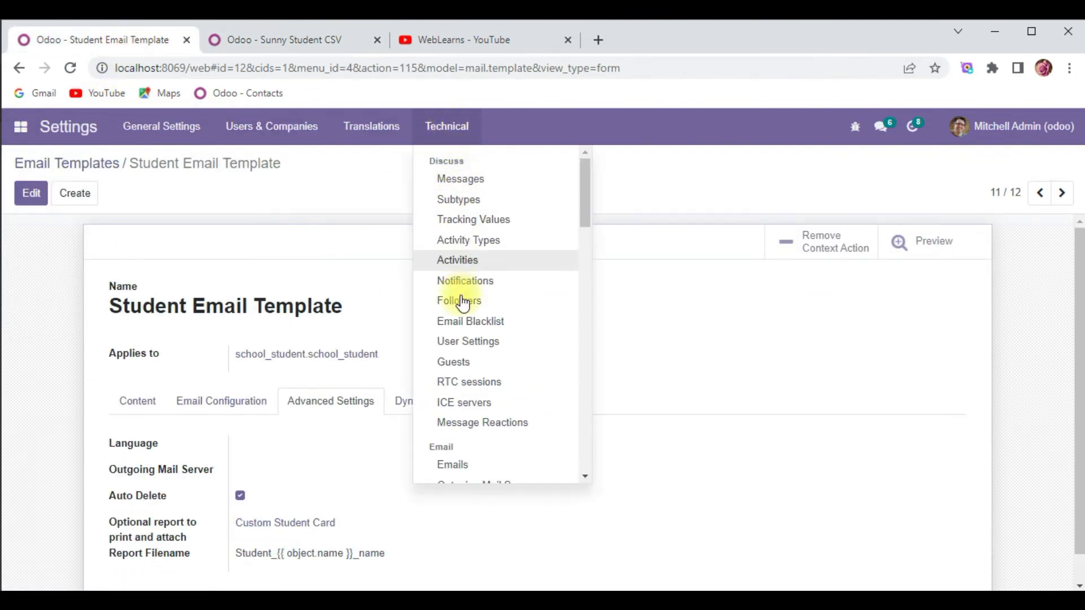
# Step: Open the Student Notification email from Technical settings and scroll through Sunny Student CSV's body
pyautogui.click(459, 300)
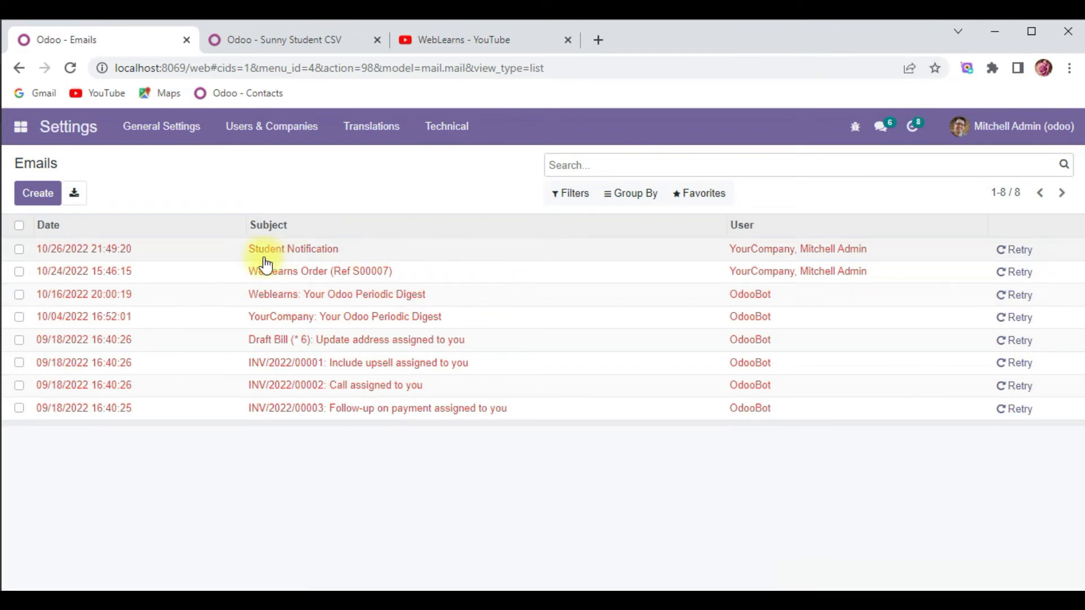
pyautogui.moveTo(69, 249)
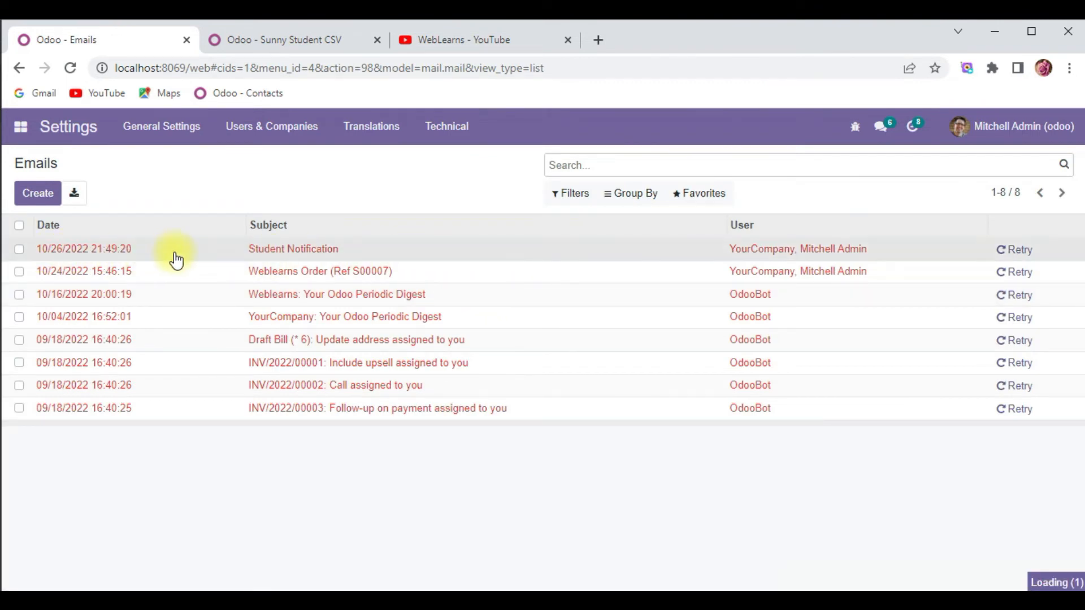
pyautogui.click(293, 248)
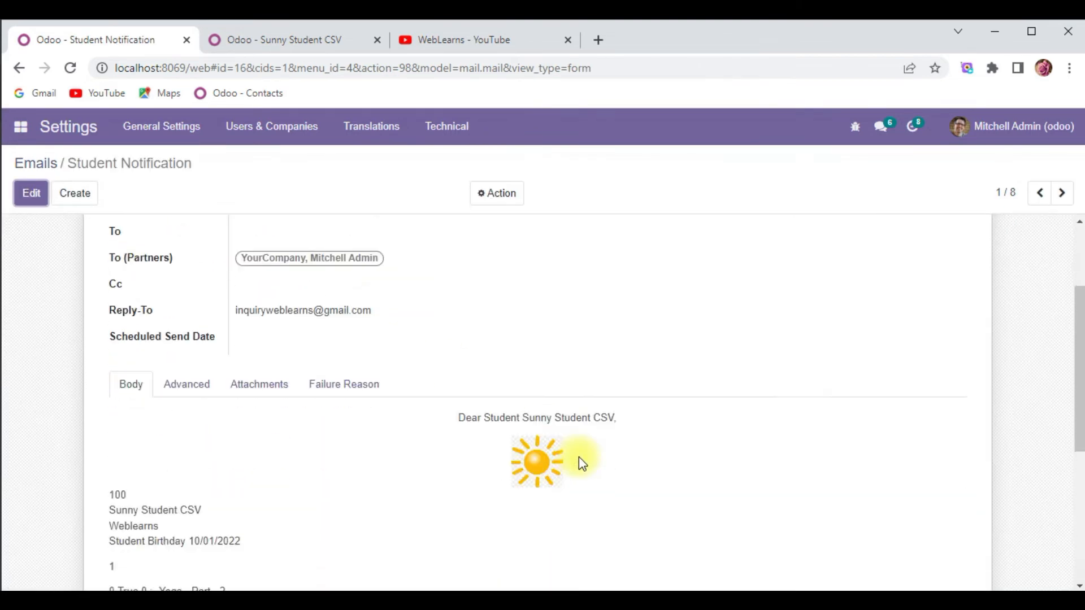
pyautogui.scroll(-3)
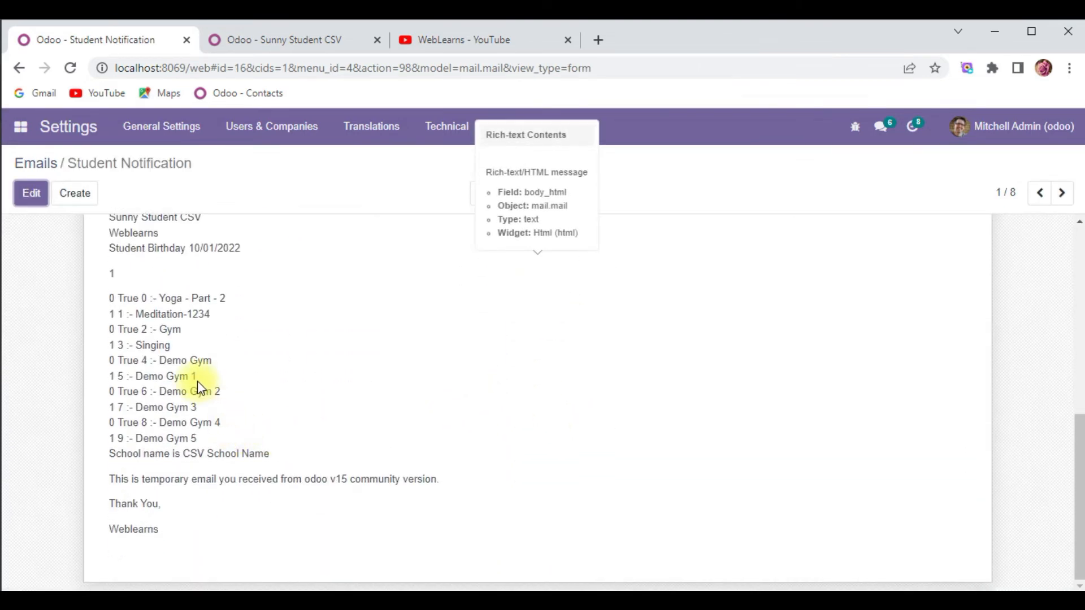
pyautogui.scroll(3)
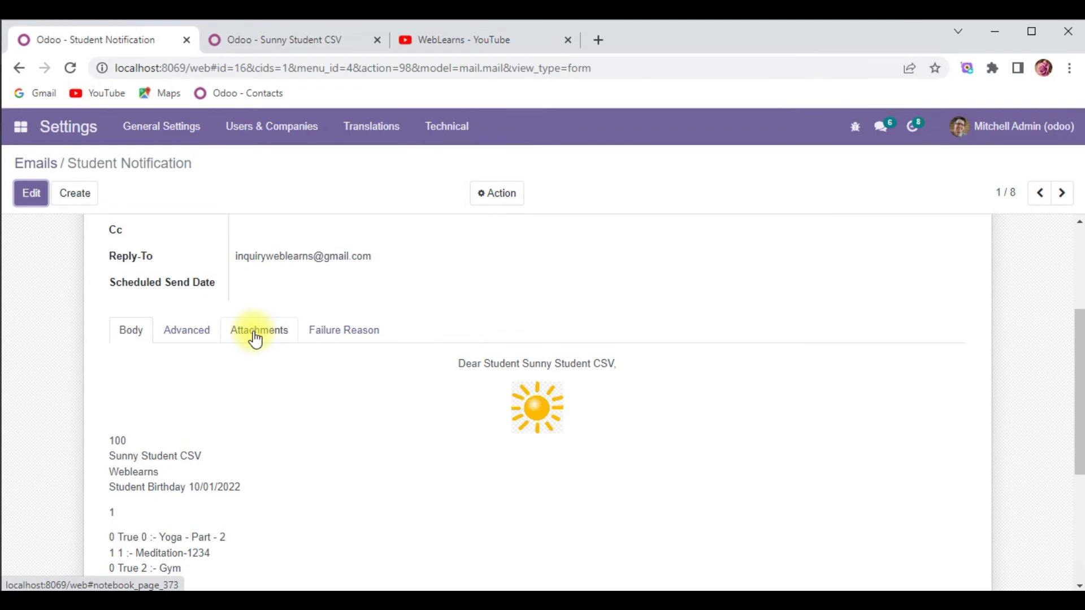
# Step: Inspect the email's image0 and Student_Sunny Student CSV_name.pdf attachment details
pyautogui.click(258, 330)
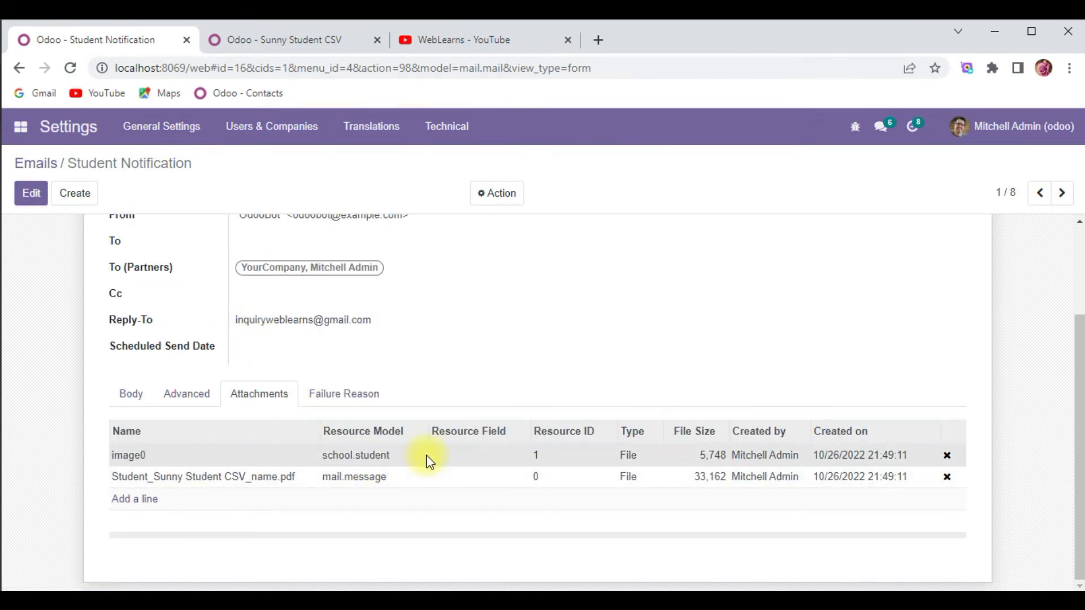
pyautogui.click(128, 454)
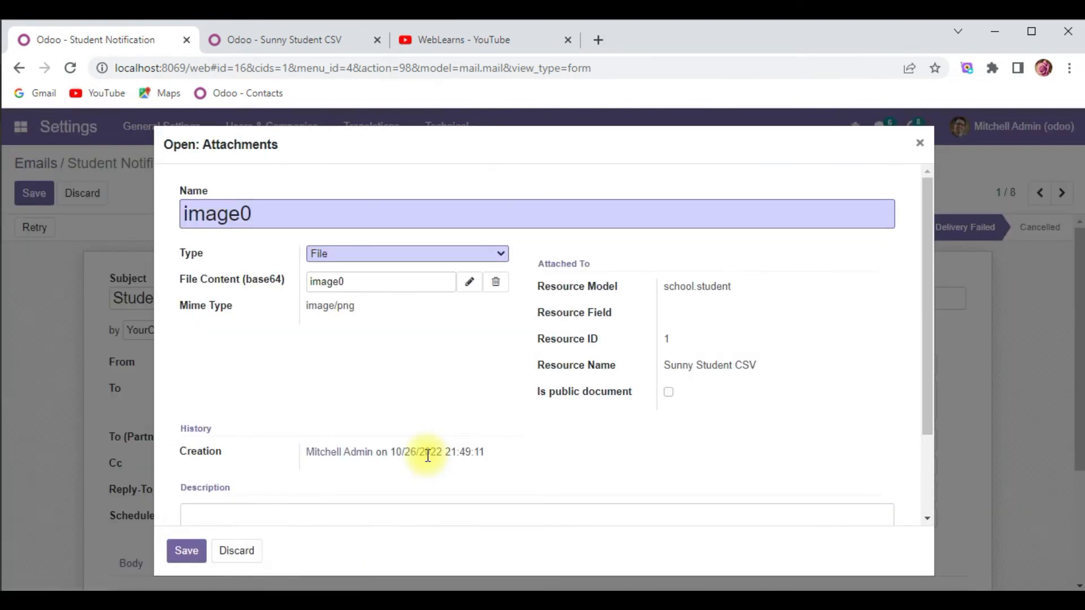
pyautogui.moveTo(655, 255)
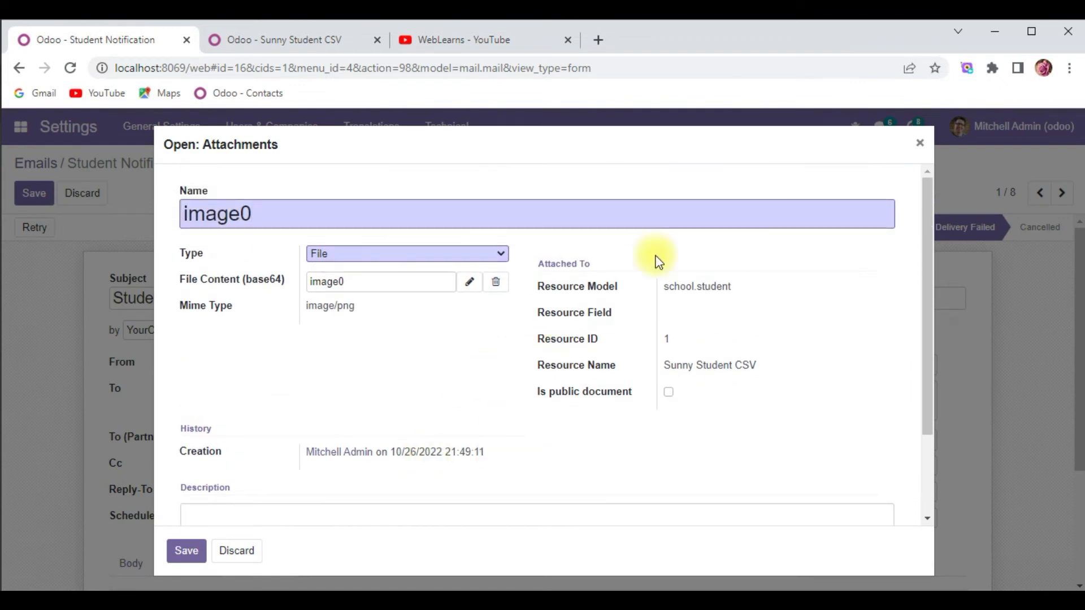
pyautogui.click(918, 143)
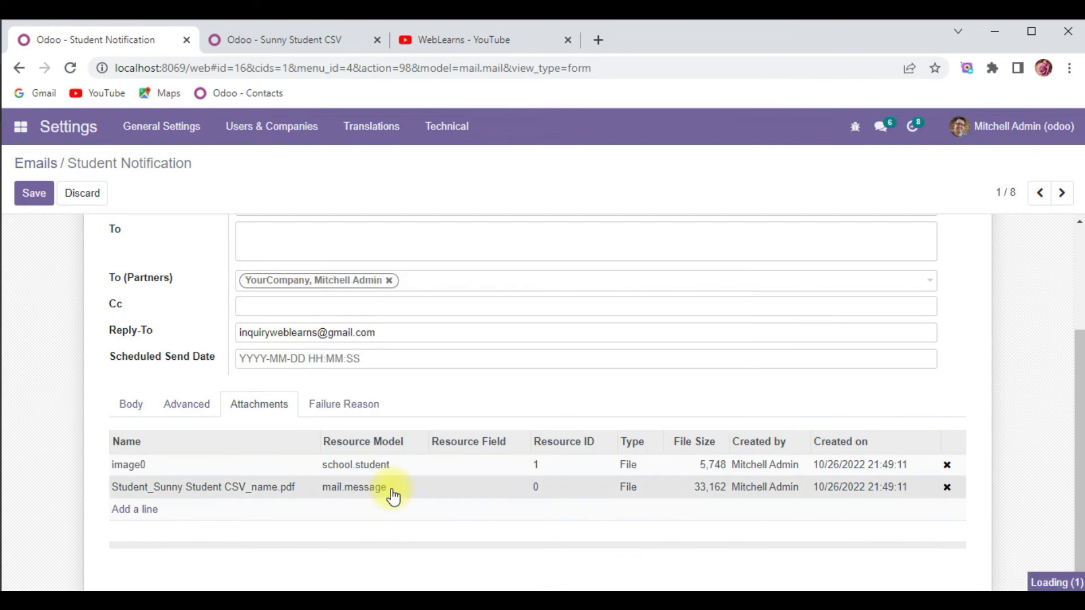
pyautogui.click(203, 487)
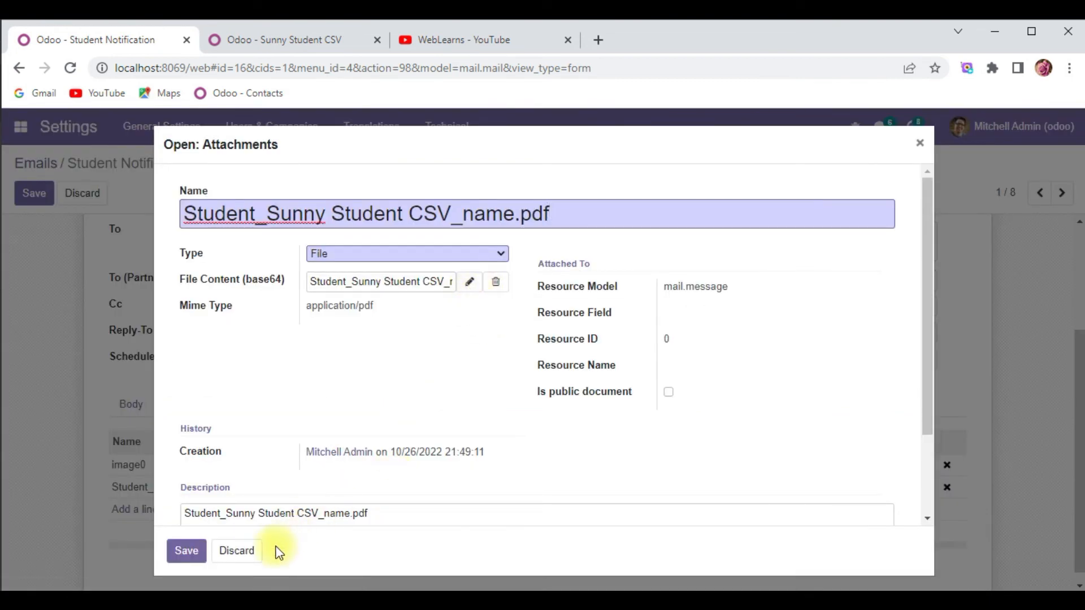
pyautogui.click(236, 551)
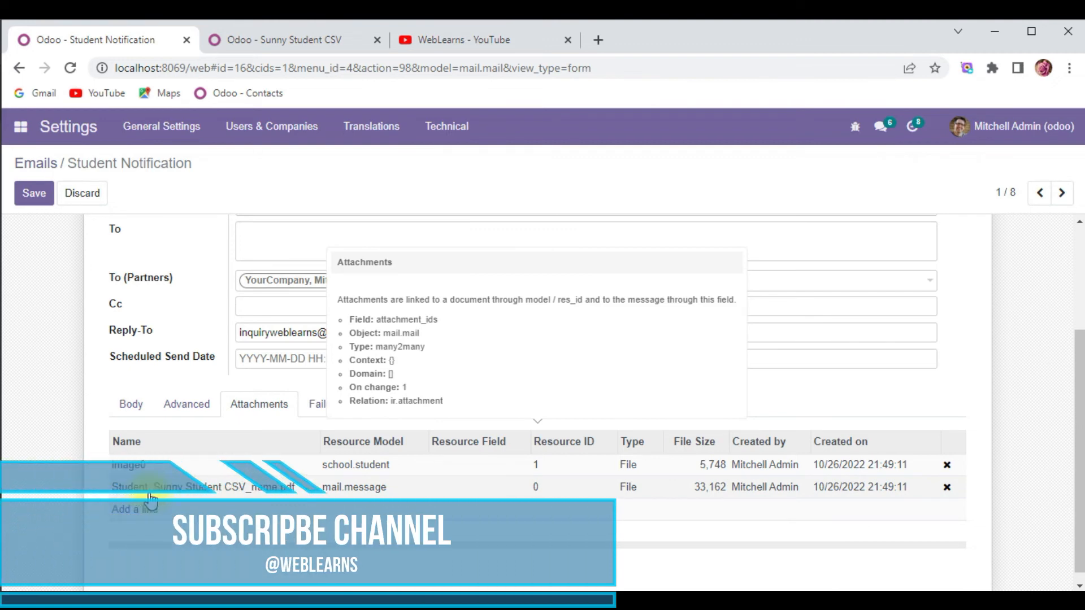
pyautogui.moveTo(201, 487)
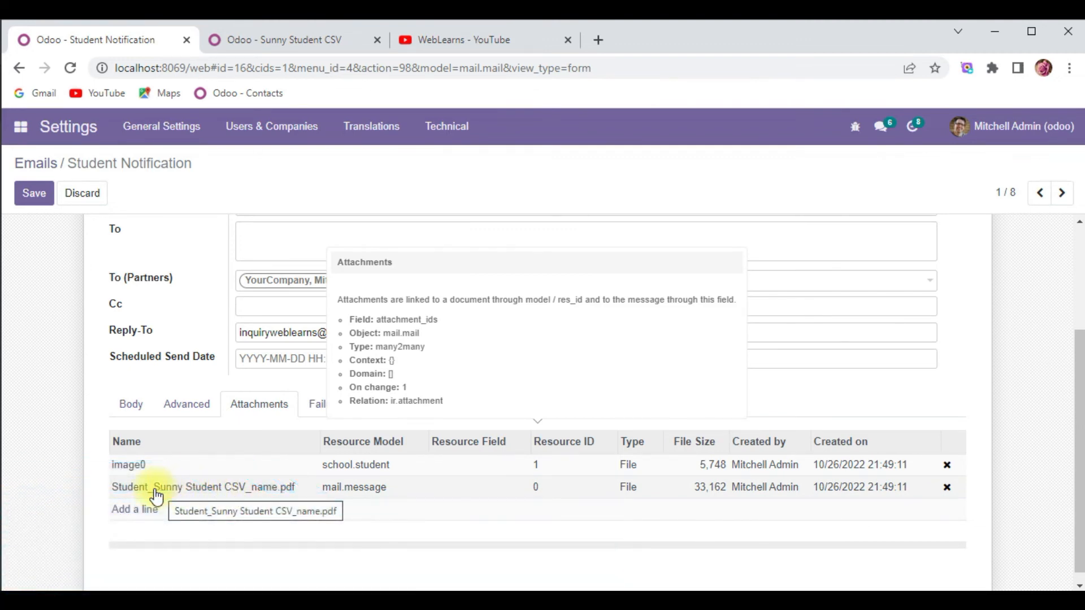
pyautogui.moveTo(278, 495)
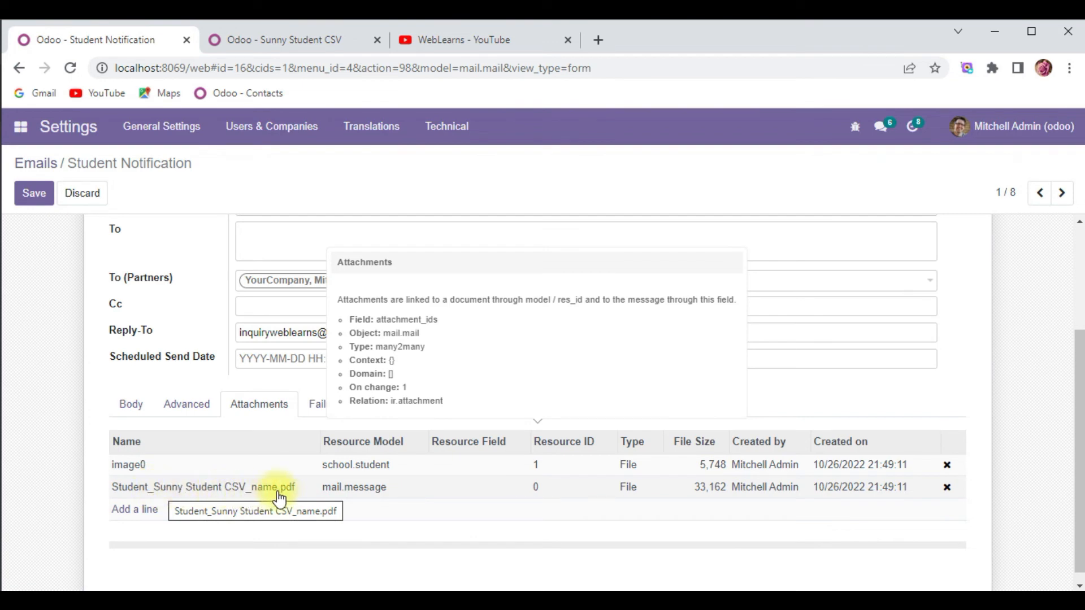
pyautogui.click(204, 487)
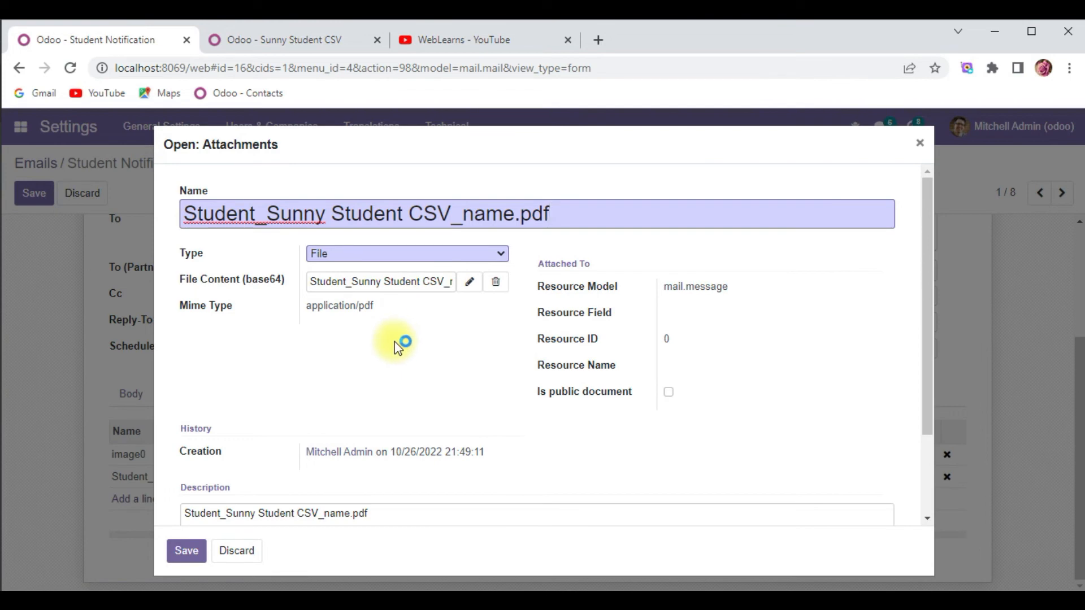
pyautogui.moveTo(913, 148)
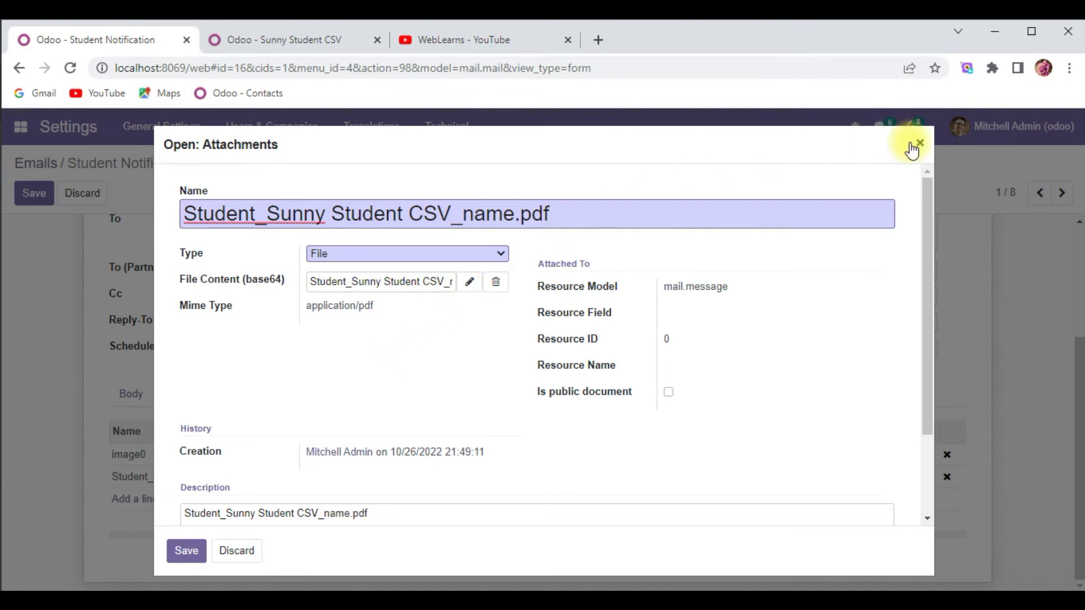
pyautogui.click(920, 143)
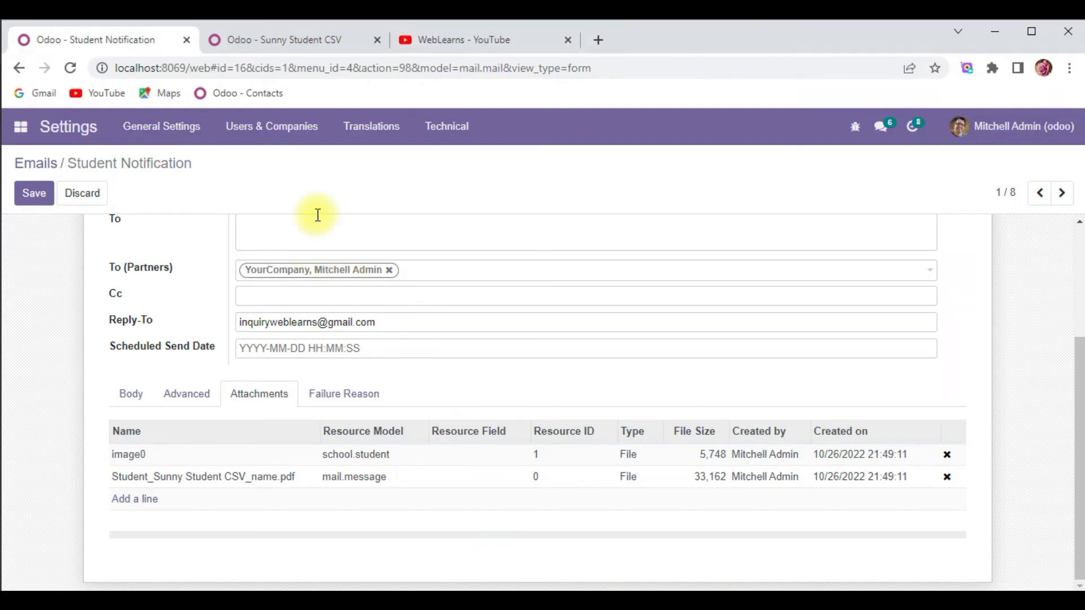
# Step: Go from Technical settings to the Email Templates list
pyautogui.click(447, 126)
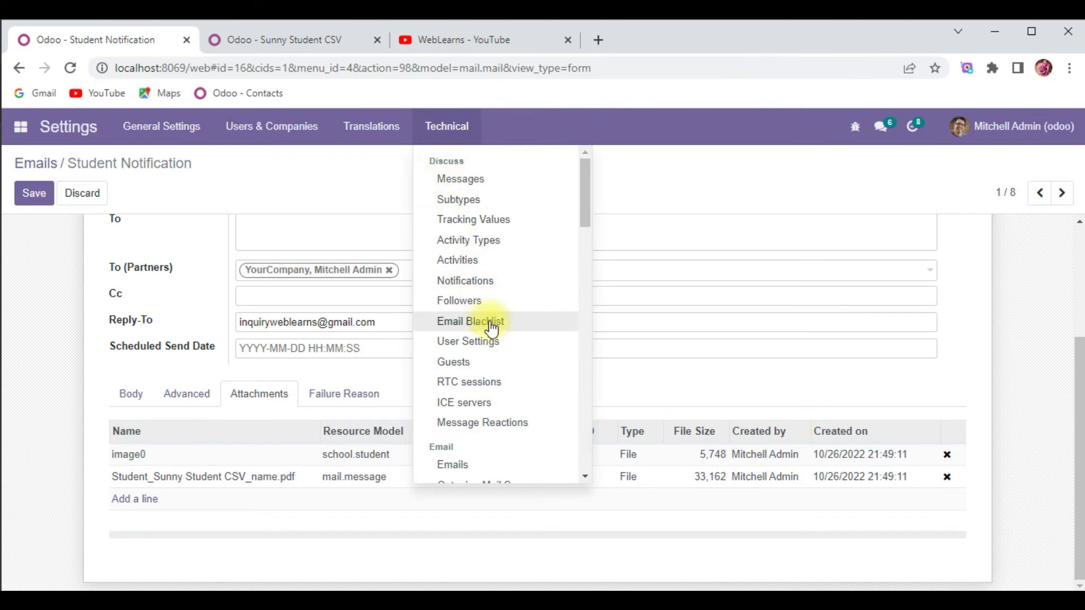
pyautogui.scroll(-3)
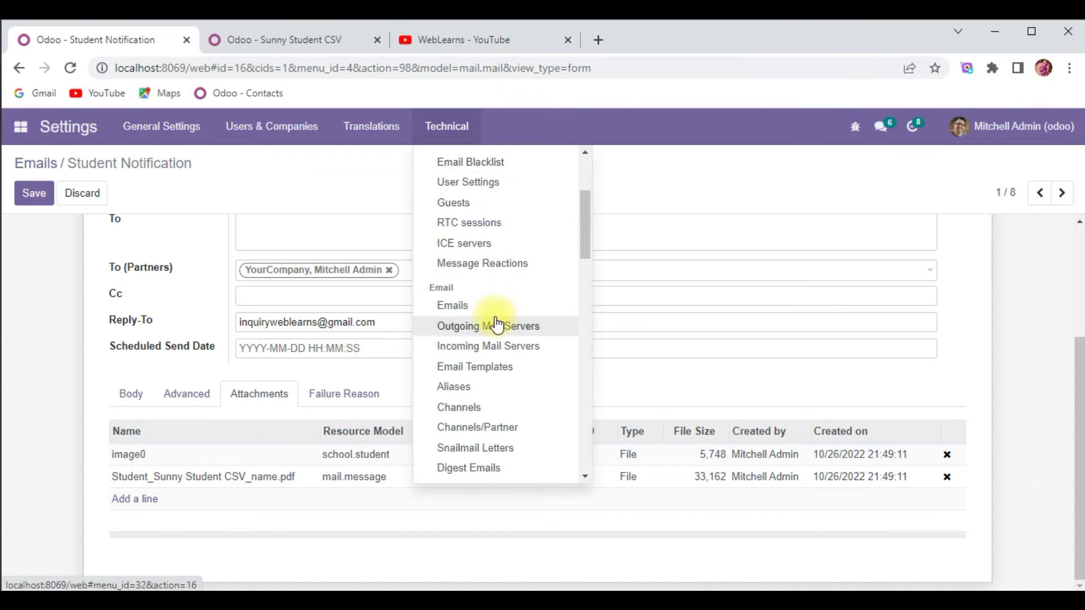
pyautogui.click(487, 326)
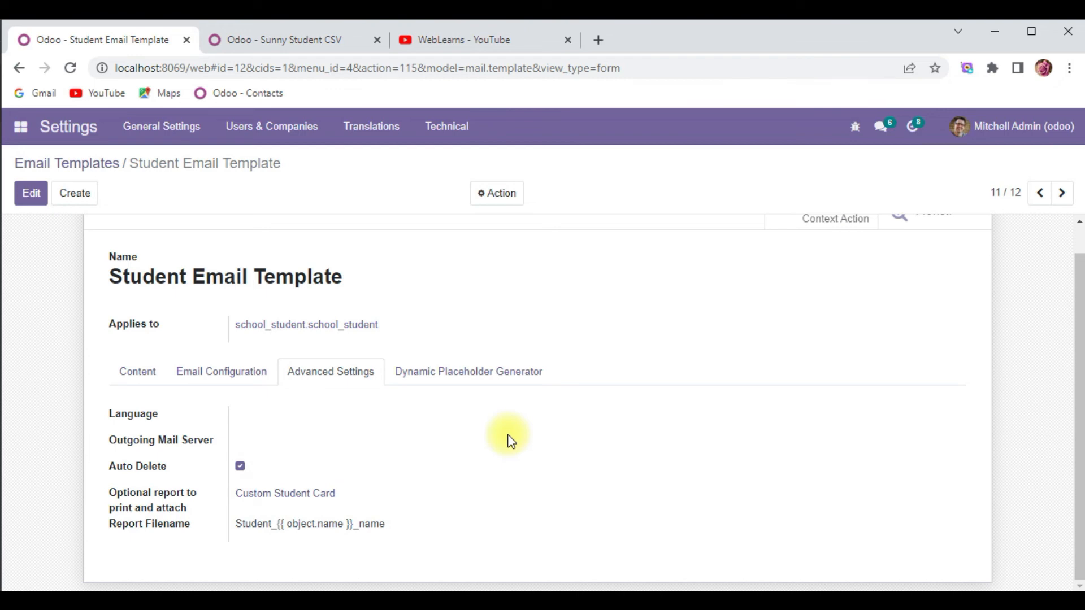
pyautogui.moveTo(349, 491)
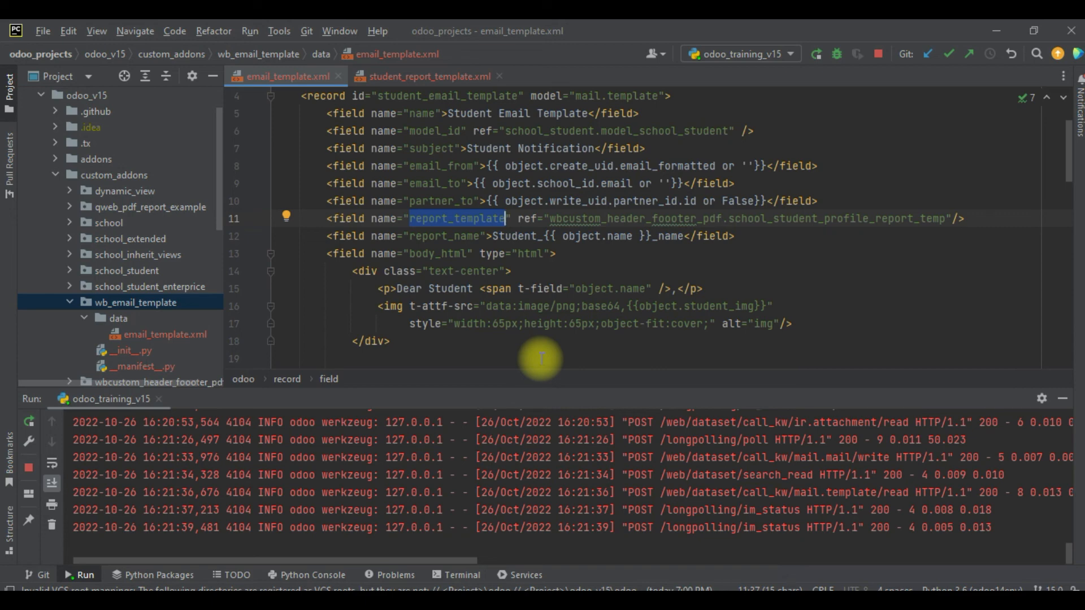
pyautogui.moveTo(605, 235)
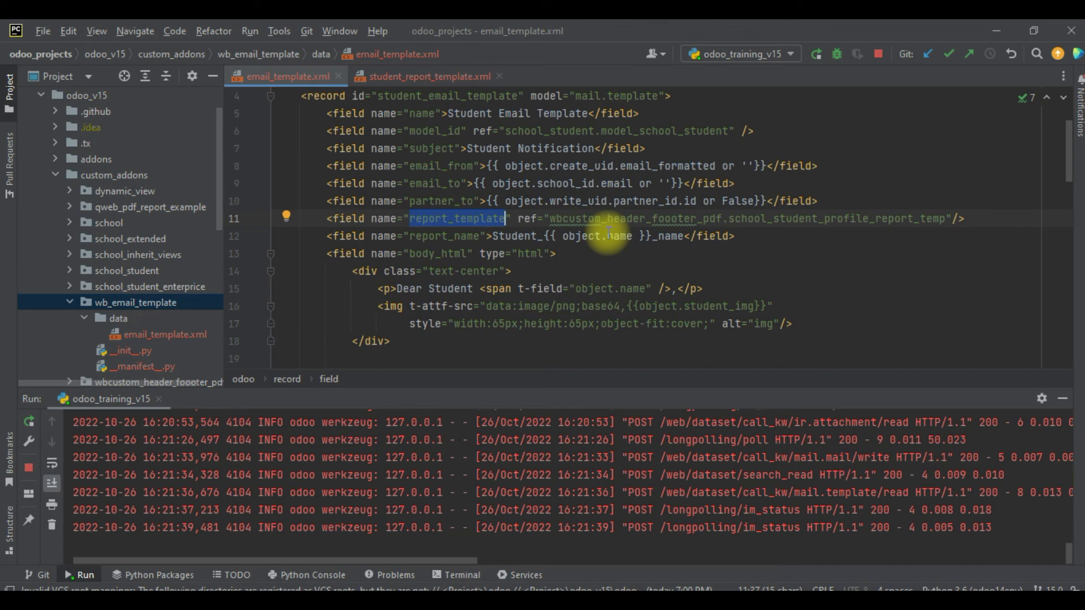
# Step: Review report_template and report_name in email_template.xml, selecting the student_email_template record id
pyautogui.scroll(-3)
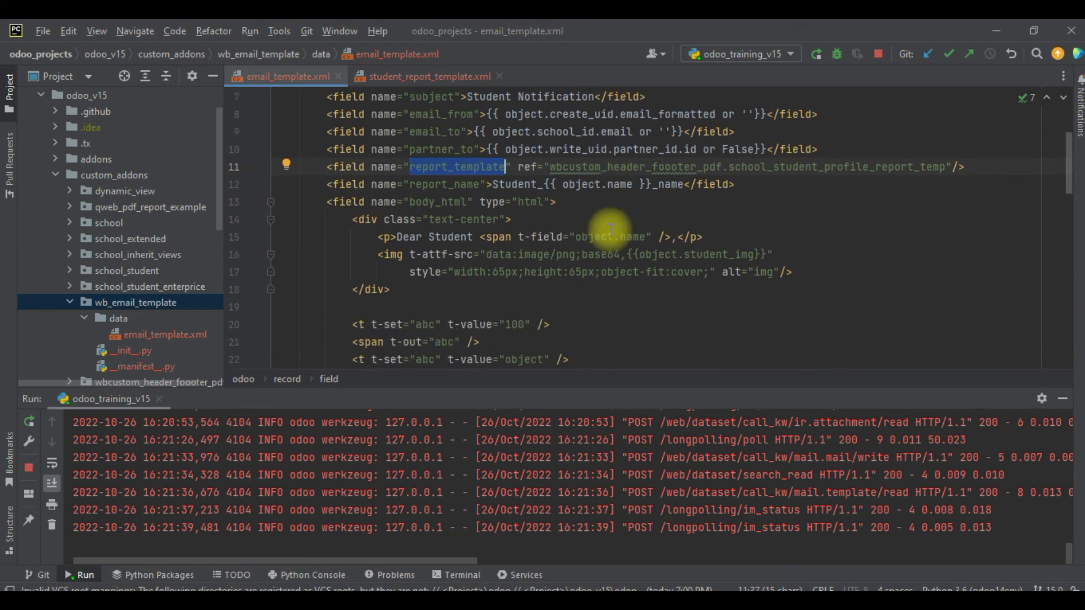
pyautogui.scroll(3)
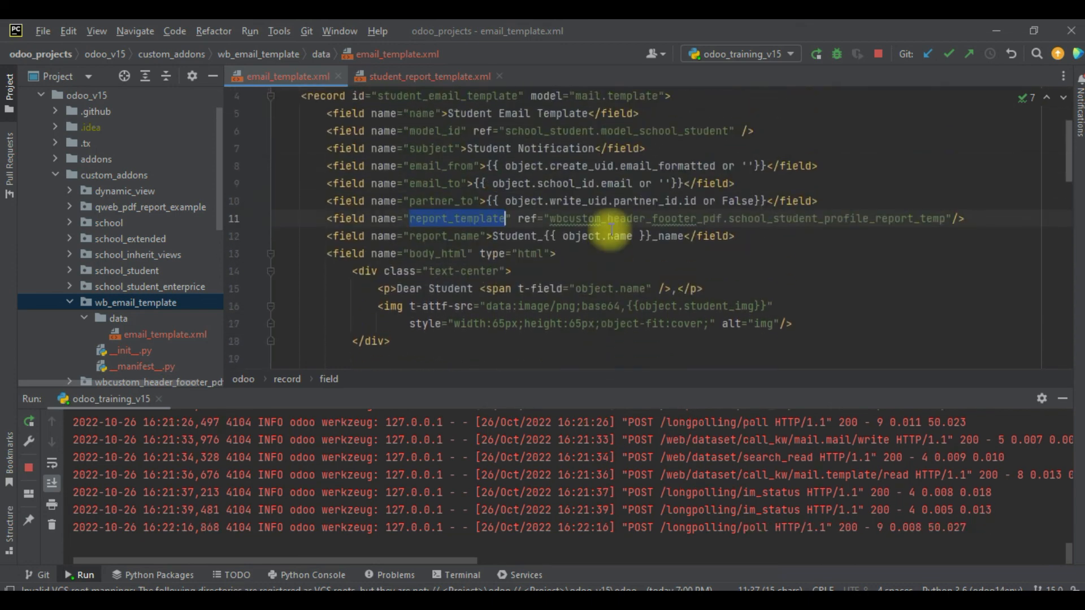
pyautogui.moveTo(1045, 389)
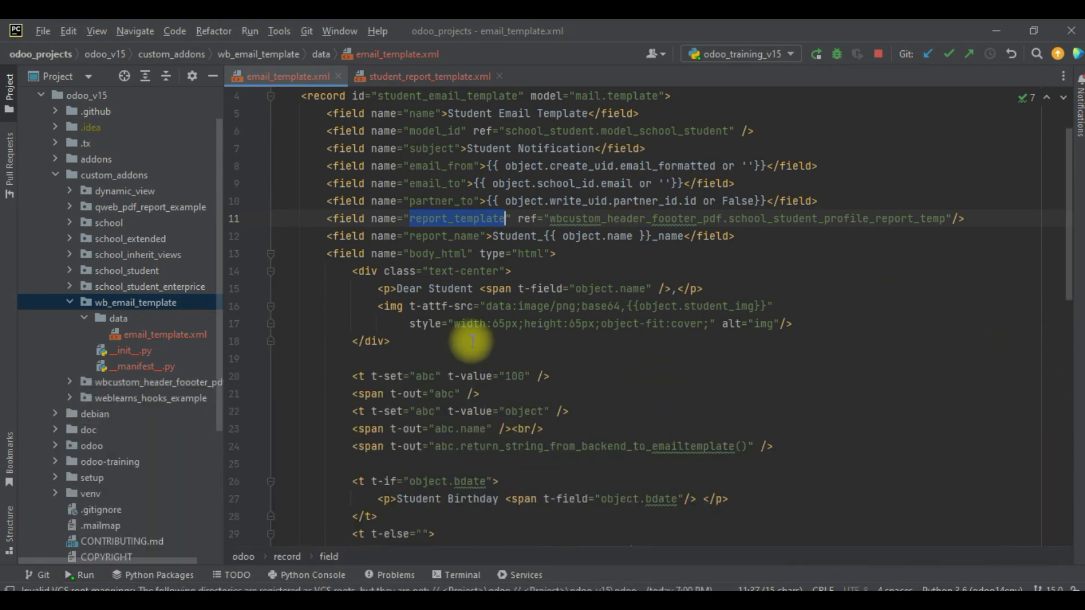
pyautogui.moveTo(601, 249)
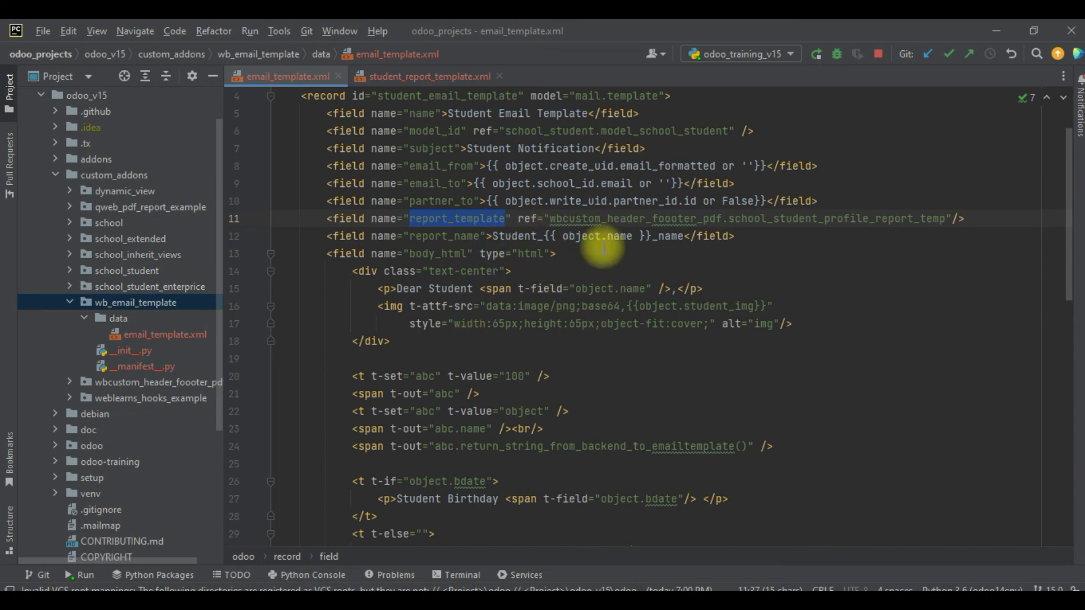
pyautogui.scroll(3)
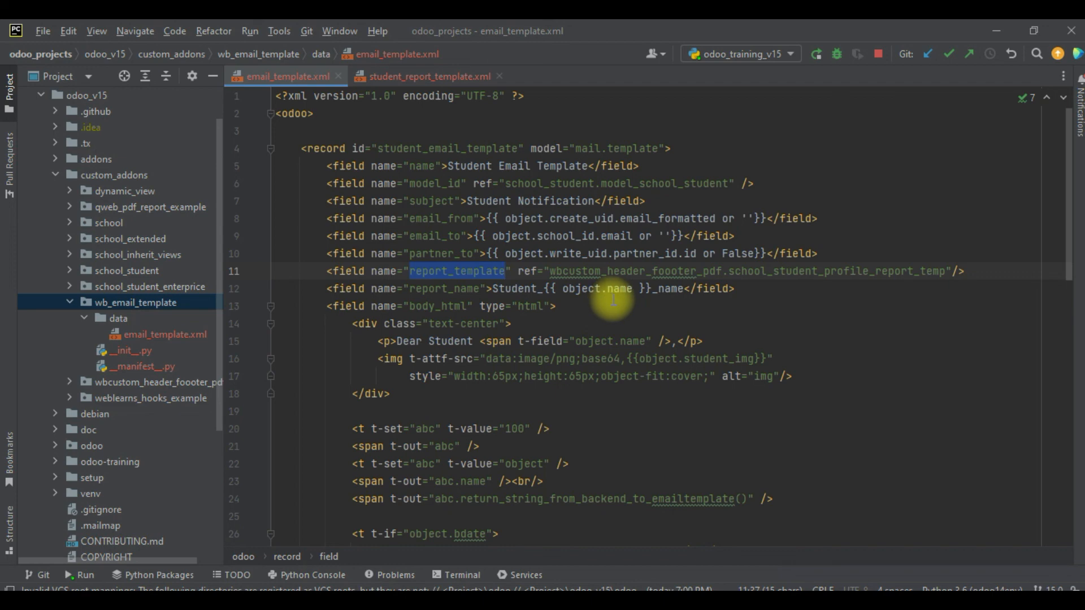
pyautogui.doubleClick(446, 148)
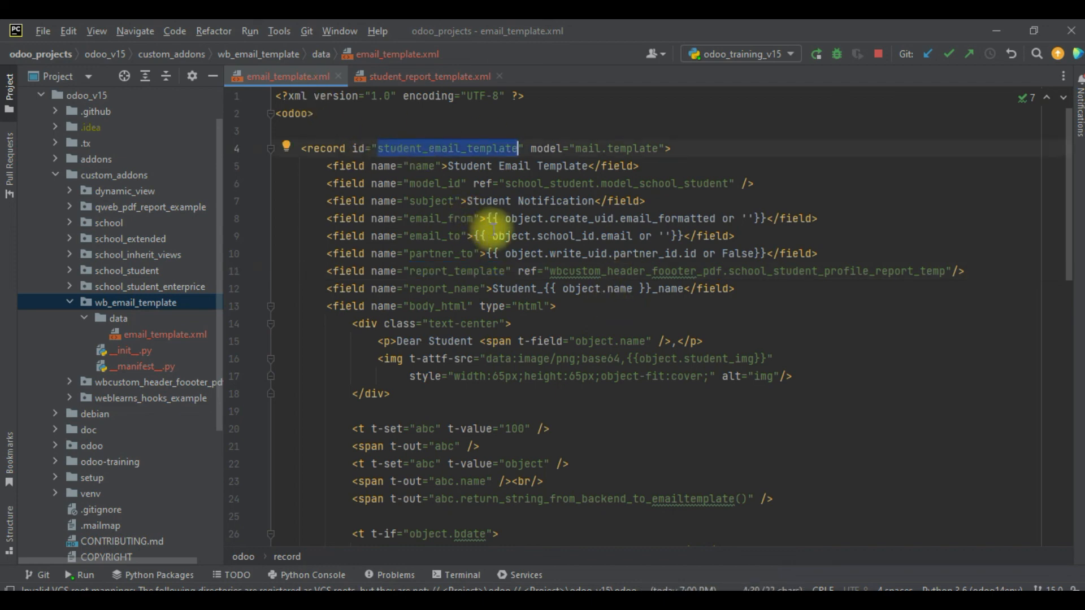
pyautogui.moveTo(755, 198)
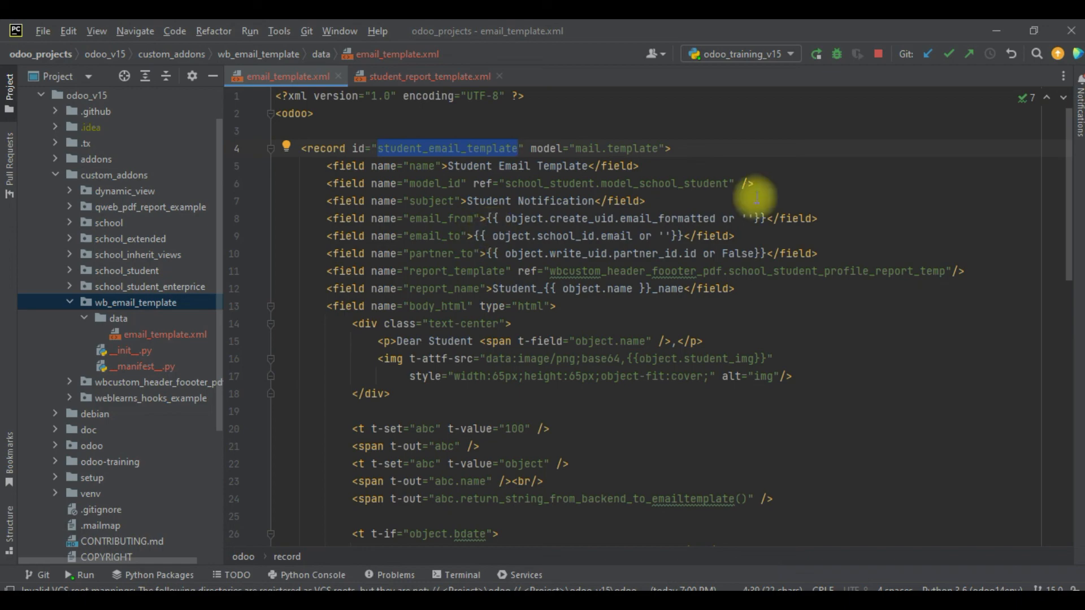